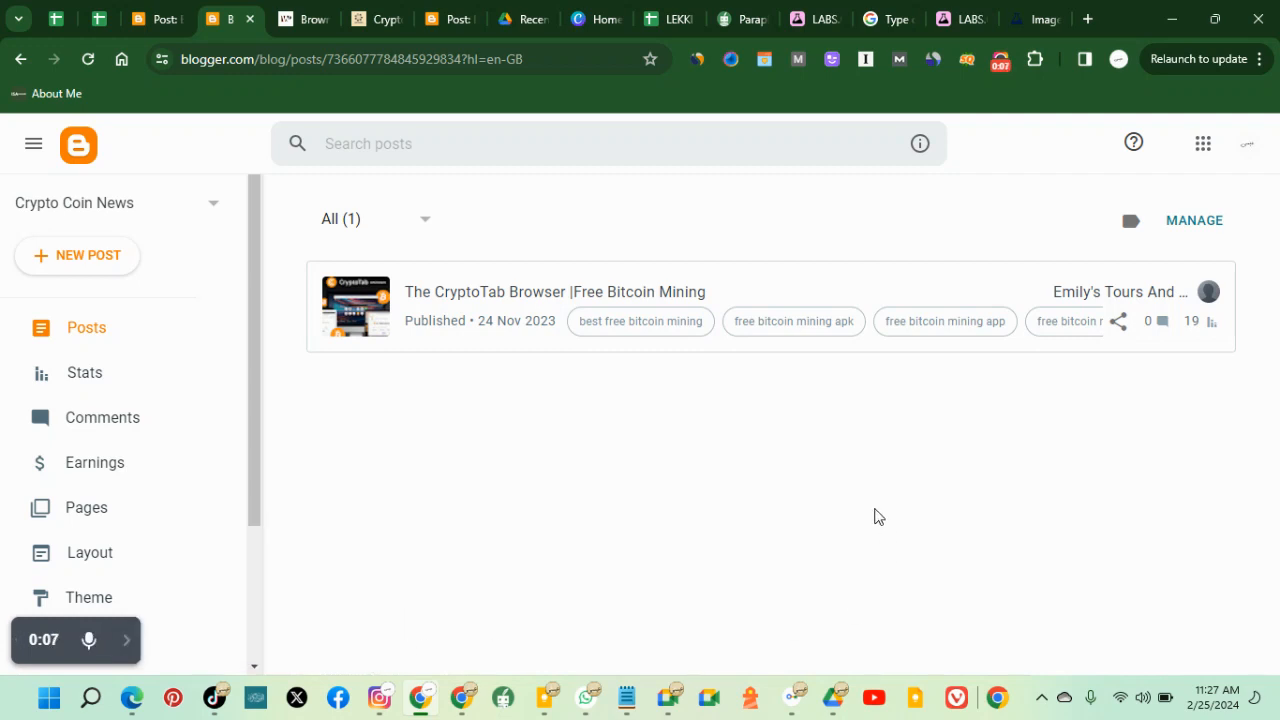
mouse_move(702, 516)
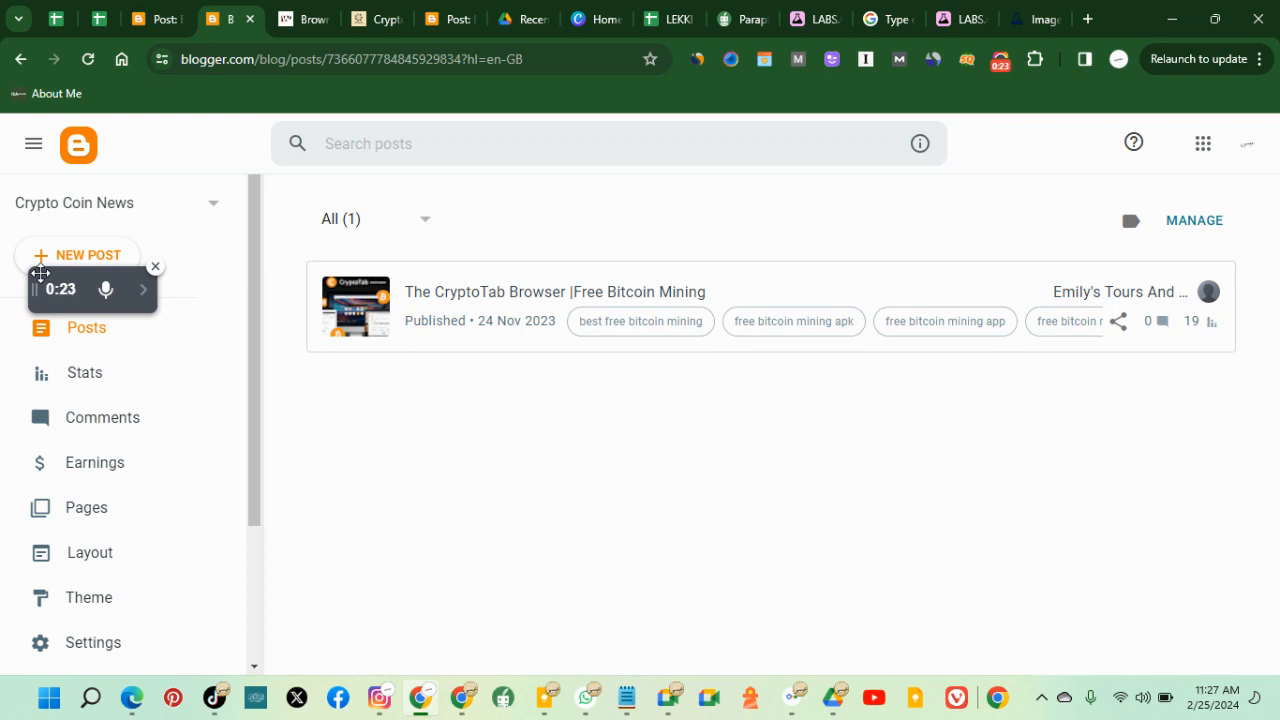
mouse_move(146, 256)
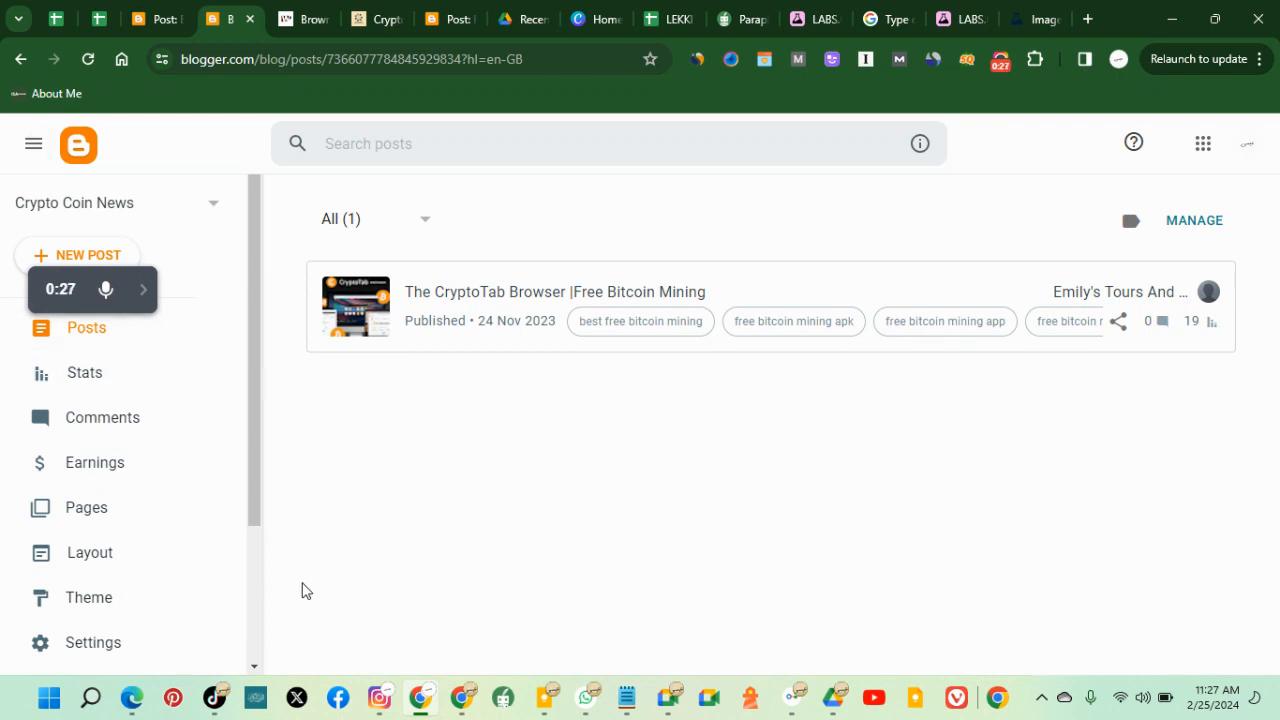
Show the Crypto Coin News blog settings and scroll down to the Permissions section.
click(92, 642)
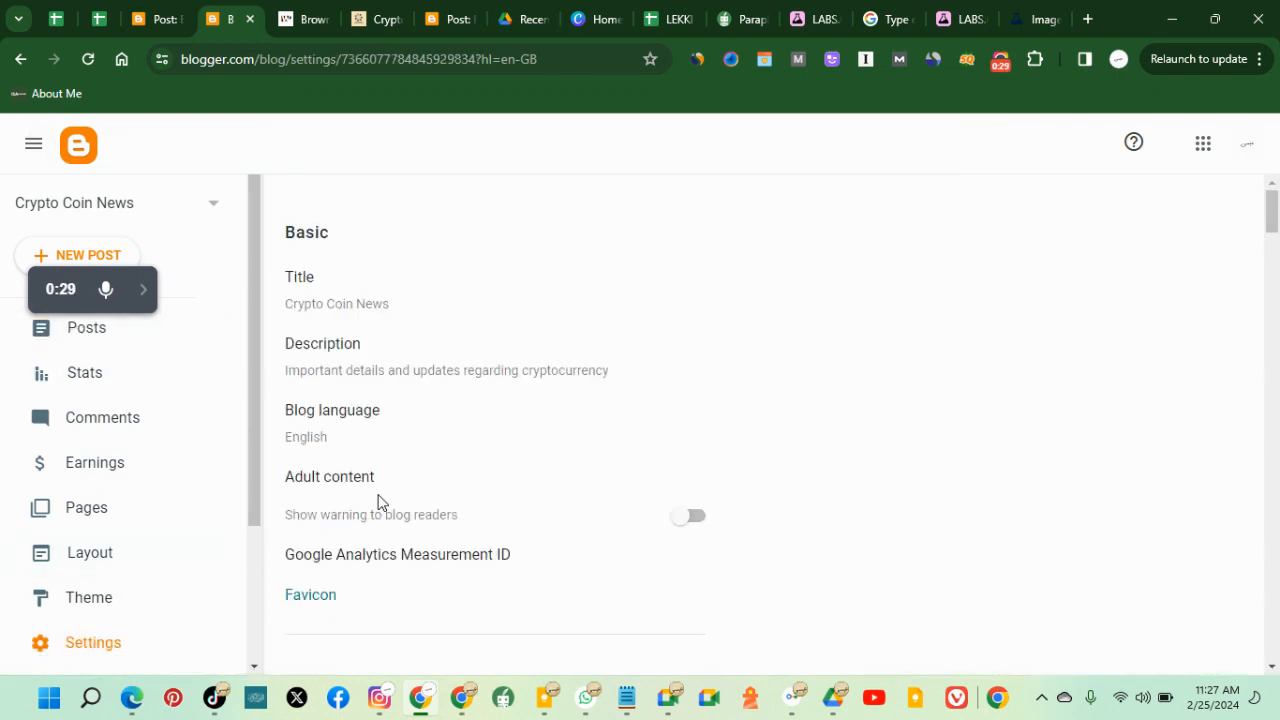
scroll(down, 3)
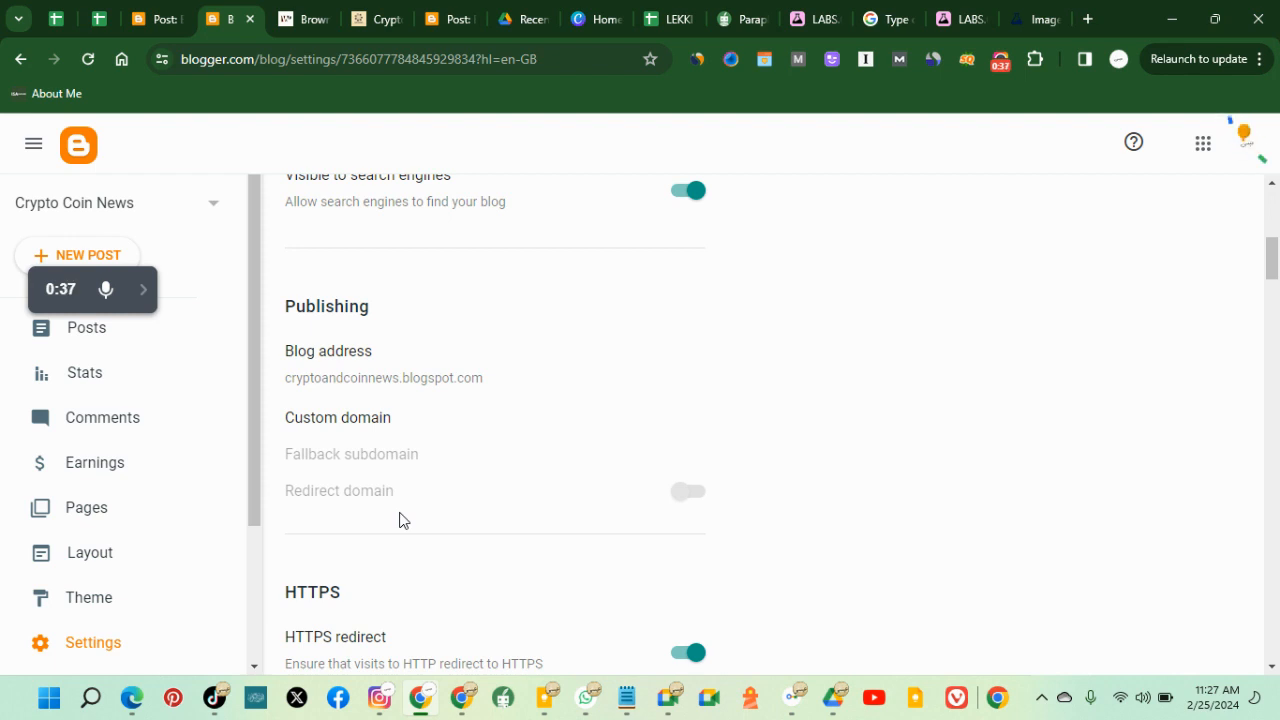
scroll(down, 3)
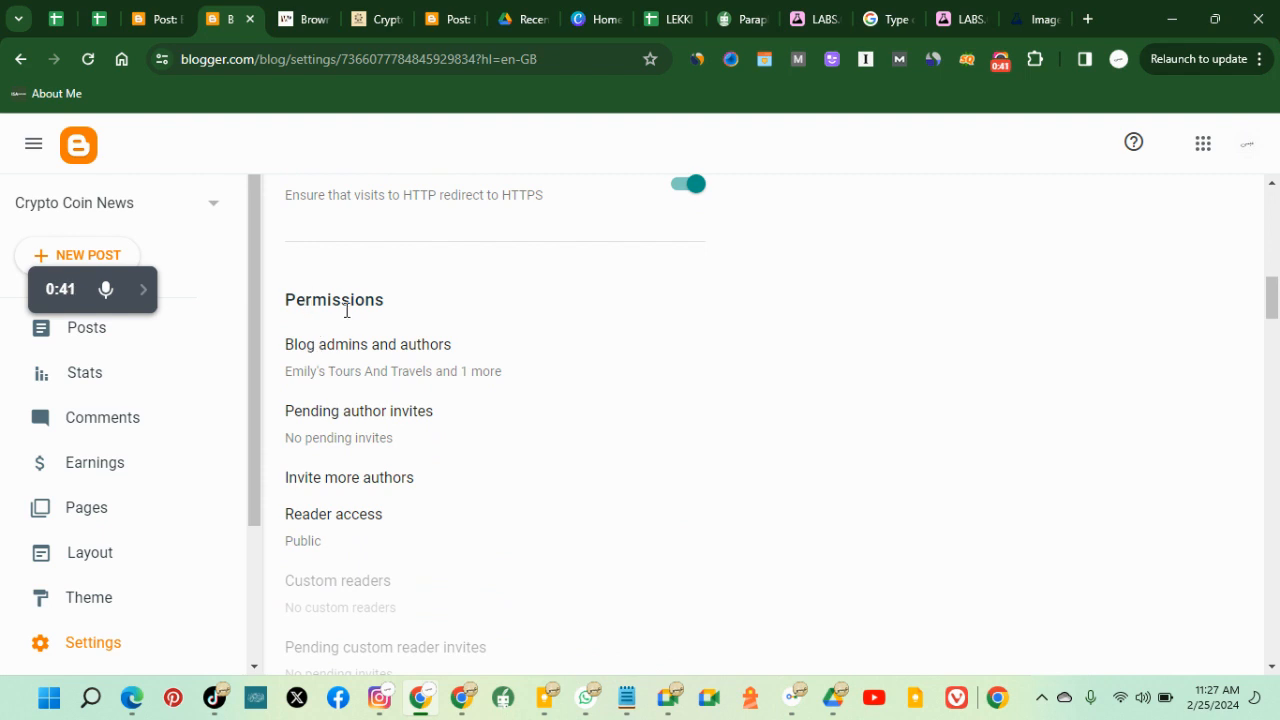
mouse_move(392, 356)
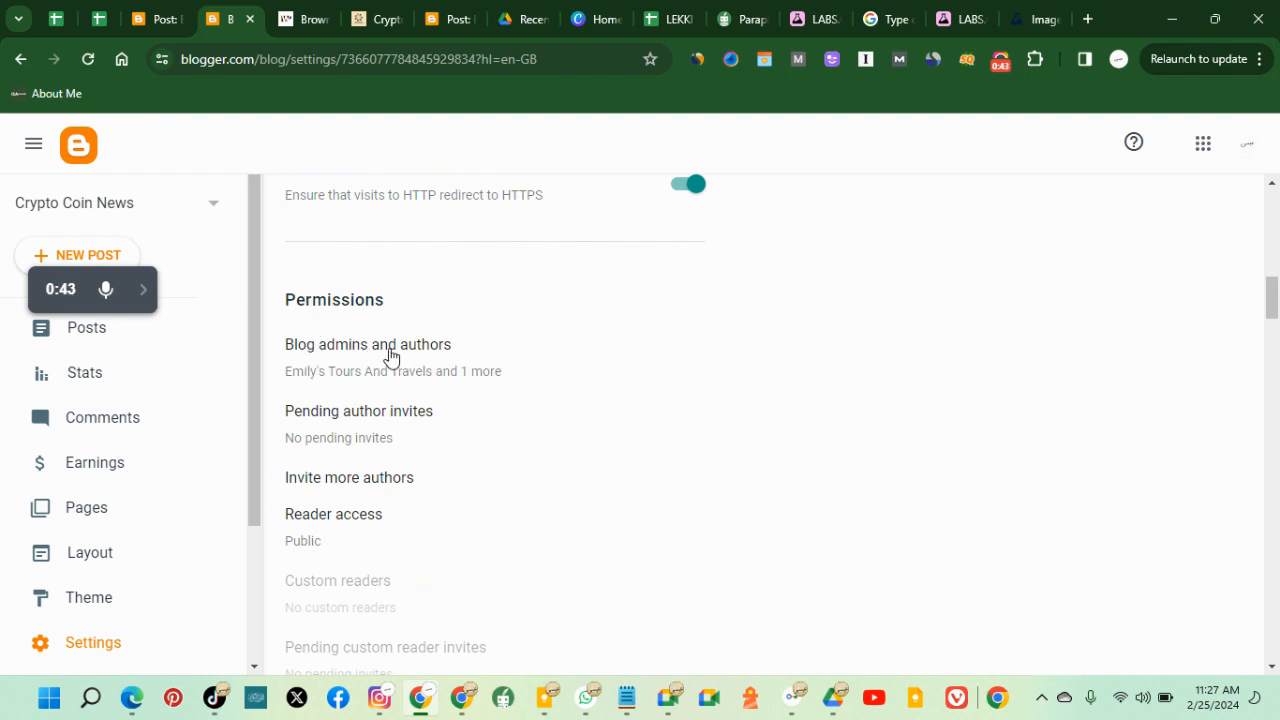
Review the Blog admins and authors list and cancel out without changes.
click(368, 344)
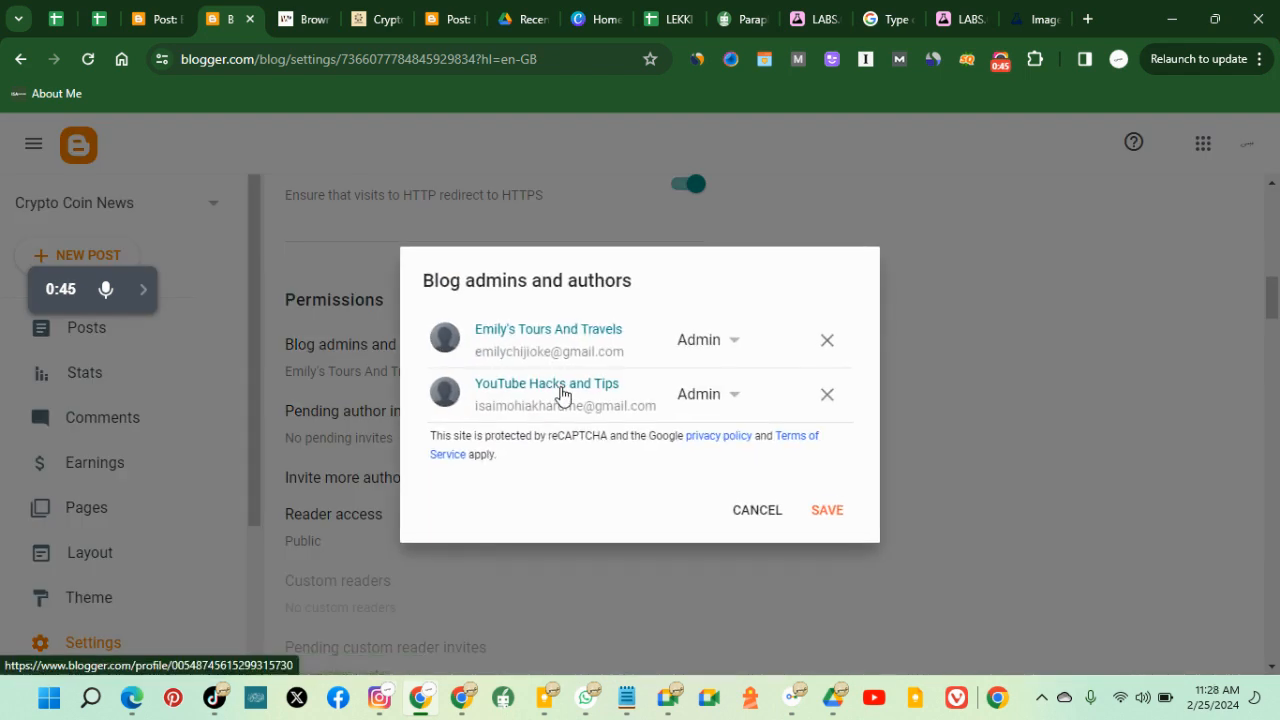
mouse_move(596, 468)
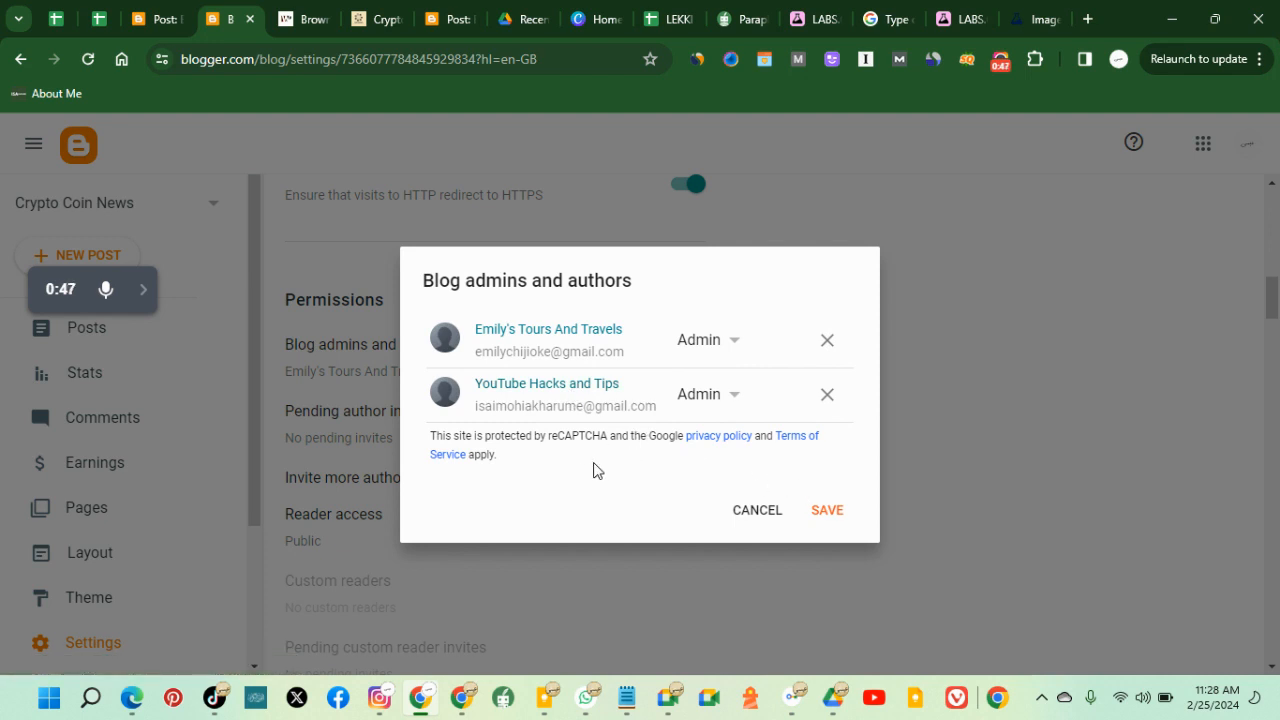
mouse_move(764, 472)
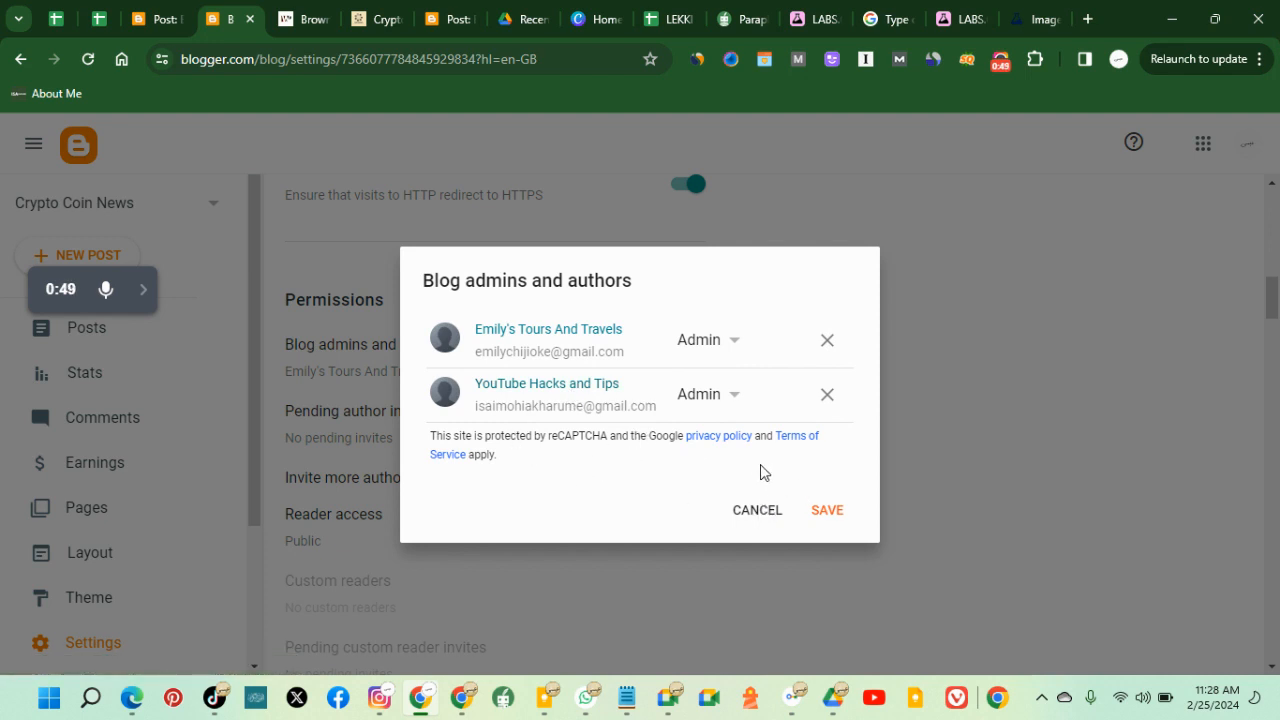
mouse_move(700, 480)
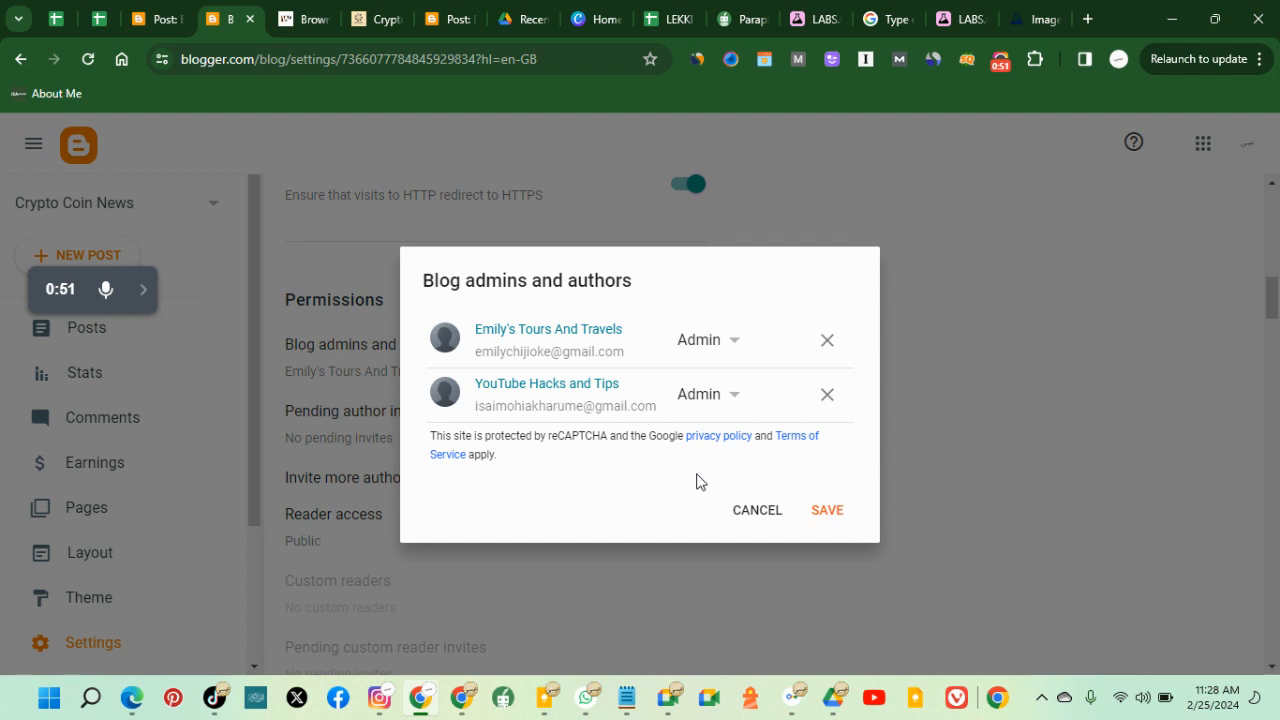
mouse_move(760, 510)
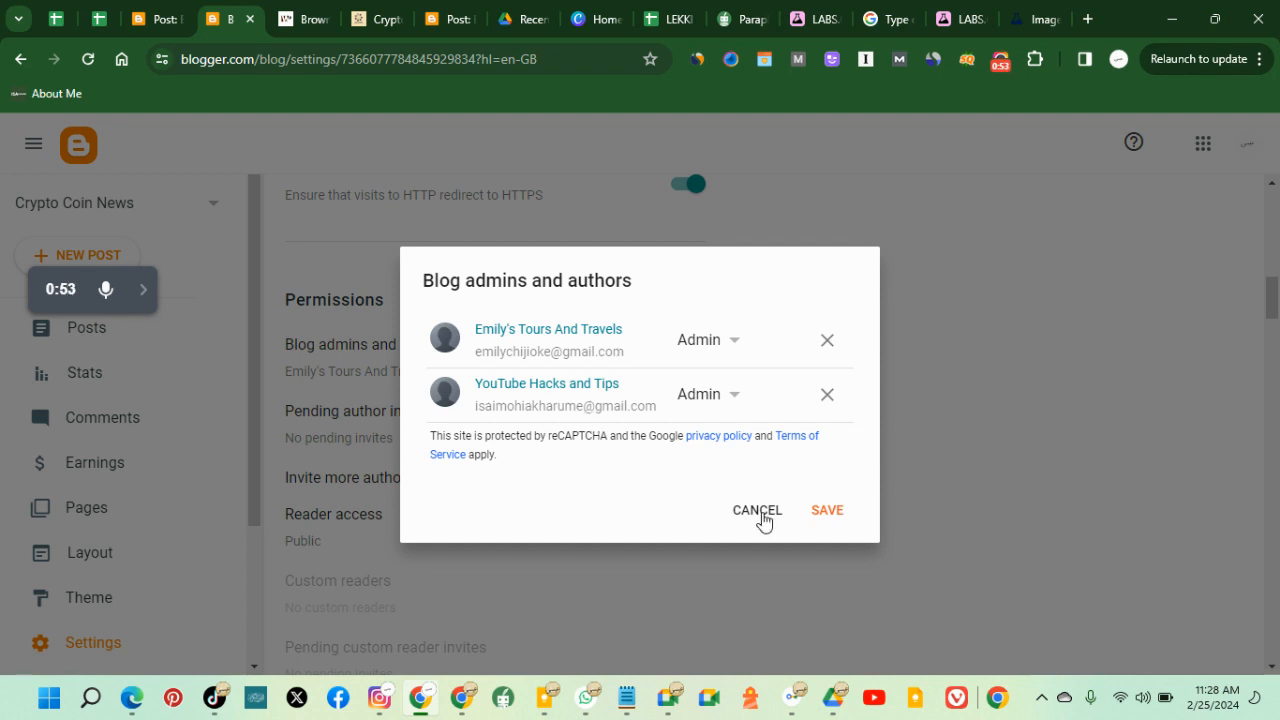
click(756, 510)
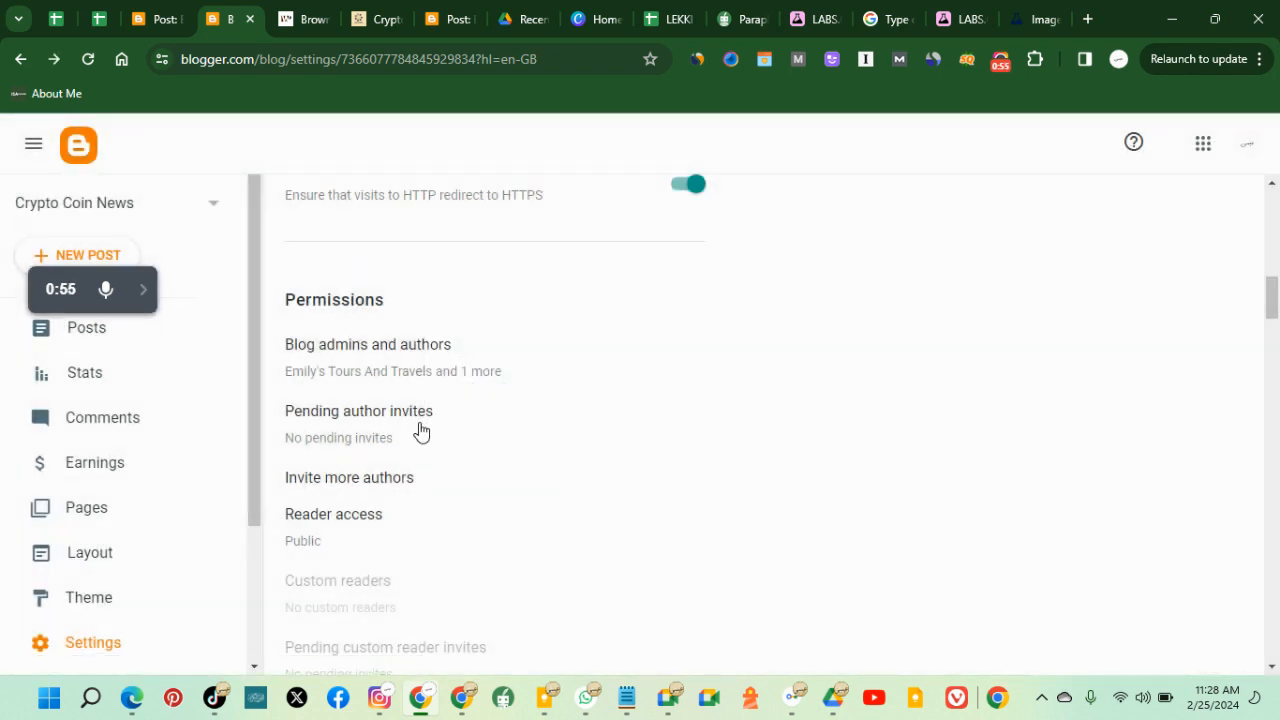
mouse_move(386, 486)
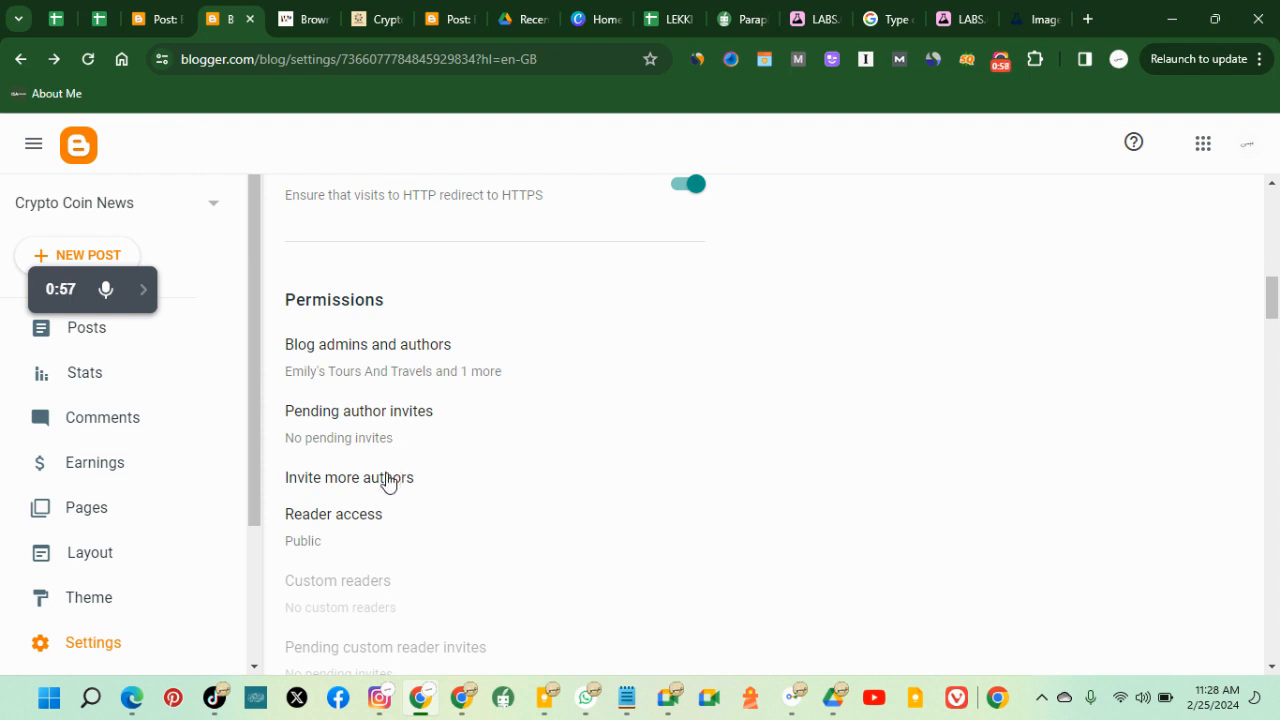
mouse_move(332, 488)
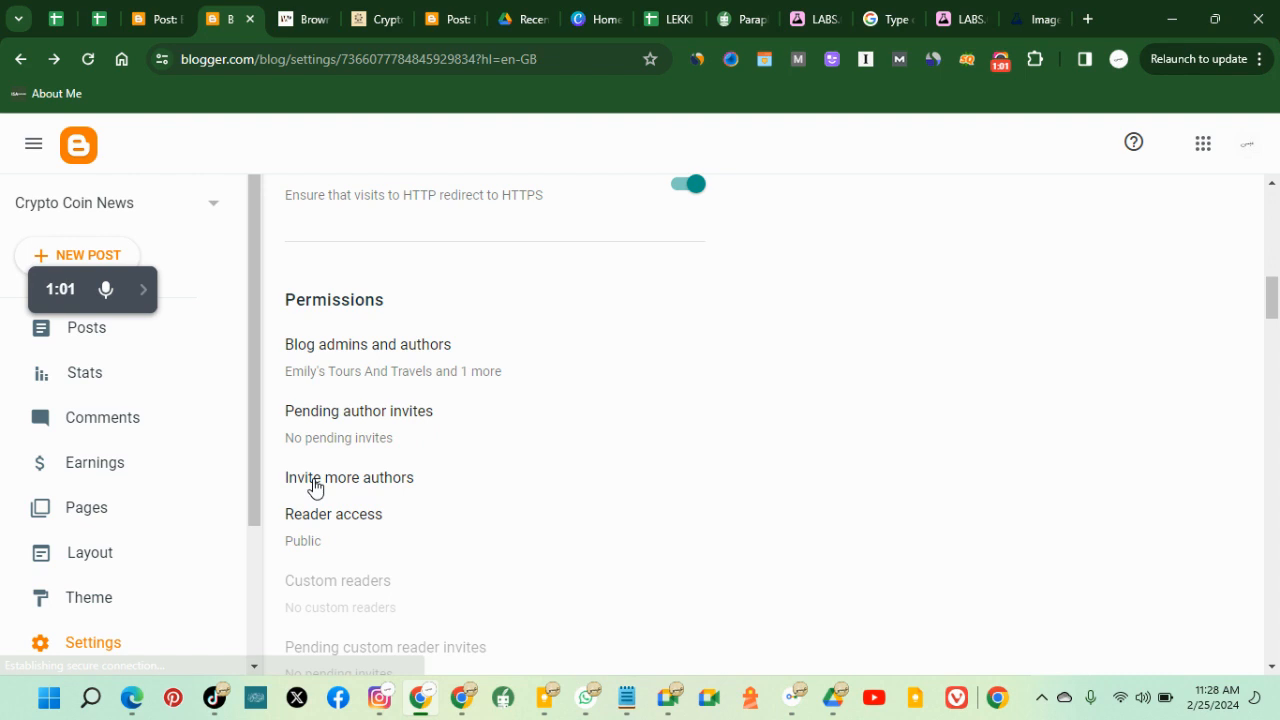
Start a new author invite and enter the second account's Gmail address, fixing a stray letter.
click(348, 476)
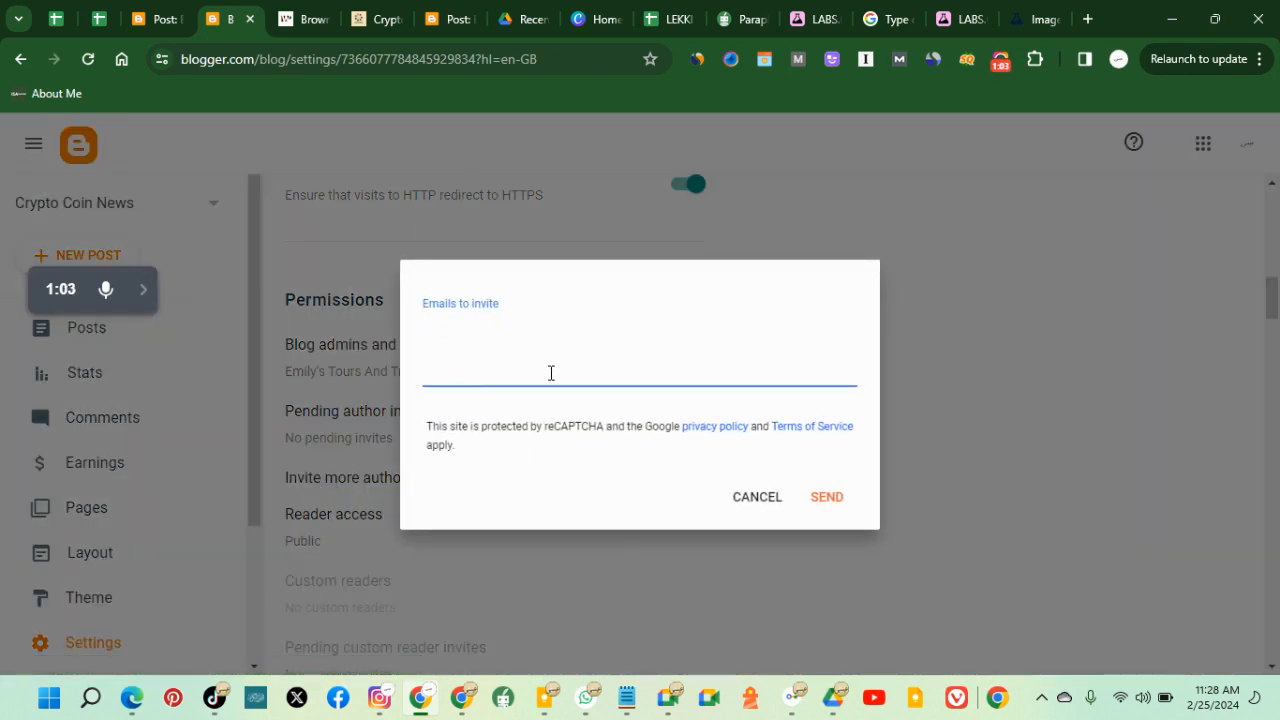
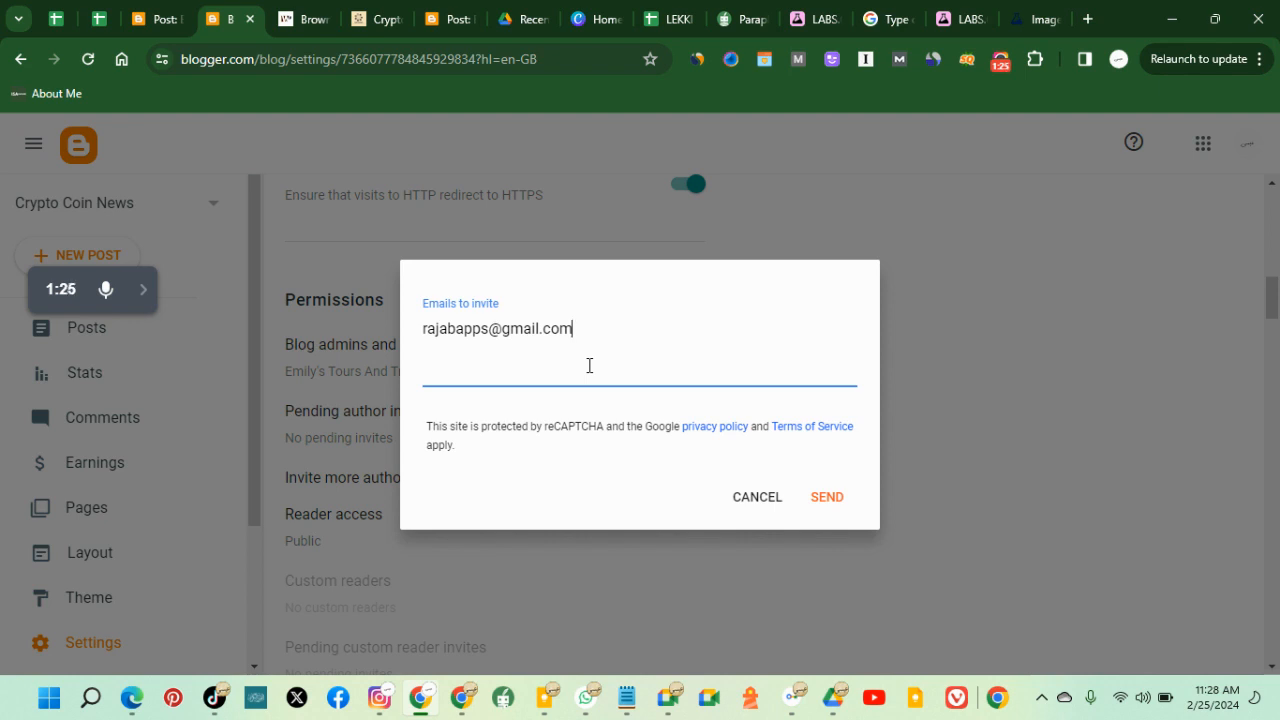
mouse_move(584, 316)
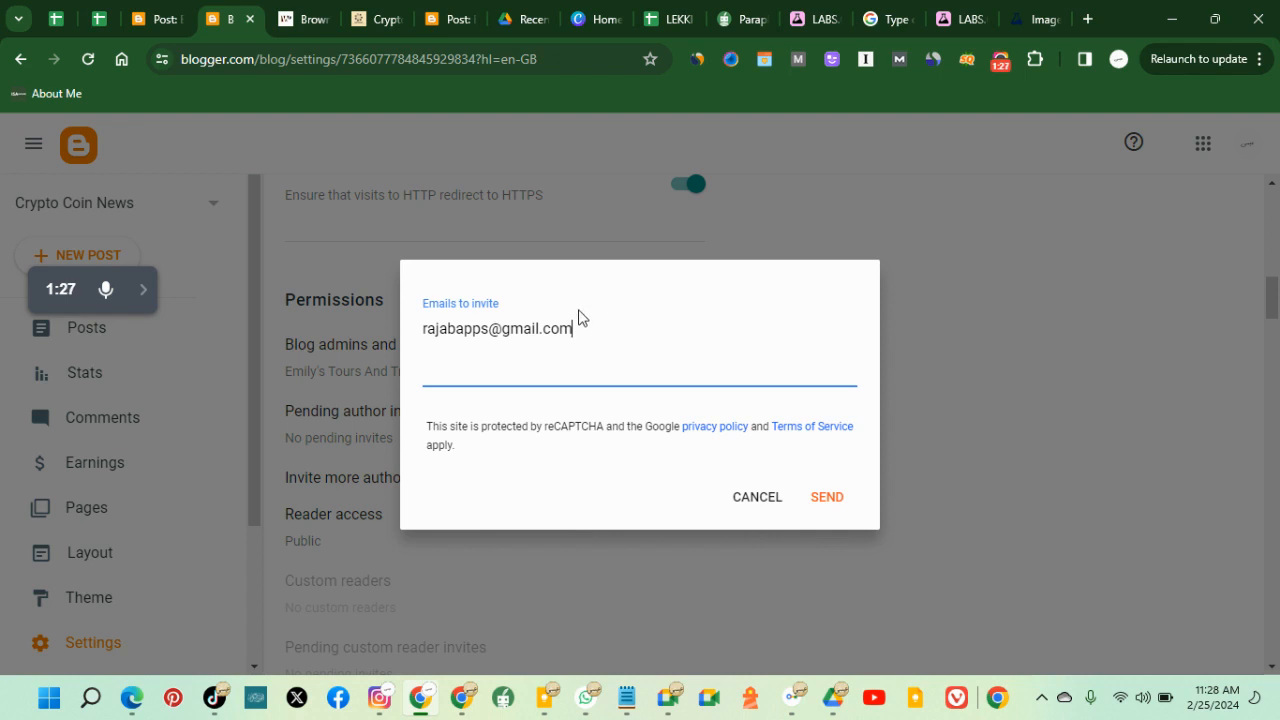
Correct the typed address and send the author invitation so it shows as pending.
double_click(492, 328)
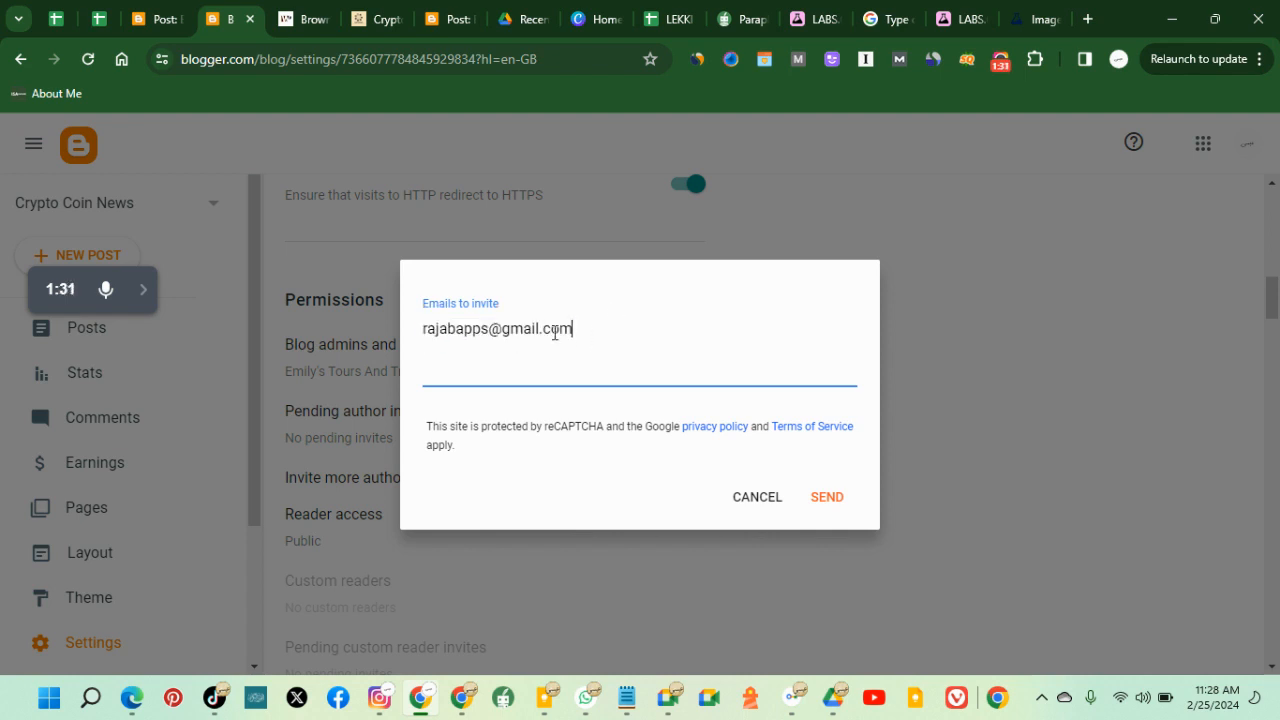
triple_click(496, 328)
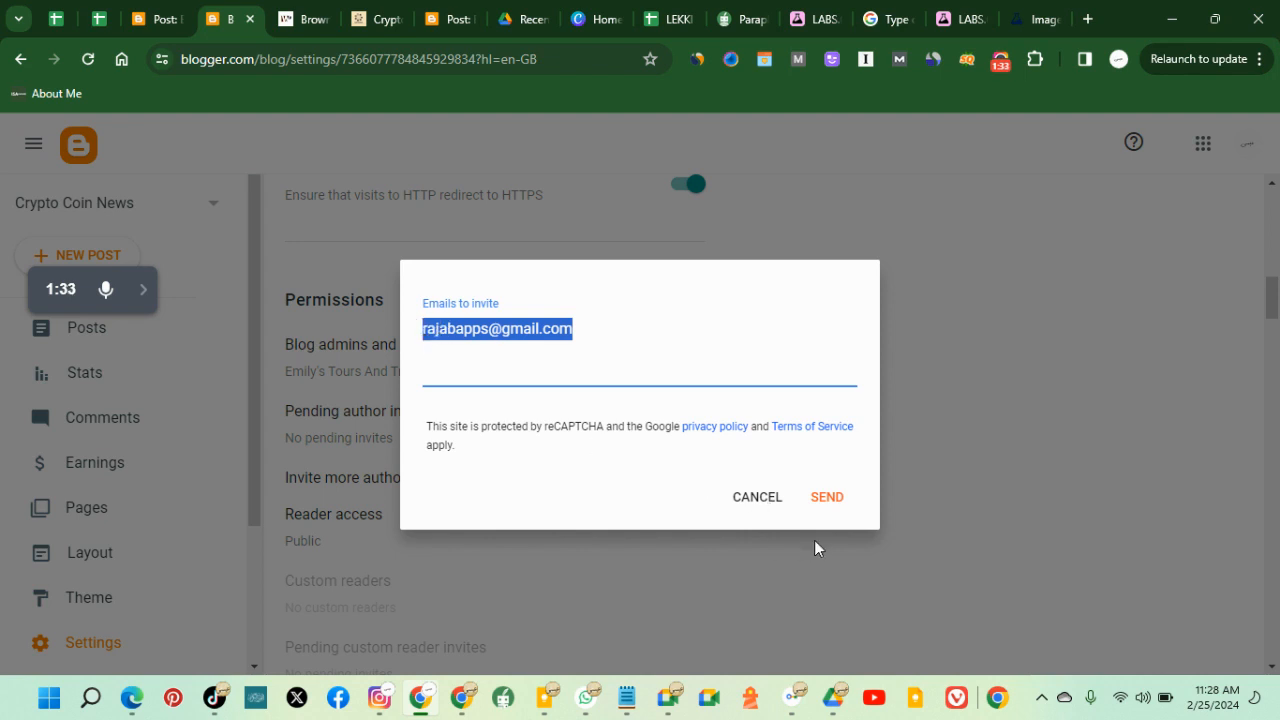
click(828, 496)
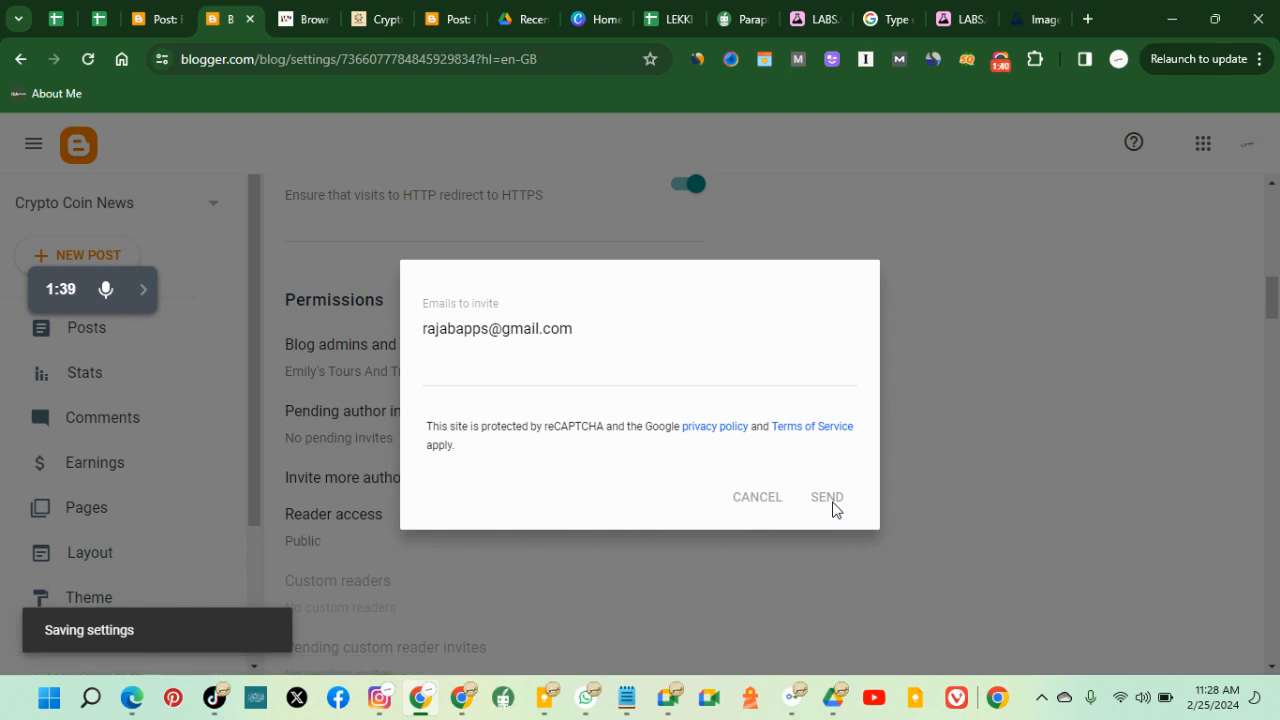
click(828, 496)
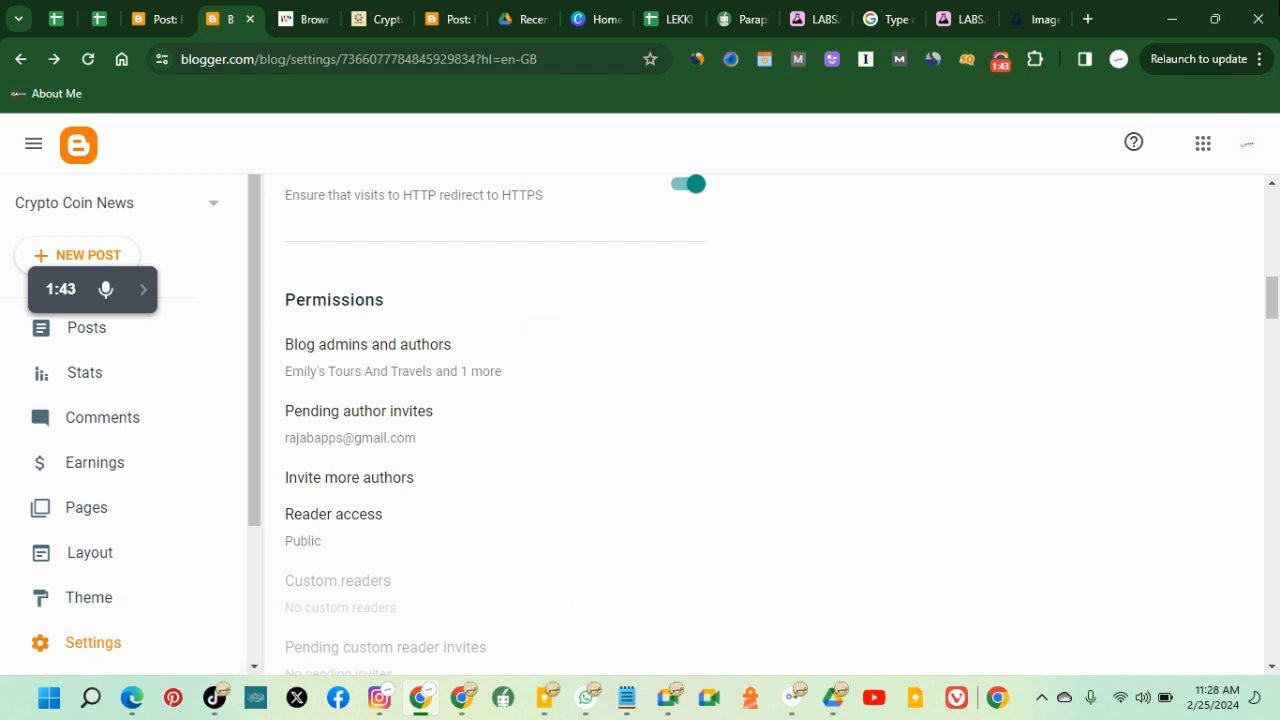
Bring up the second account's Gmail inbox in a new tab of its Chrome window.
click(1118, 60)
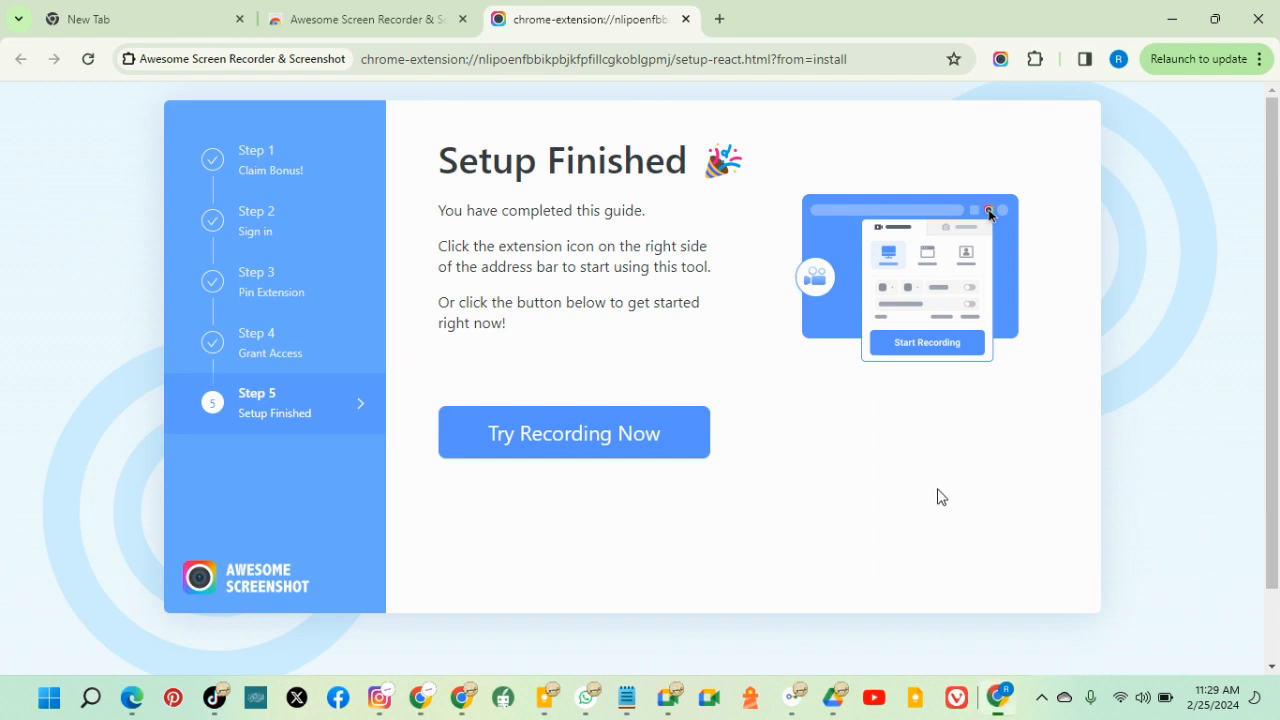
click(930, 18)
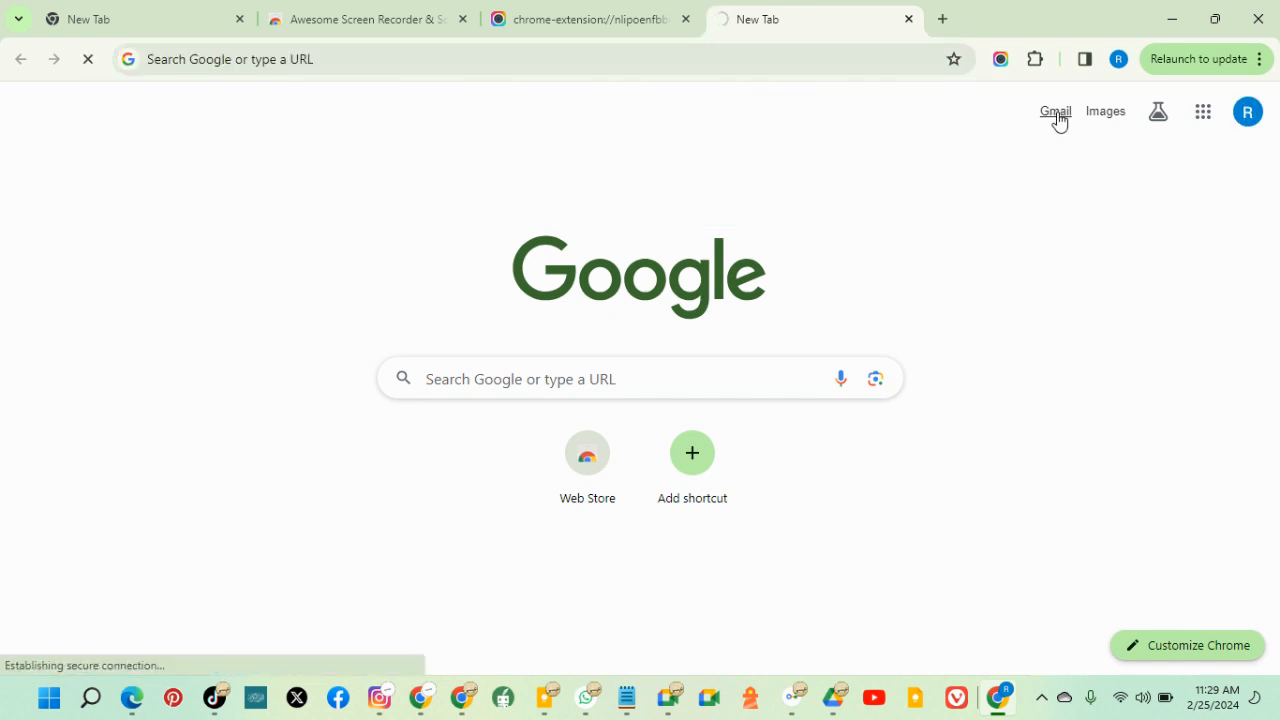
click(1056, 112)
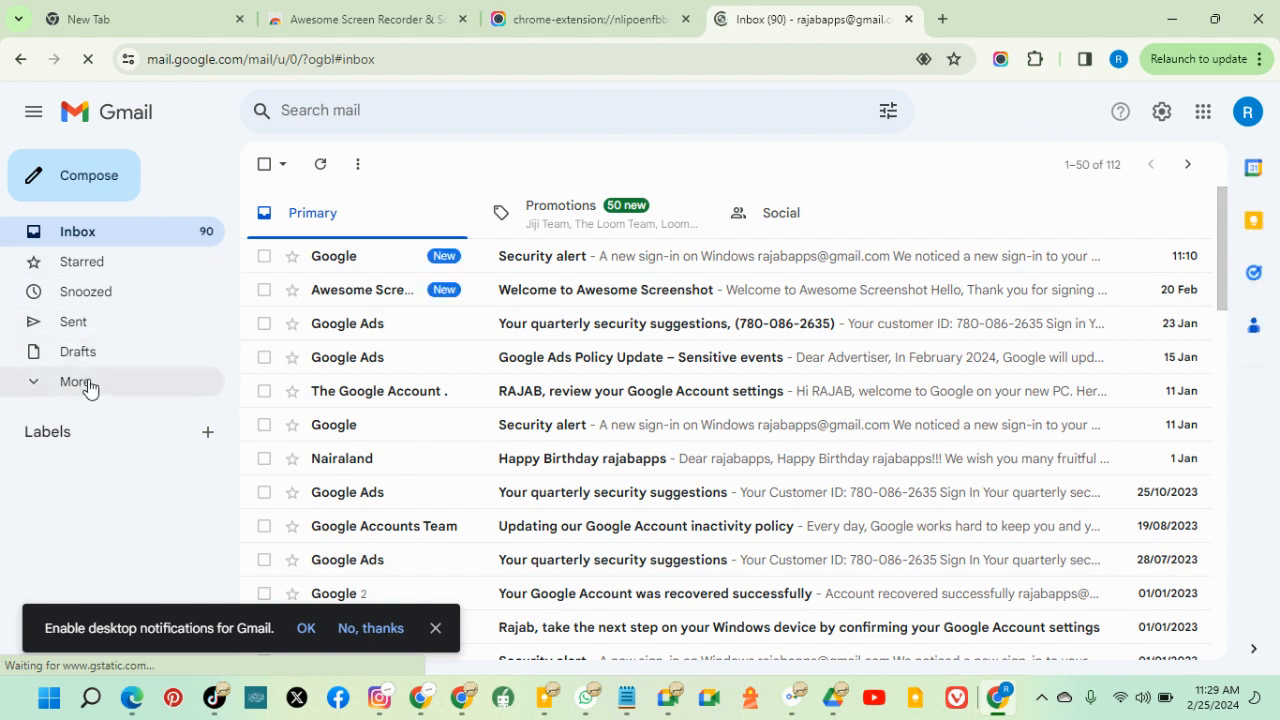
Find the Blogger invitation in Spam, read it, and highlight the blog name Crypto Coin News.
click(76, 382)
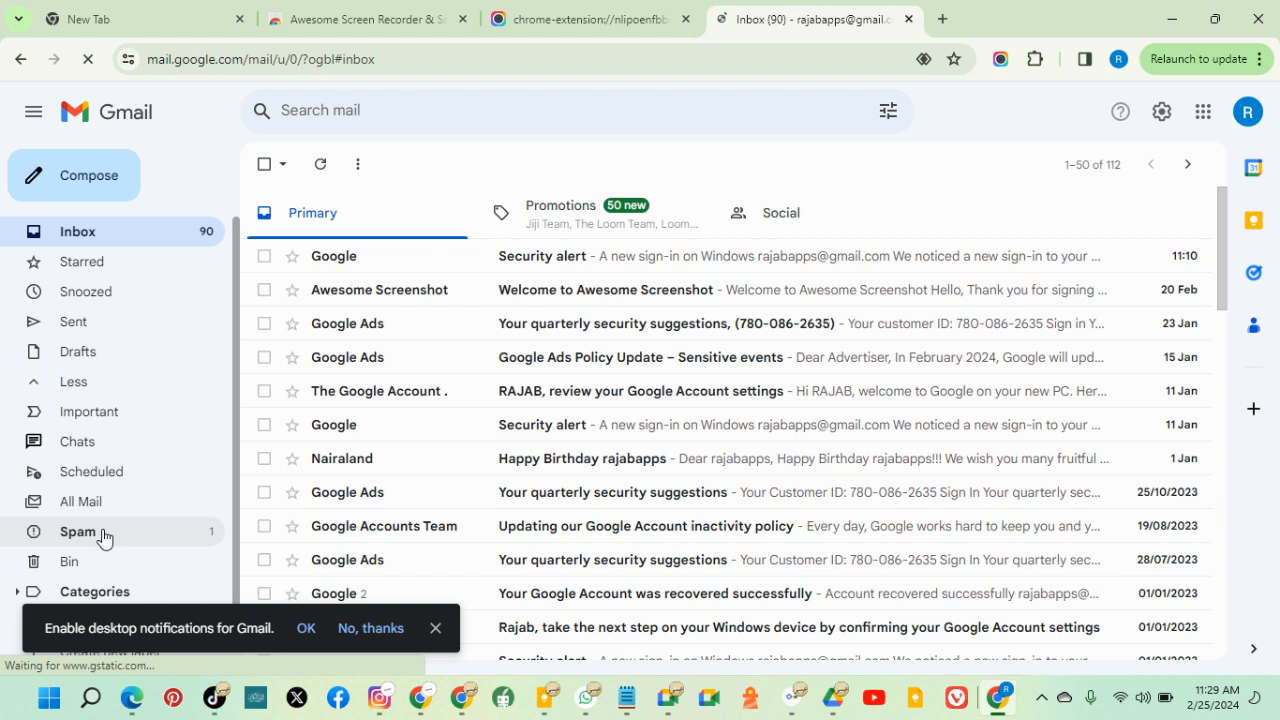
click(76, 532)
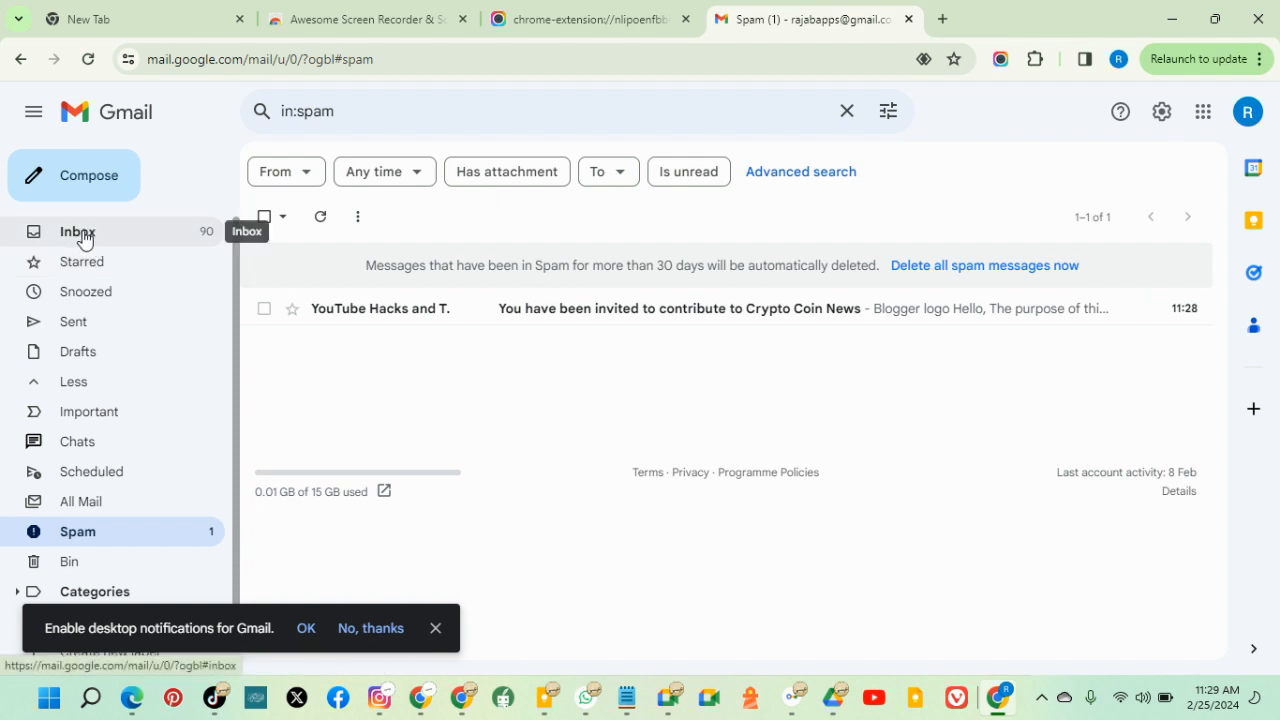
mouse_move(748, 330)
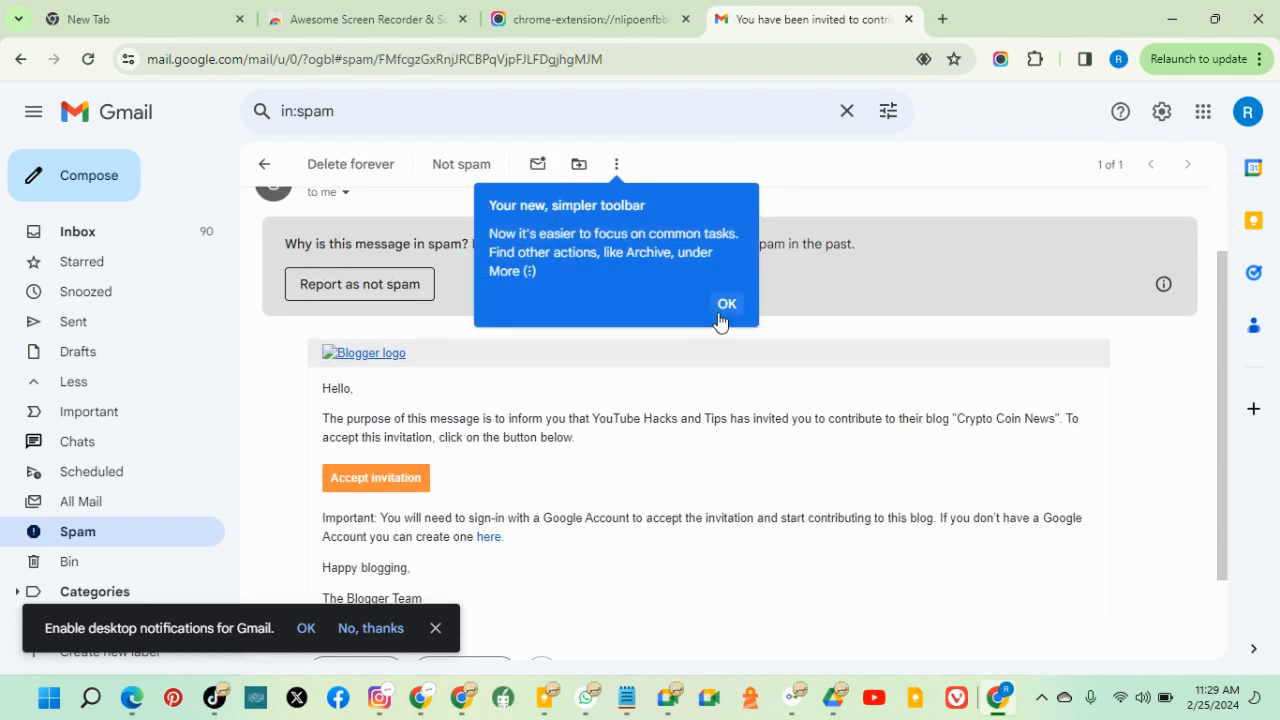
click(726, 304)
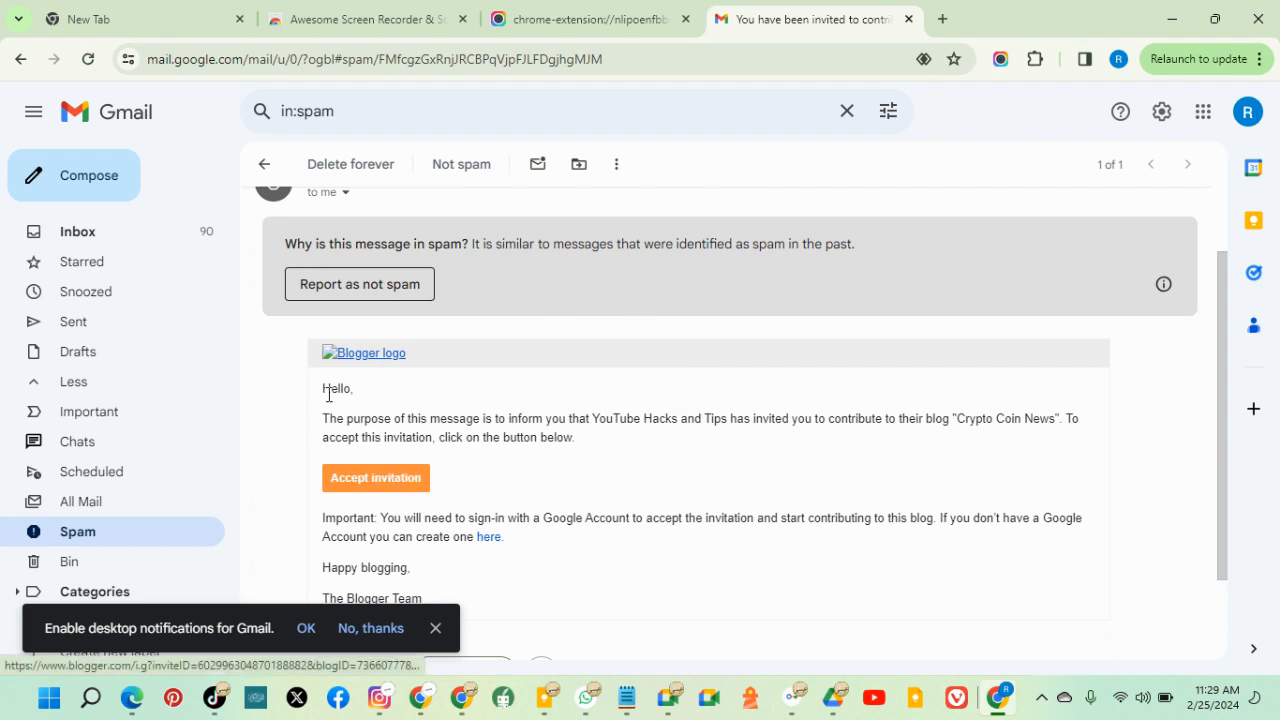
mouse_move(624, 418)
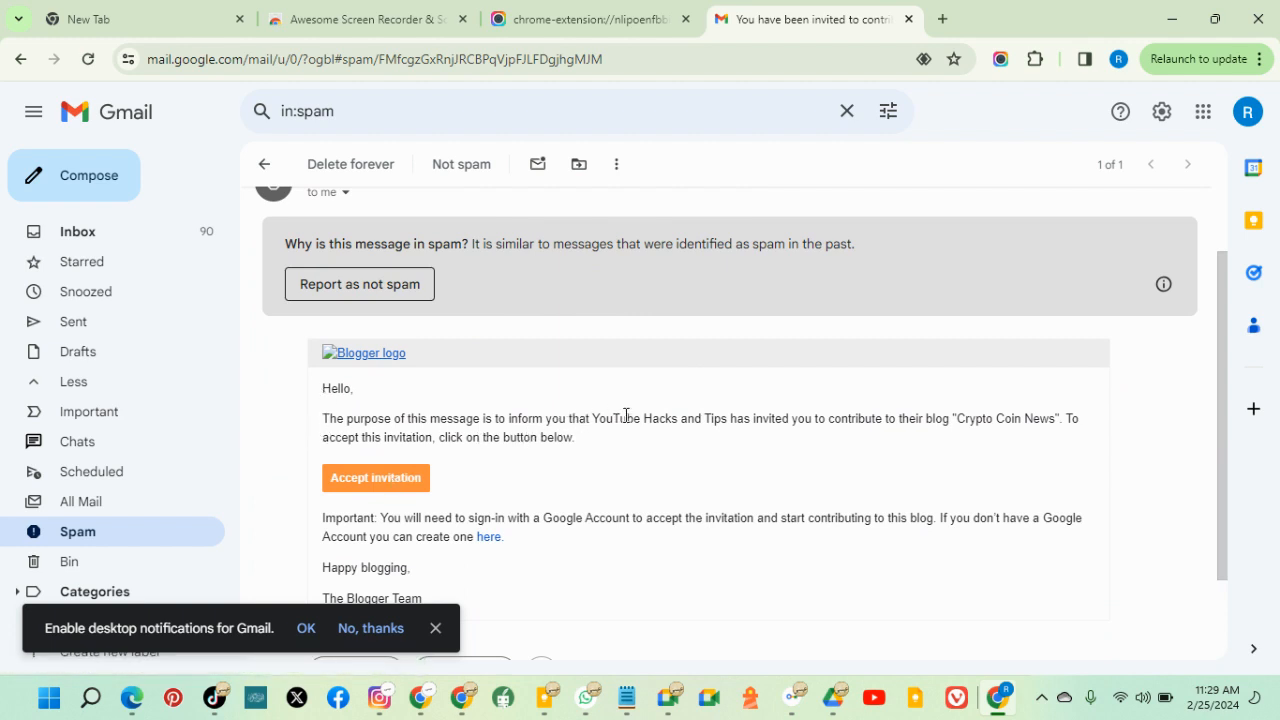
mouse_move(864, 424)
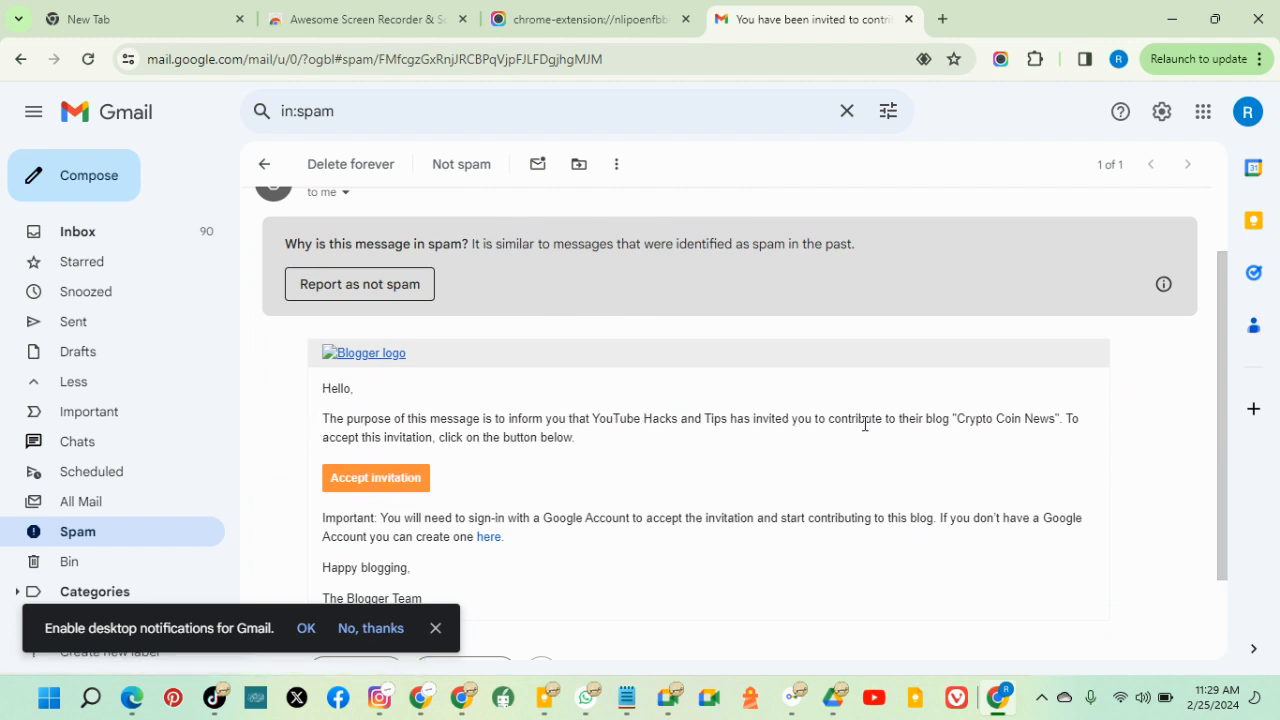
mouse_move(924, 420)
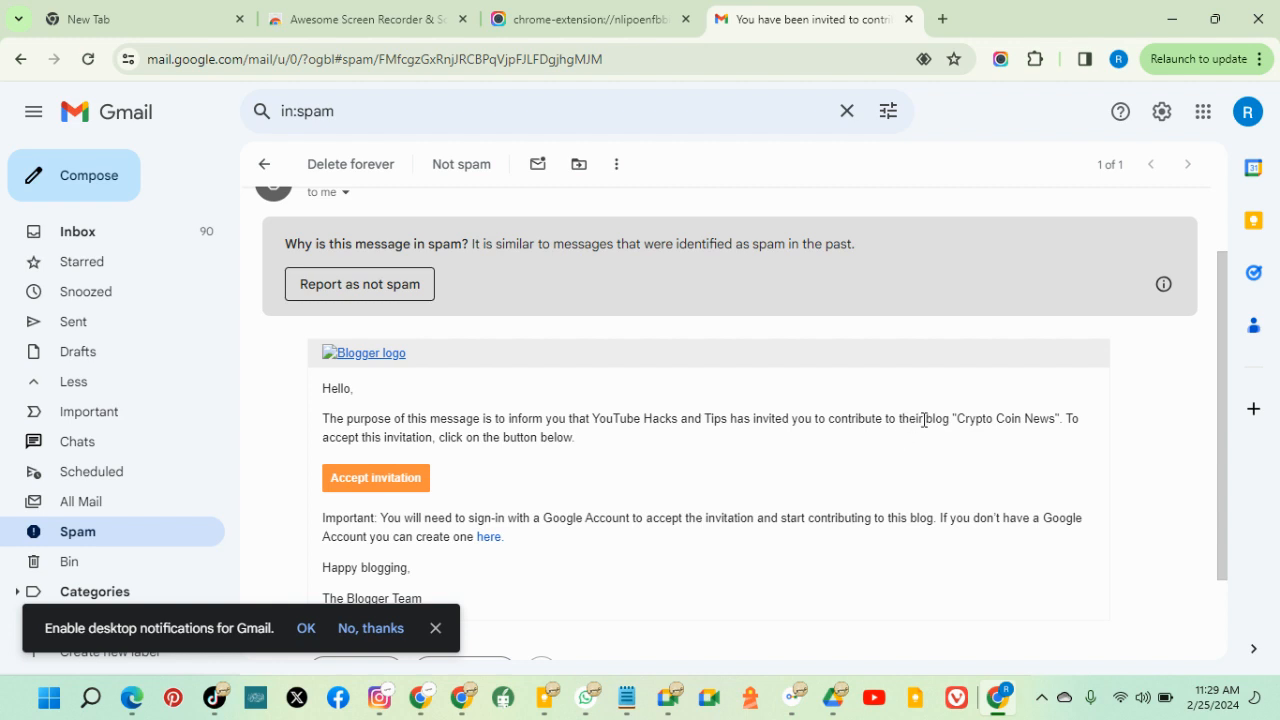
mouse_move(460, 482)
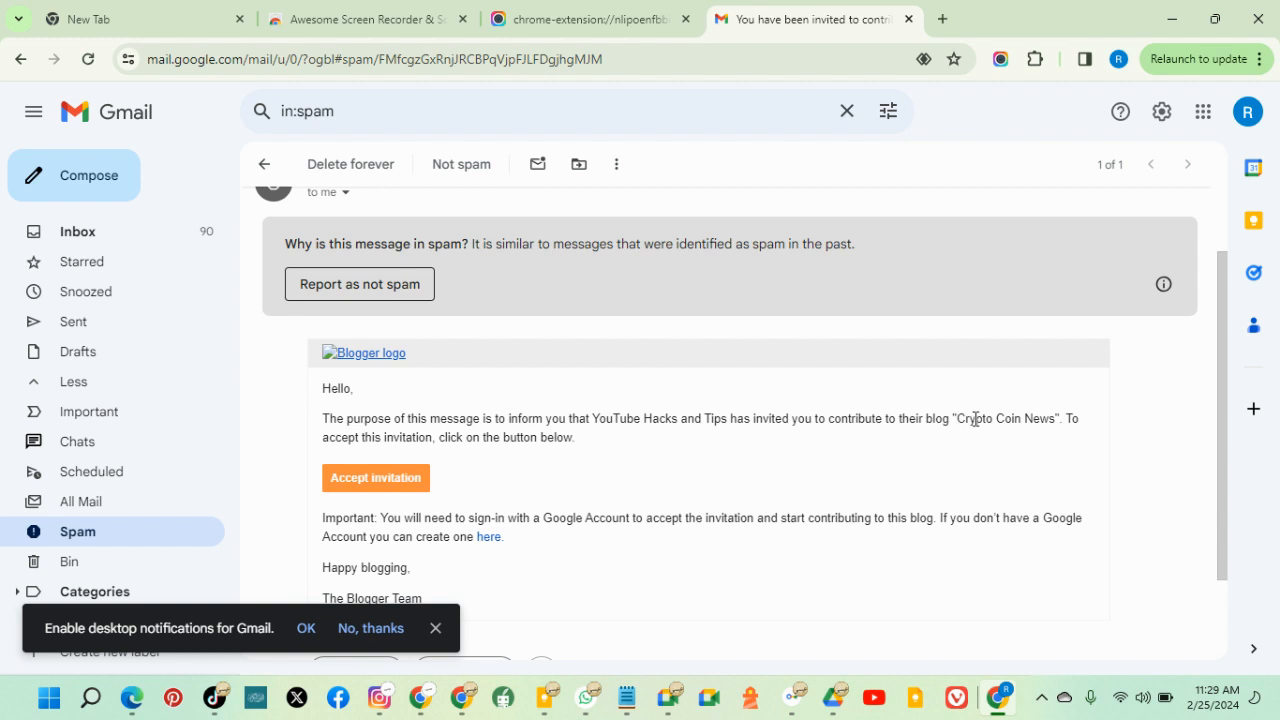
double_click(1008, 420)
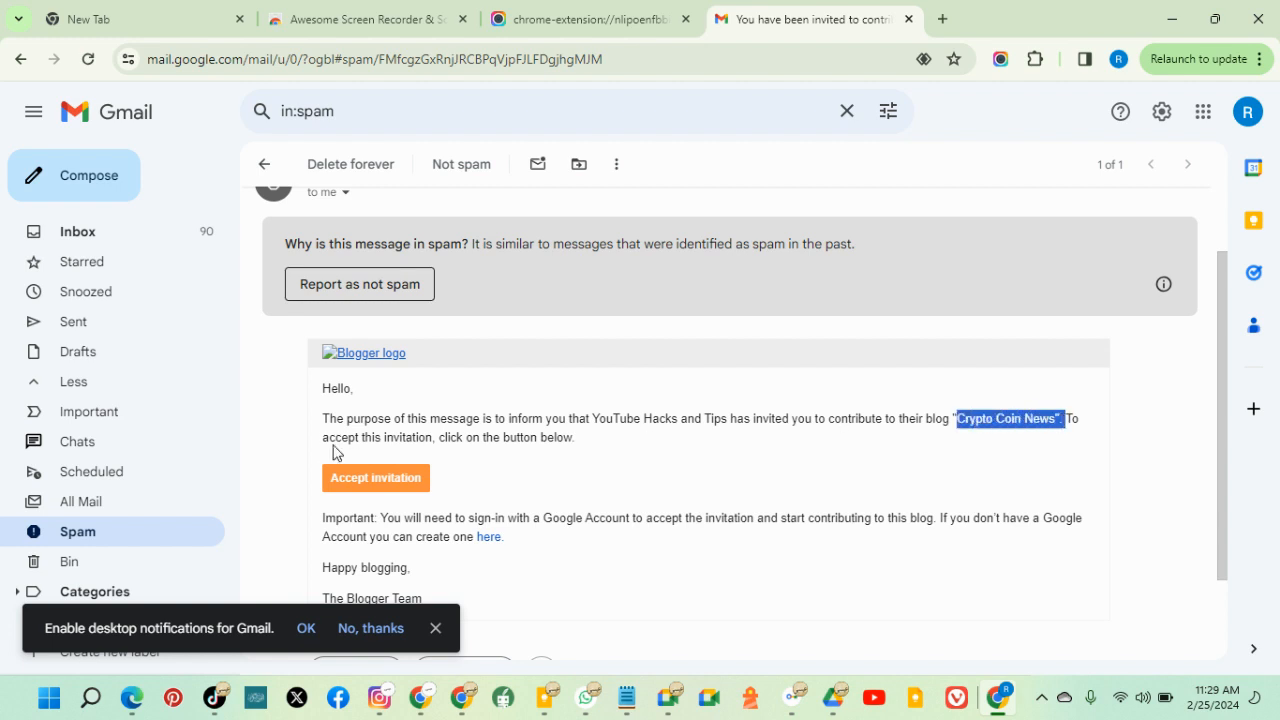
mouse_move(384, 488)
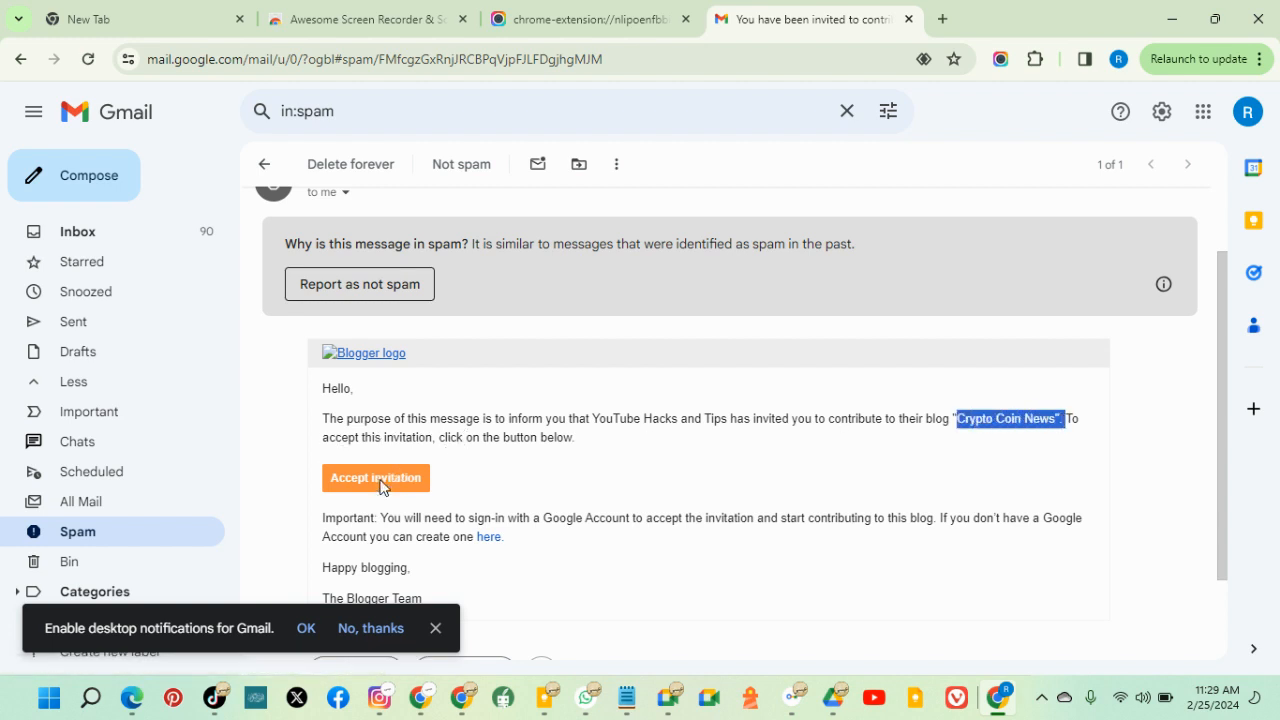
Accept the email invitation and begin signing in on Blogger's Join a blog page.
click(376, 478)
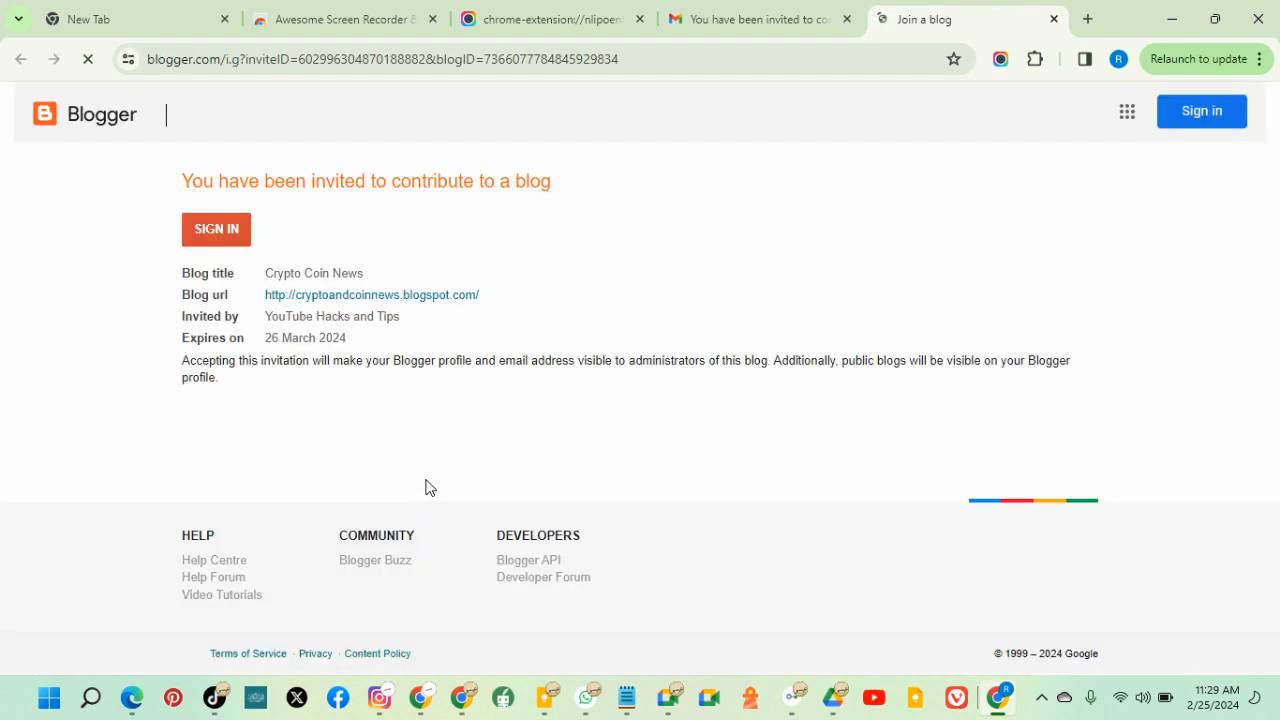
mouse_move(232, 236)
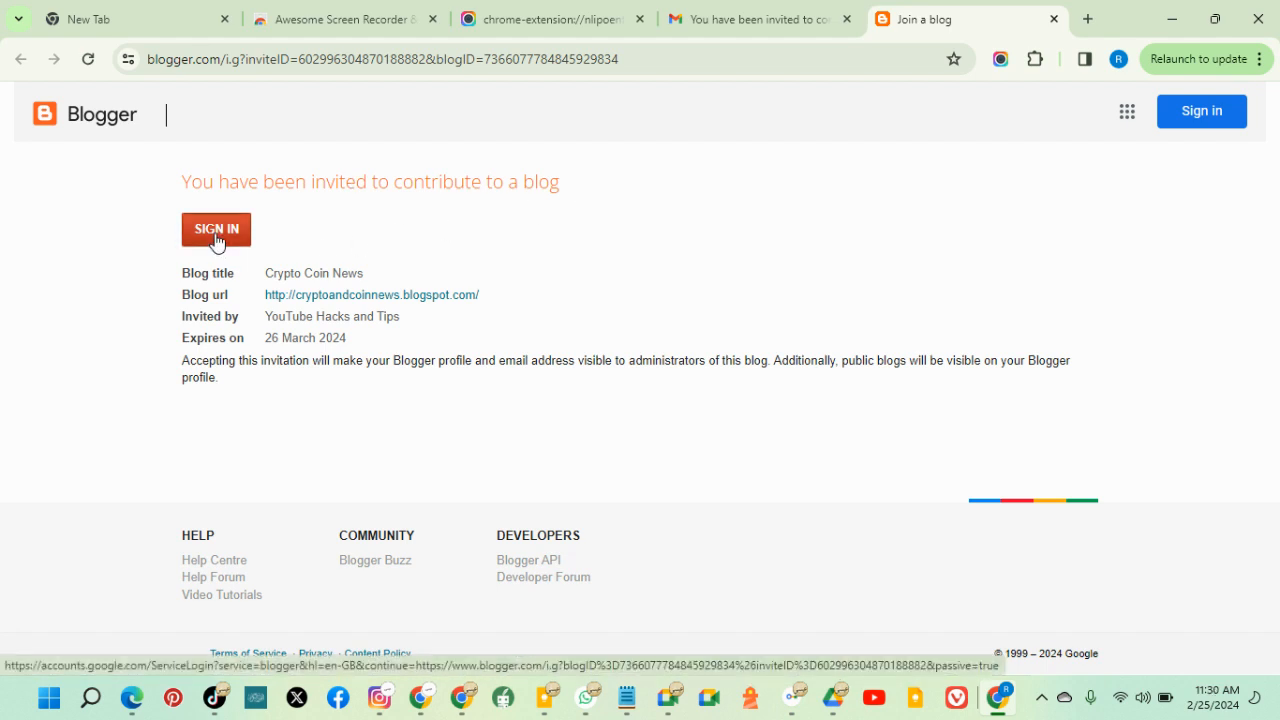
click(216, 228)
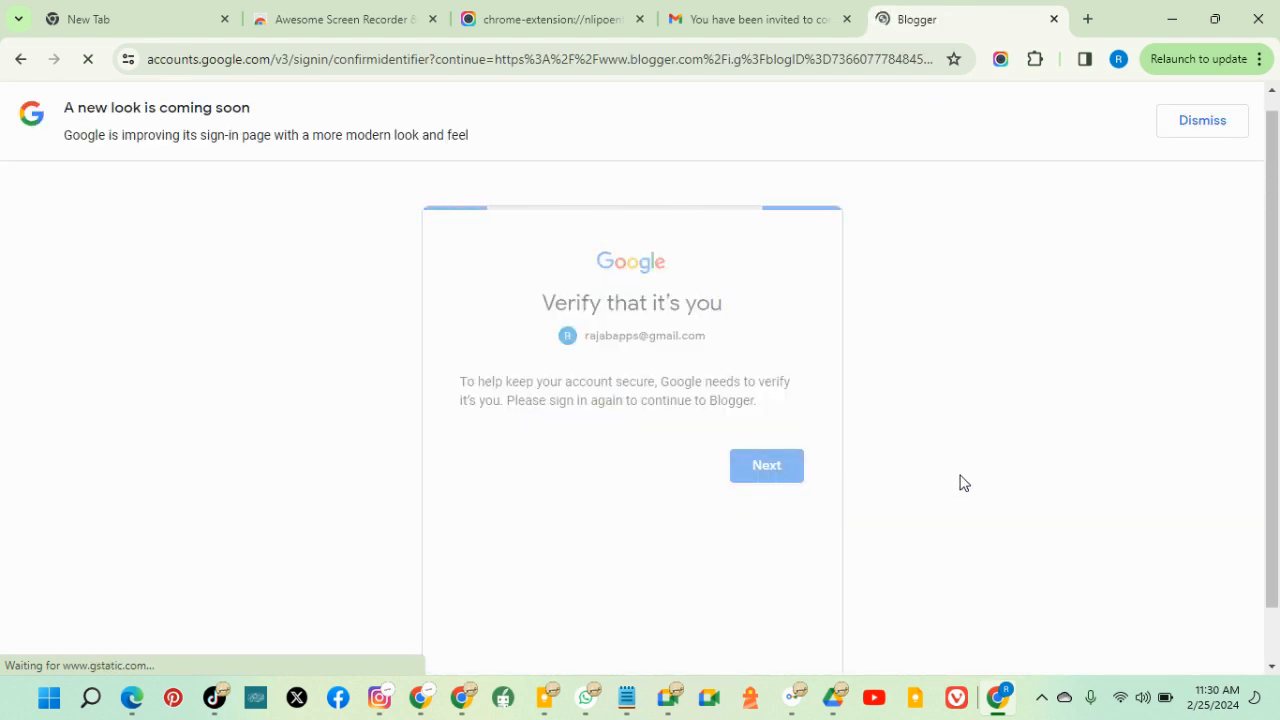
Continue past Verify that it's you and submit the password, which Google rejects as wrong.
click(766, 464)
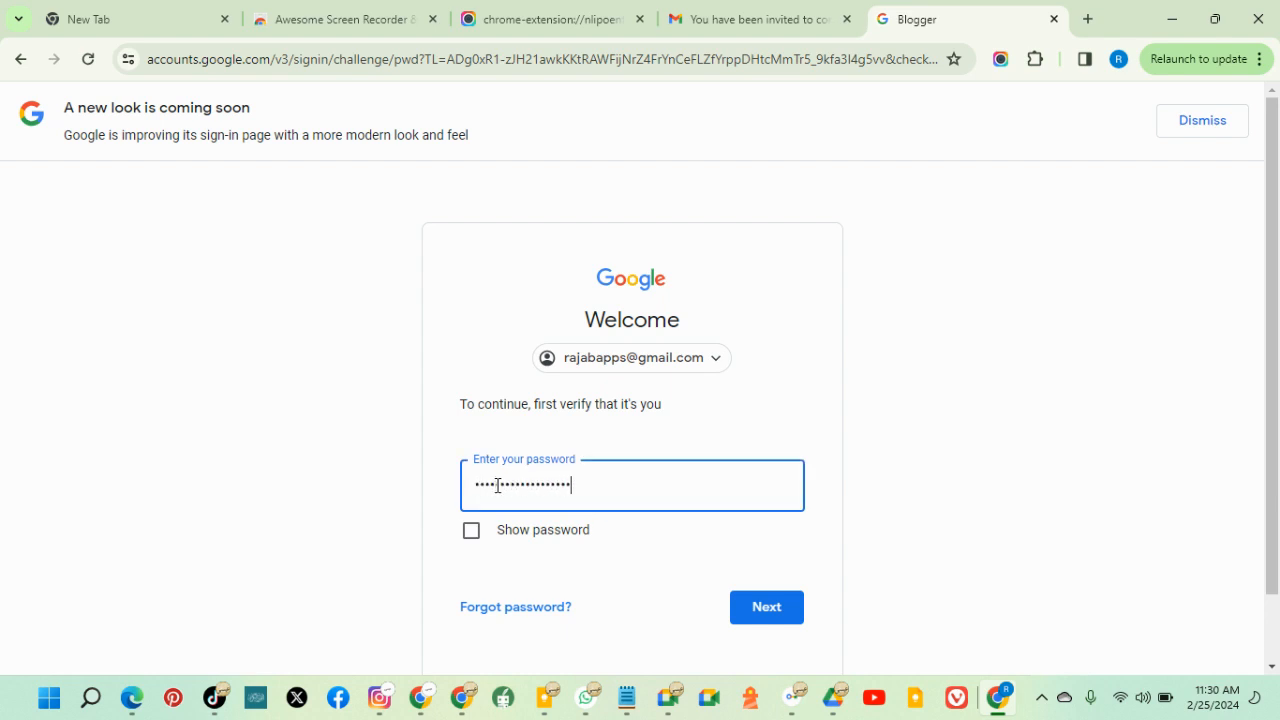
click(766, 608)
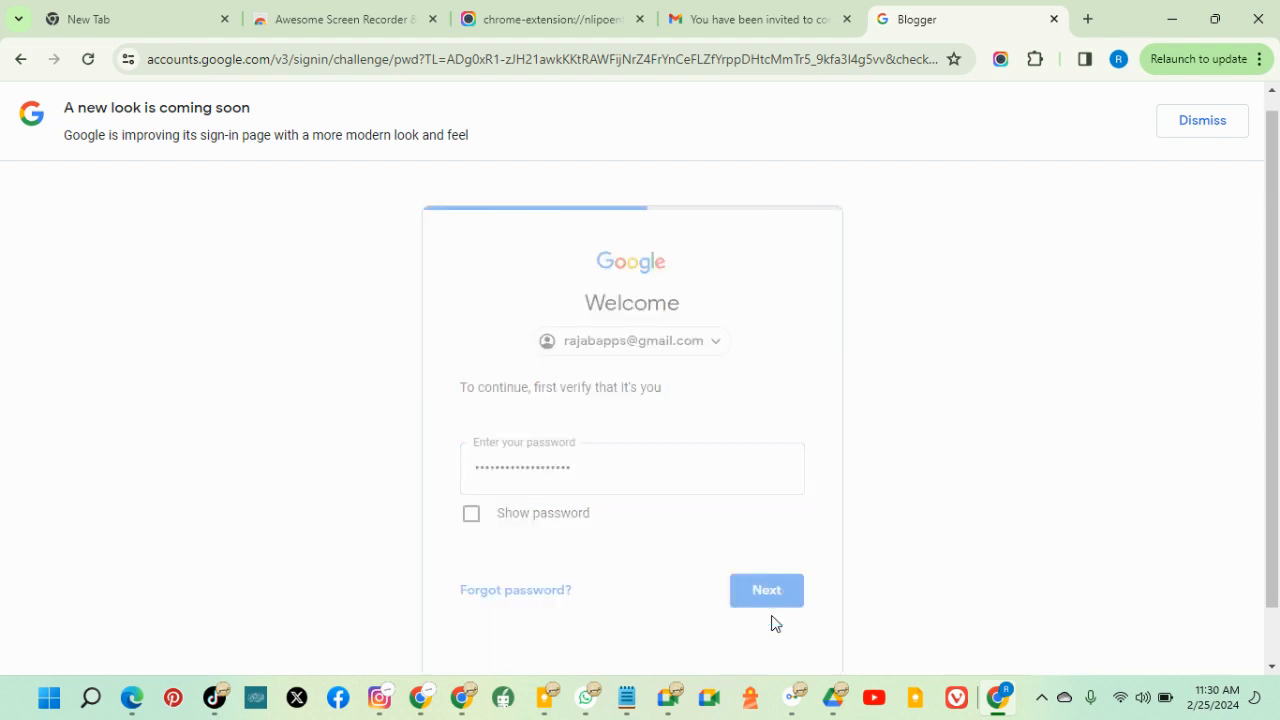
click(766, 590)
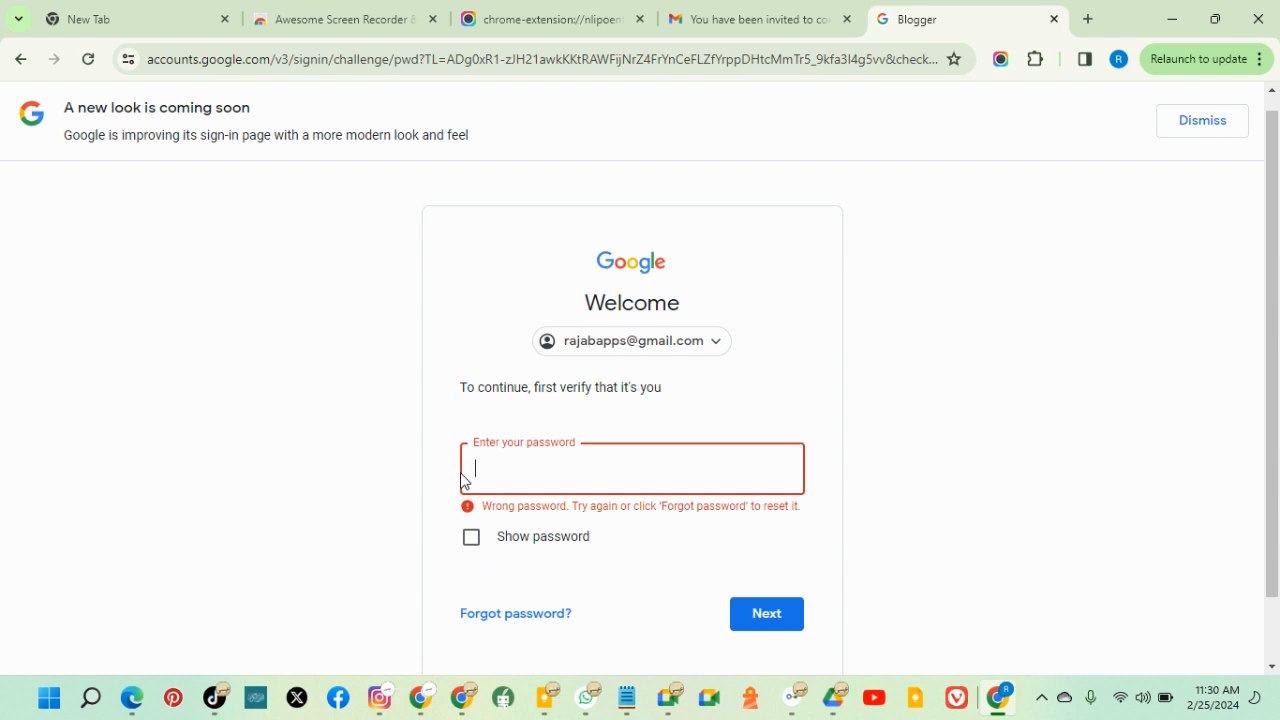
mouse_move(796, 708)
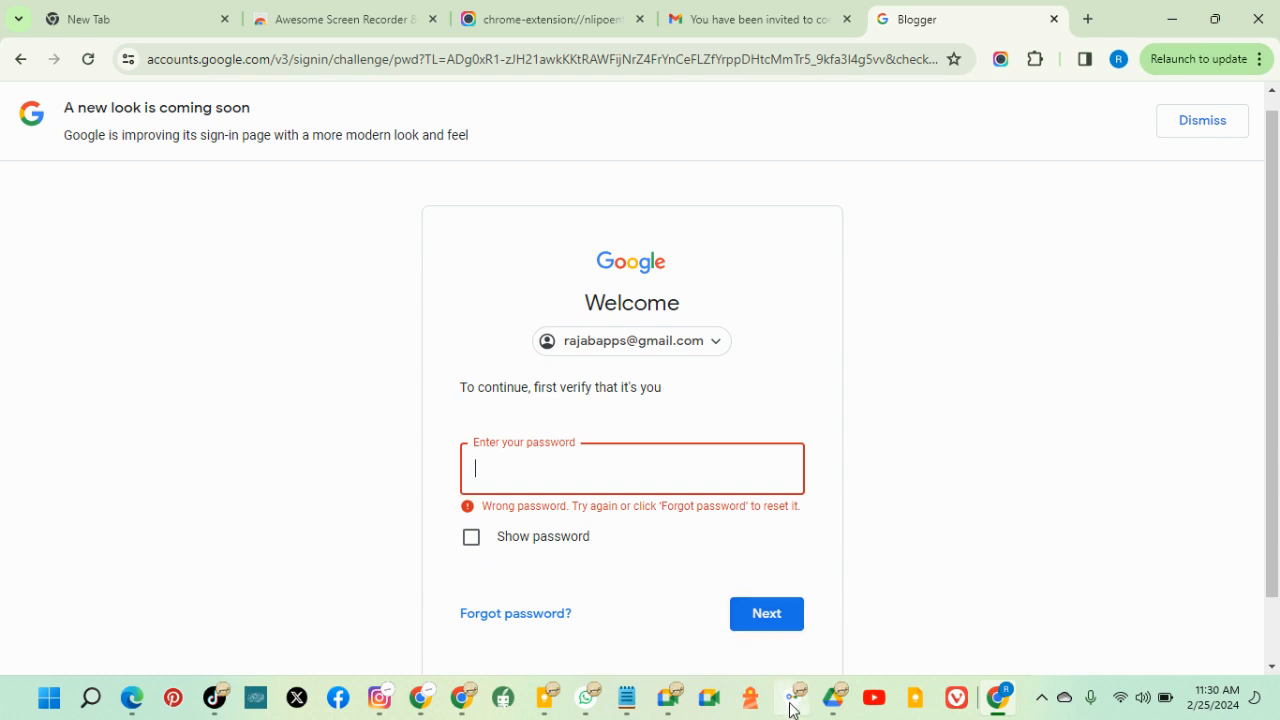
Unlock Google Password Manager with the Windows PIN to list the saved accounts.
click(792, 694)
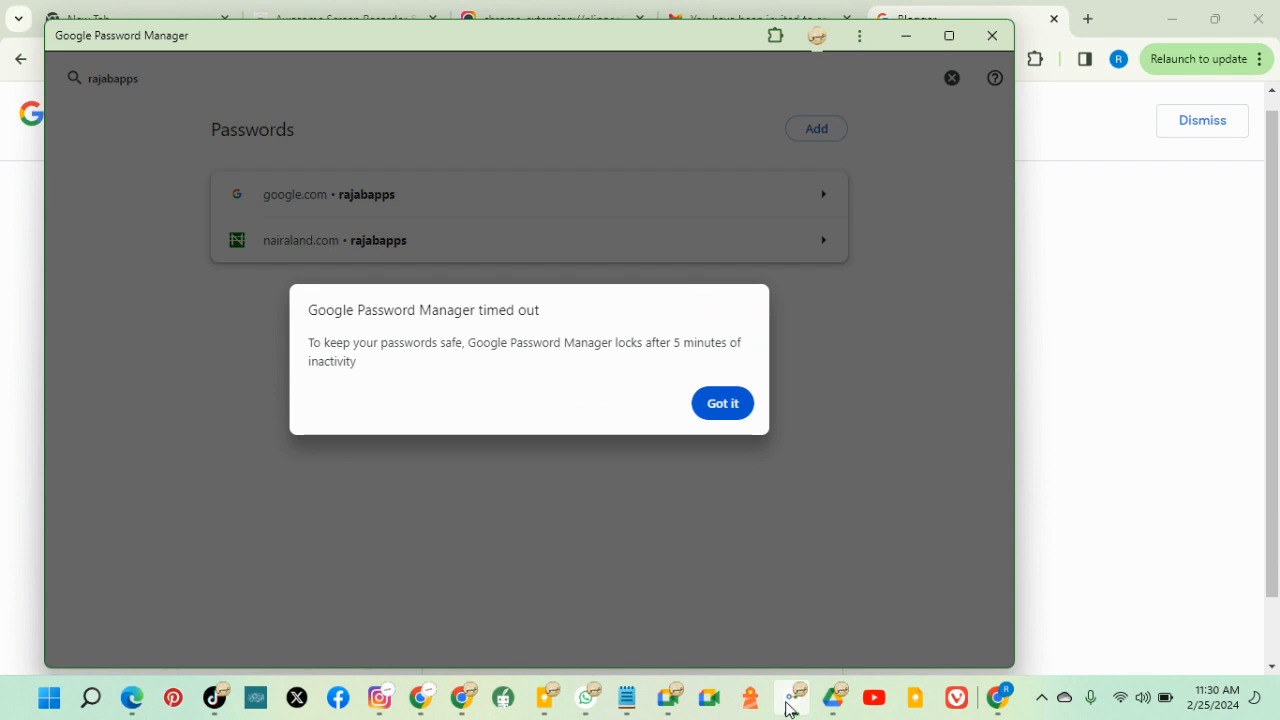
mouse_move(722, 404)
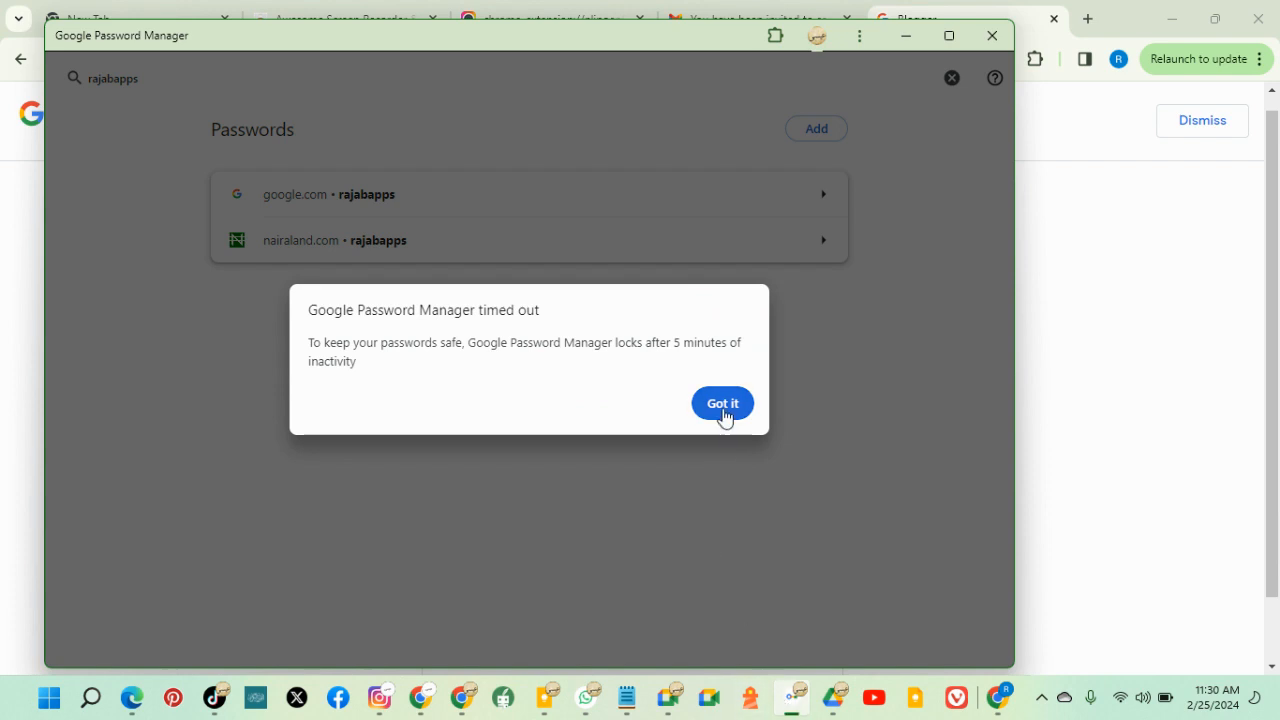
click(722, 404)
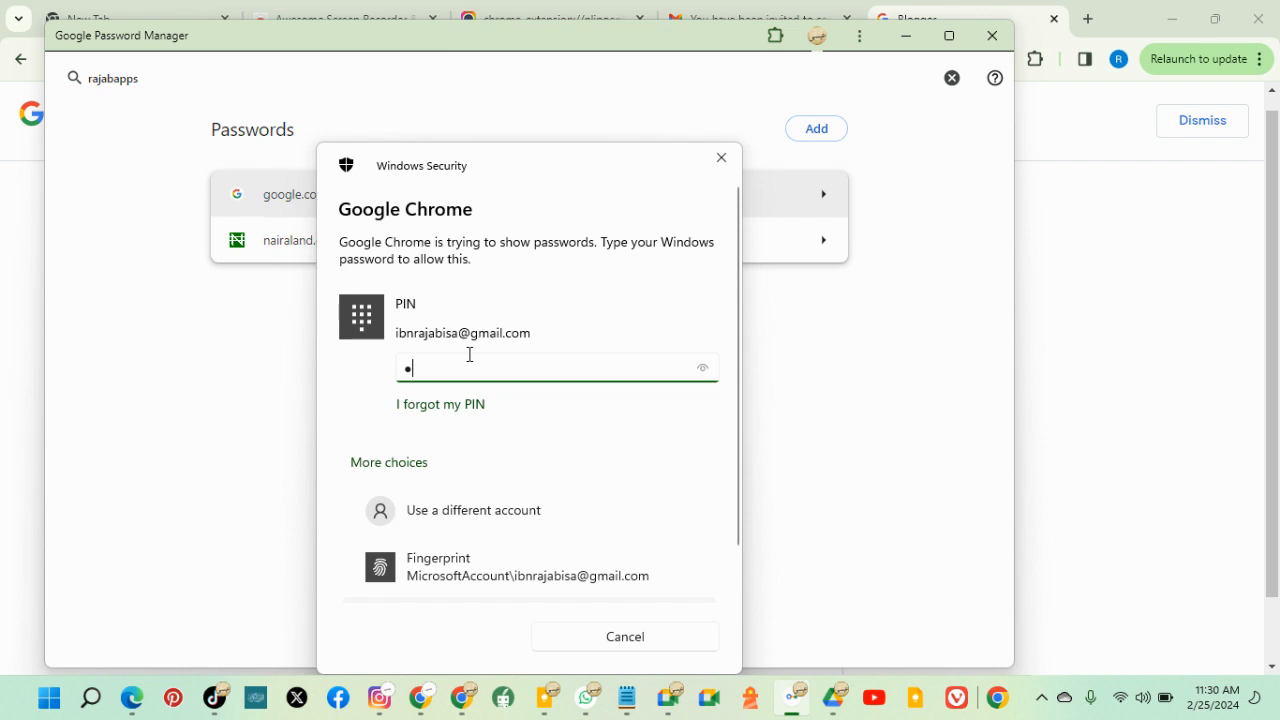
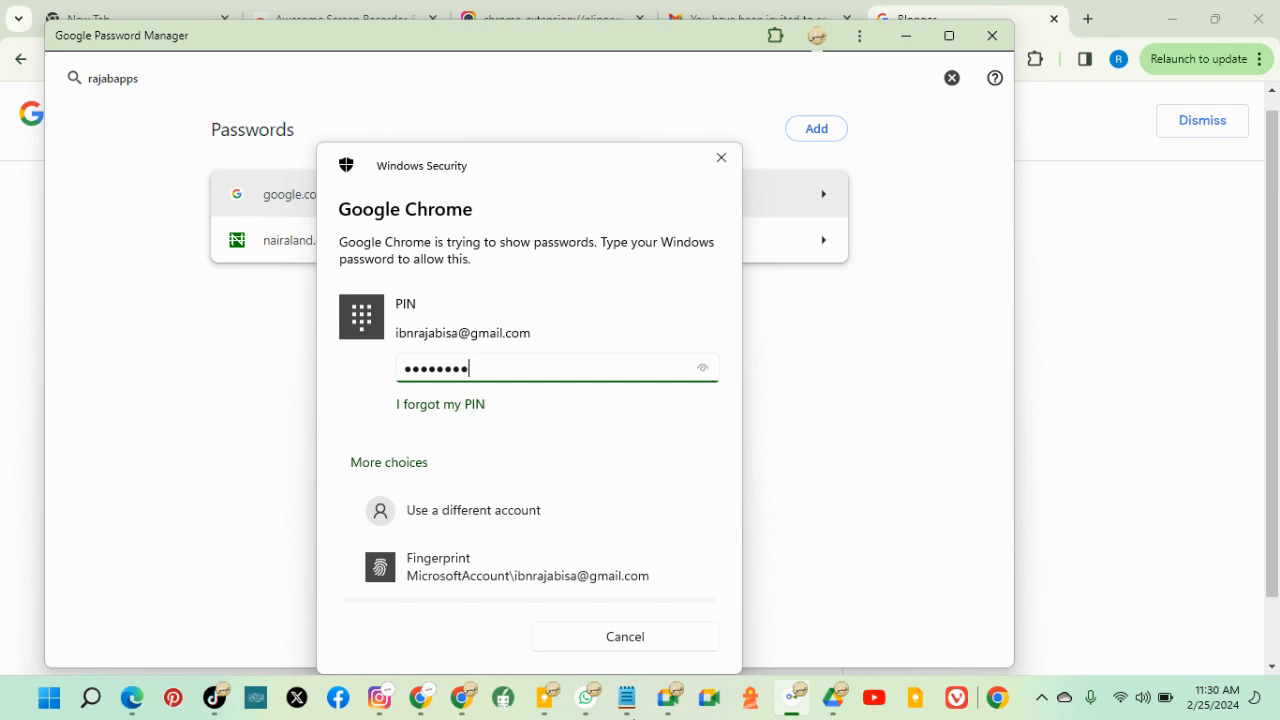
key(Enter)
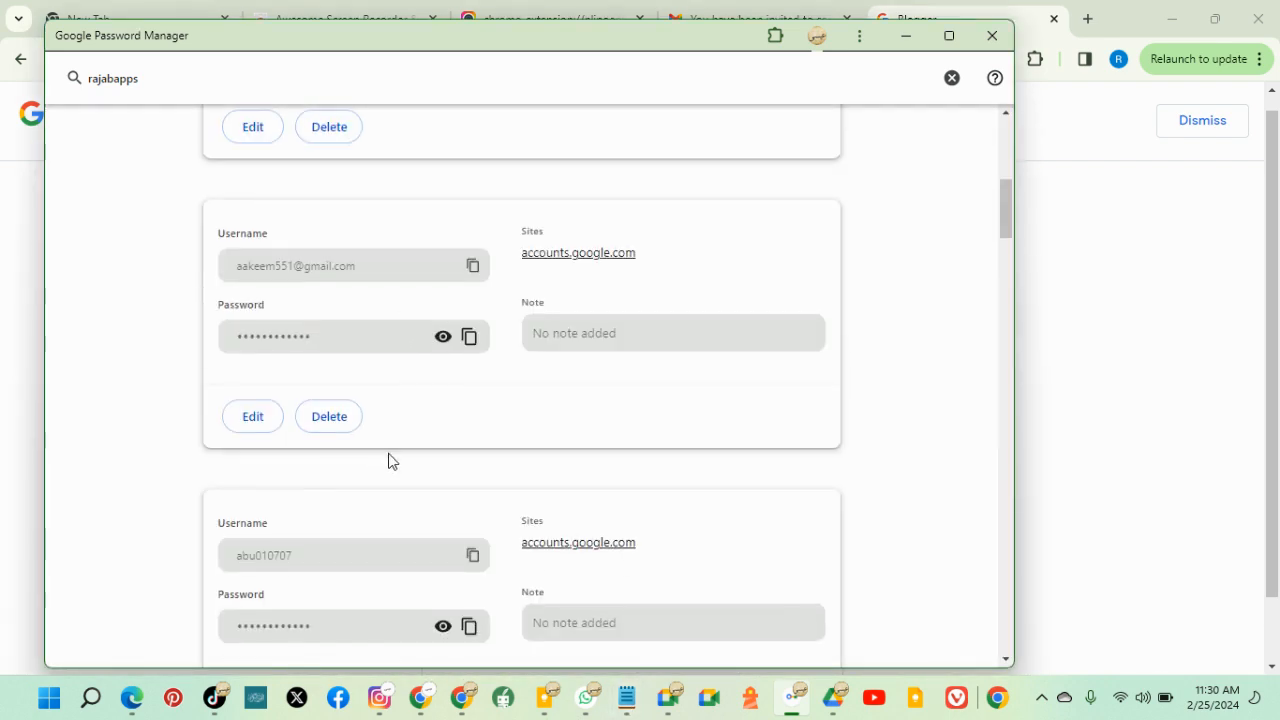
Locate the matching accounts.google.com entry, copy its saved username, and minimize the manager.
scroll(down, 3)
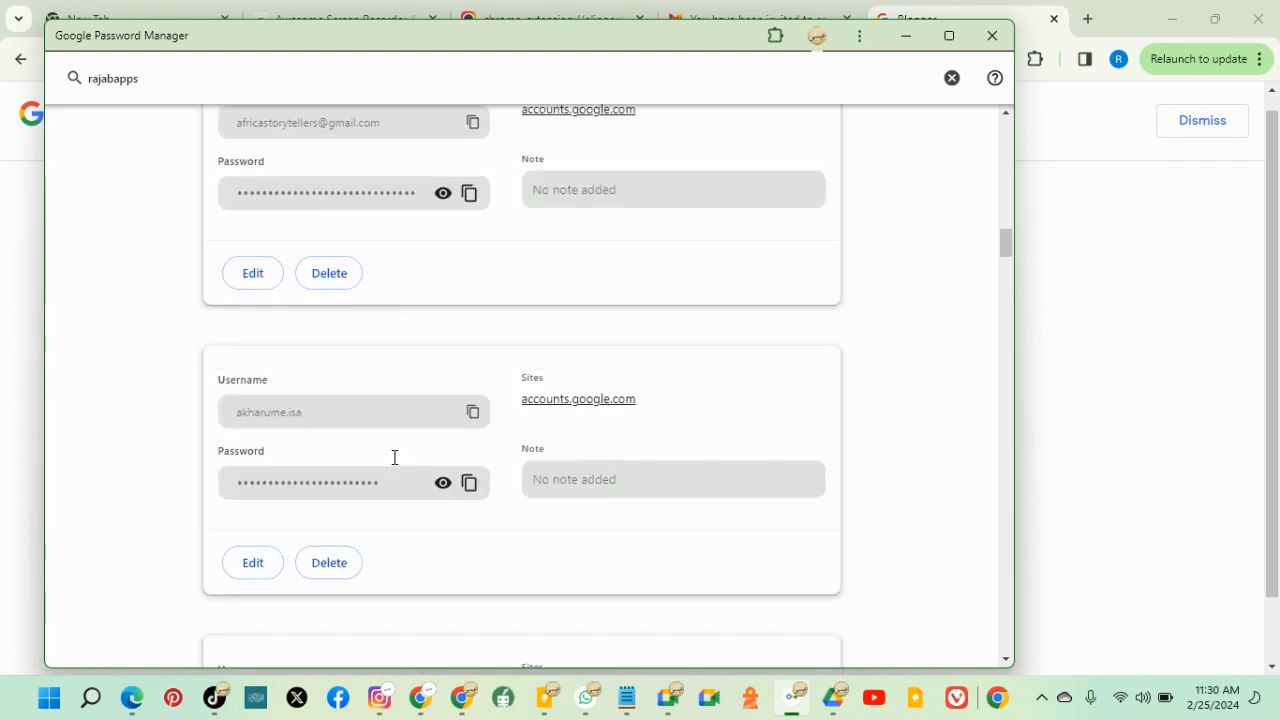
scroll(down, 3)
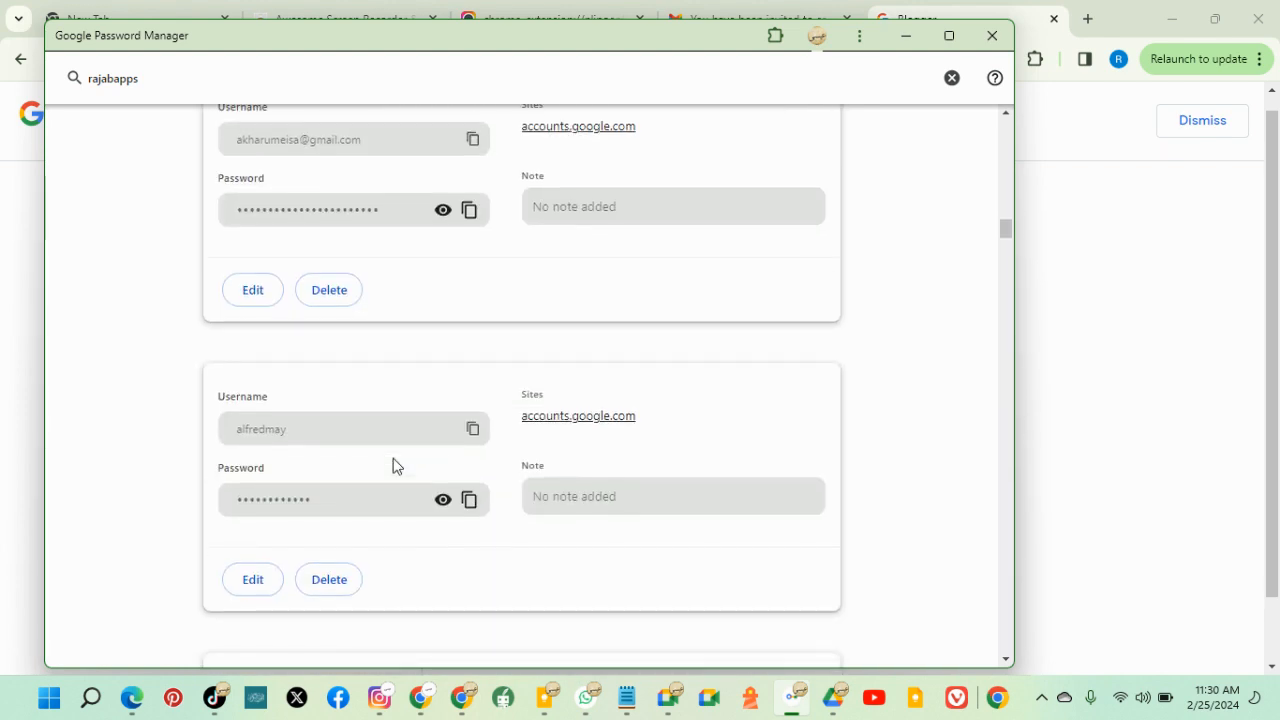
scroll(down, 3)
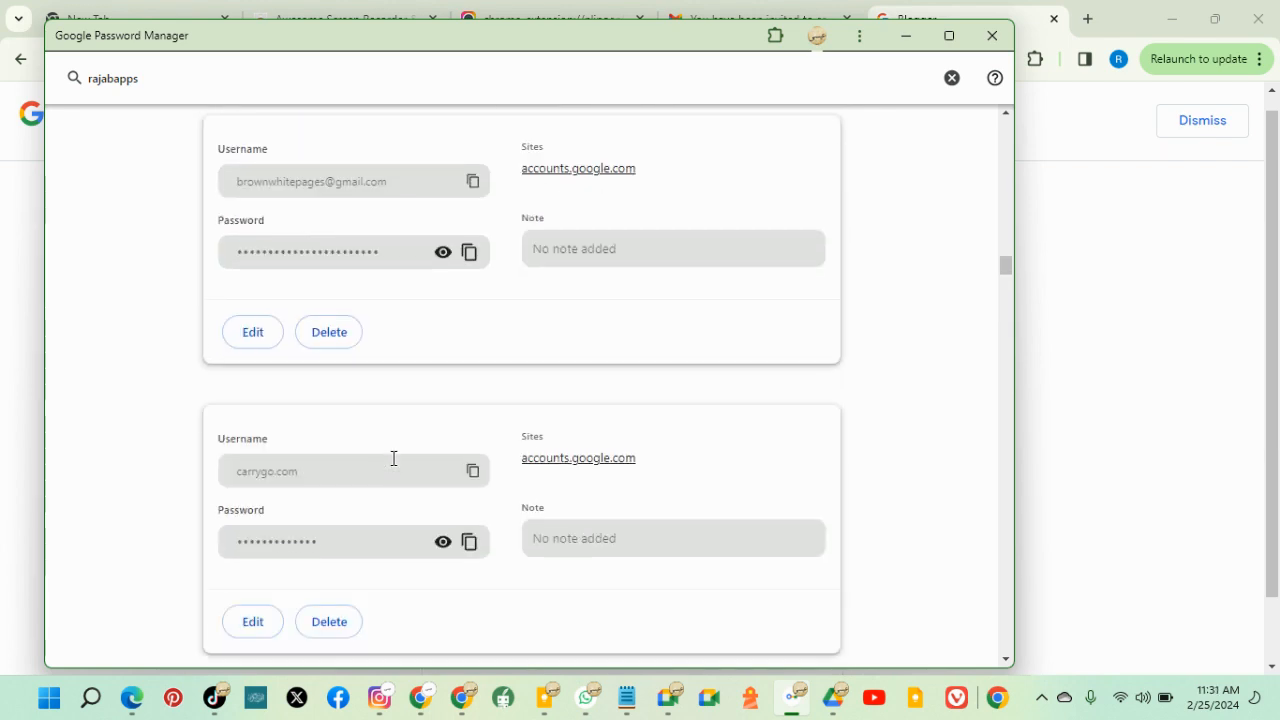
scroll(down, 3)
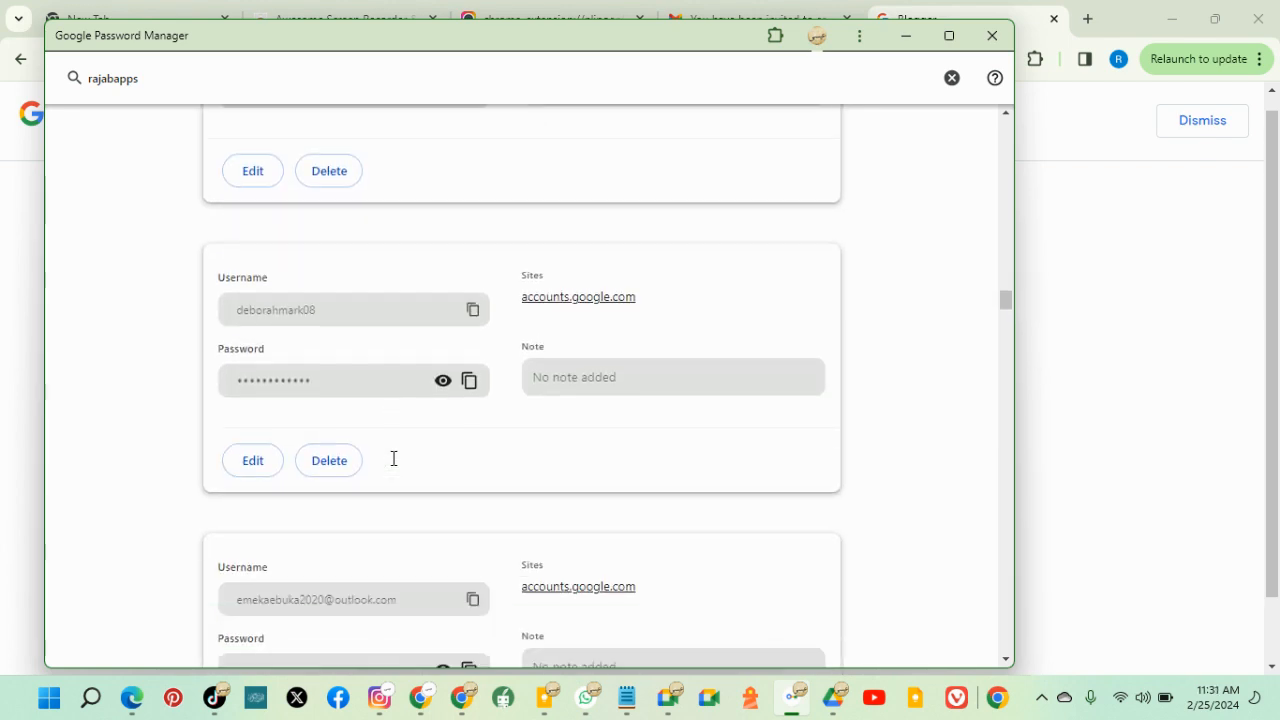
scroll(down, 3)
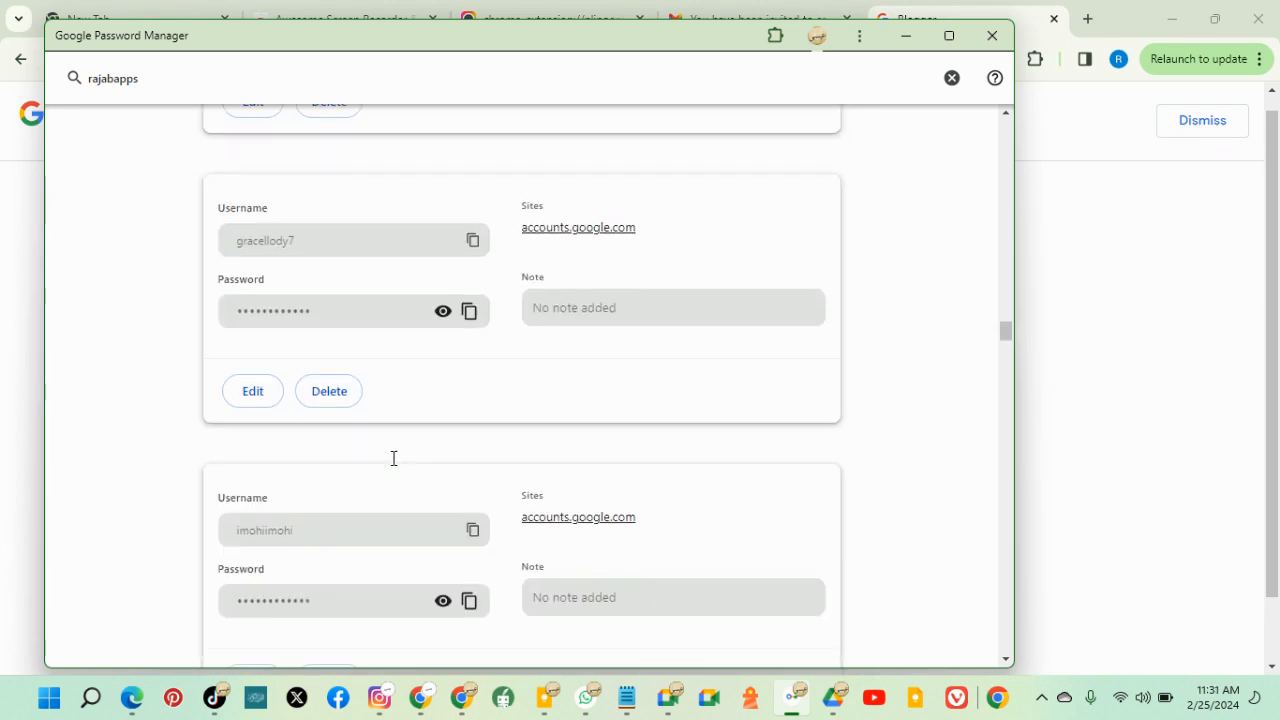
scroll(down, 3)
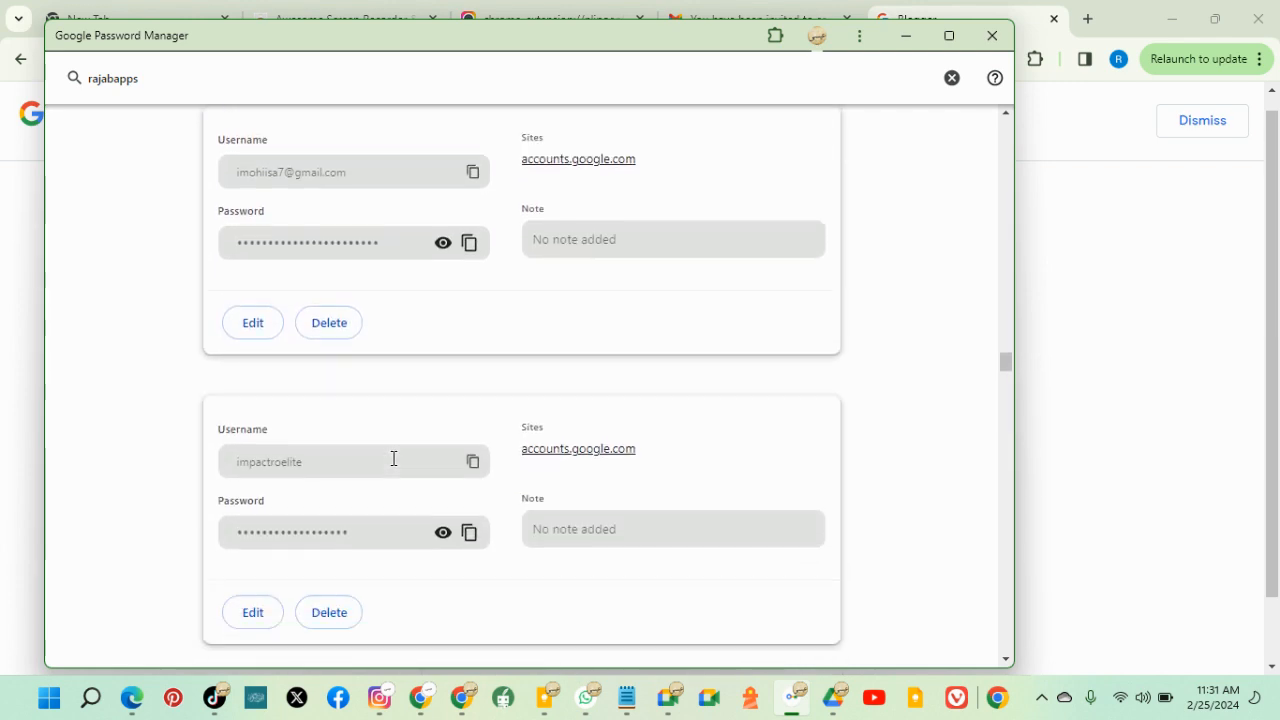
scroll(down, 3)
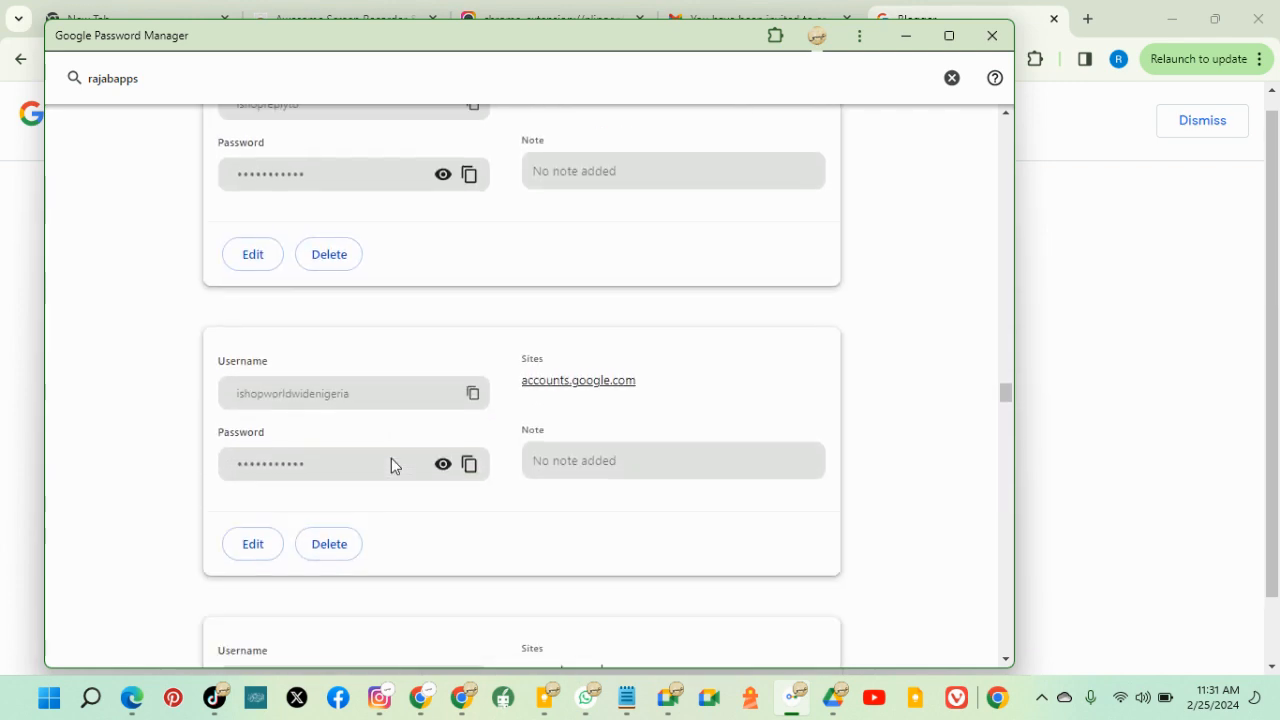
scroll(down, 3)
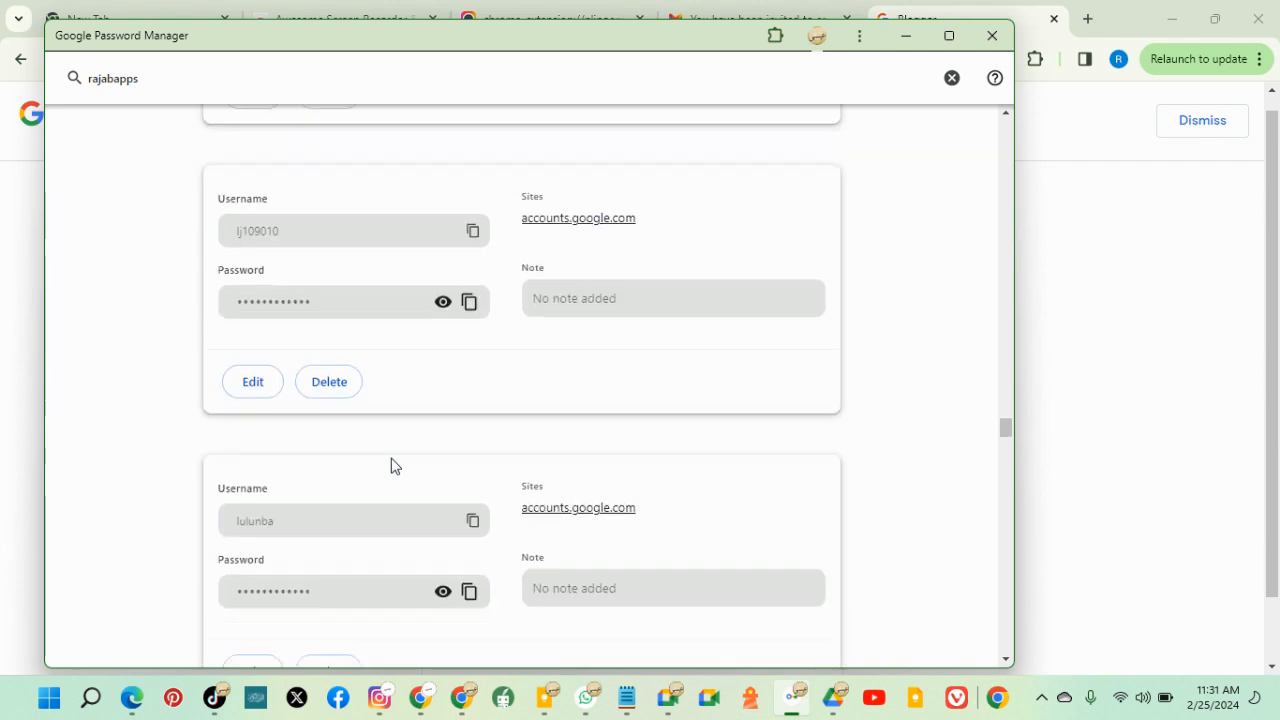
scroll(down, 3)
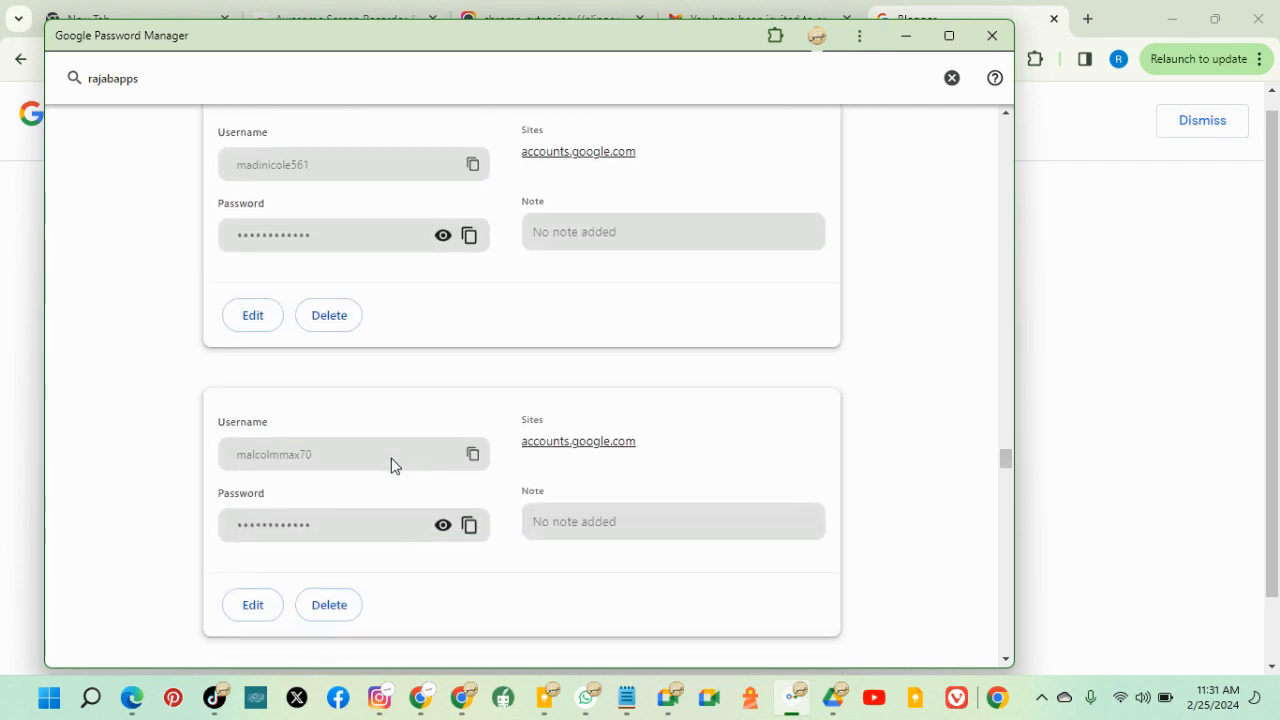
scroll(down, 3)
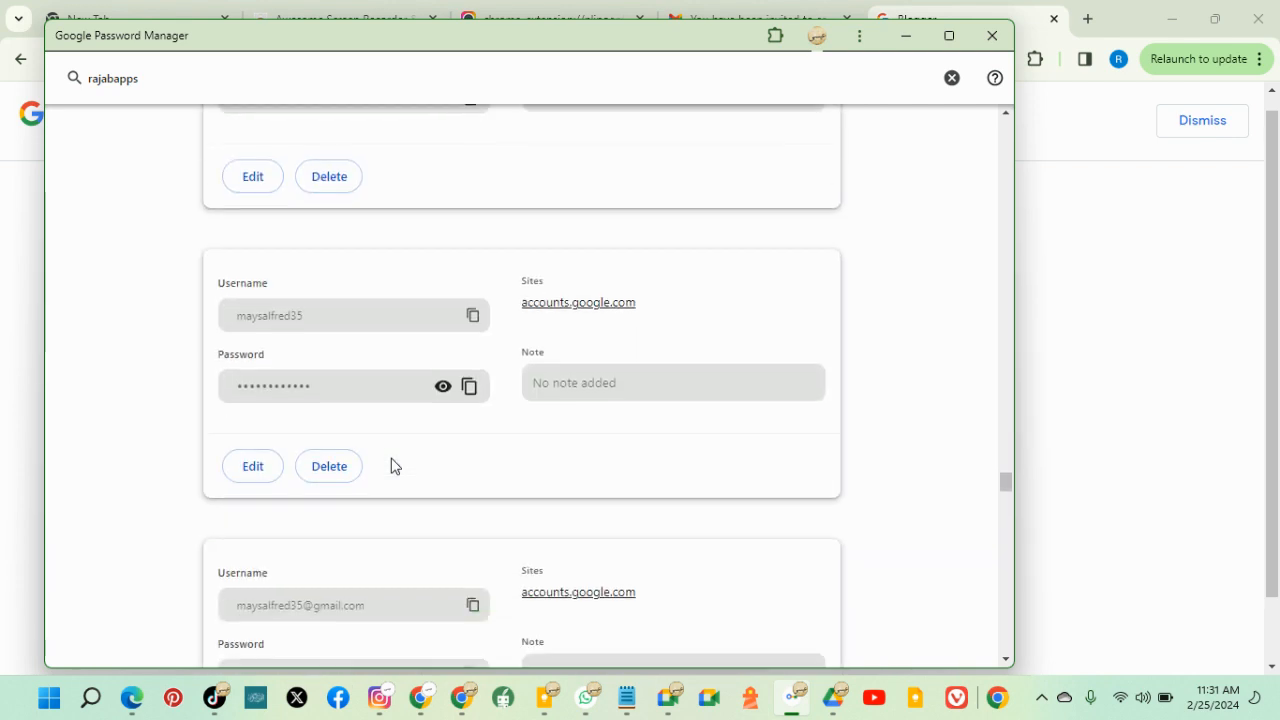
scroll(down, 3)
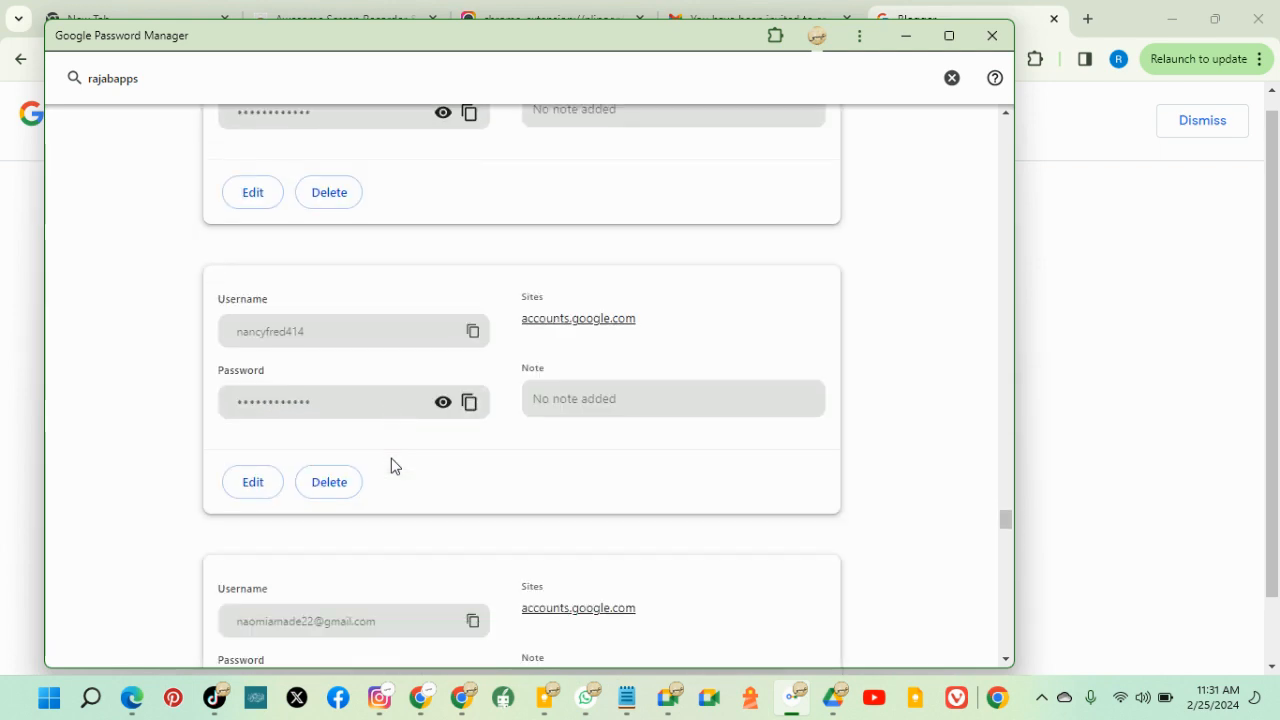
scroll(down, 3)
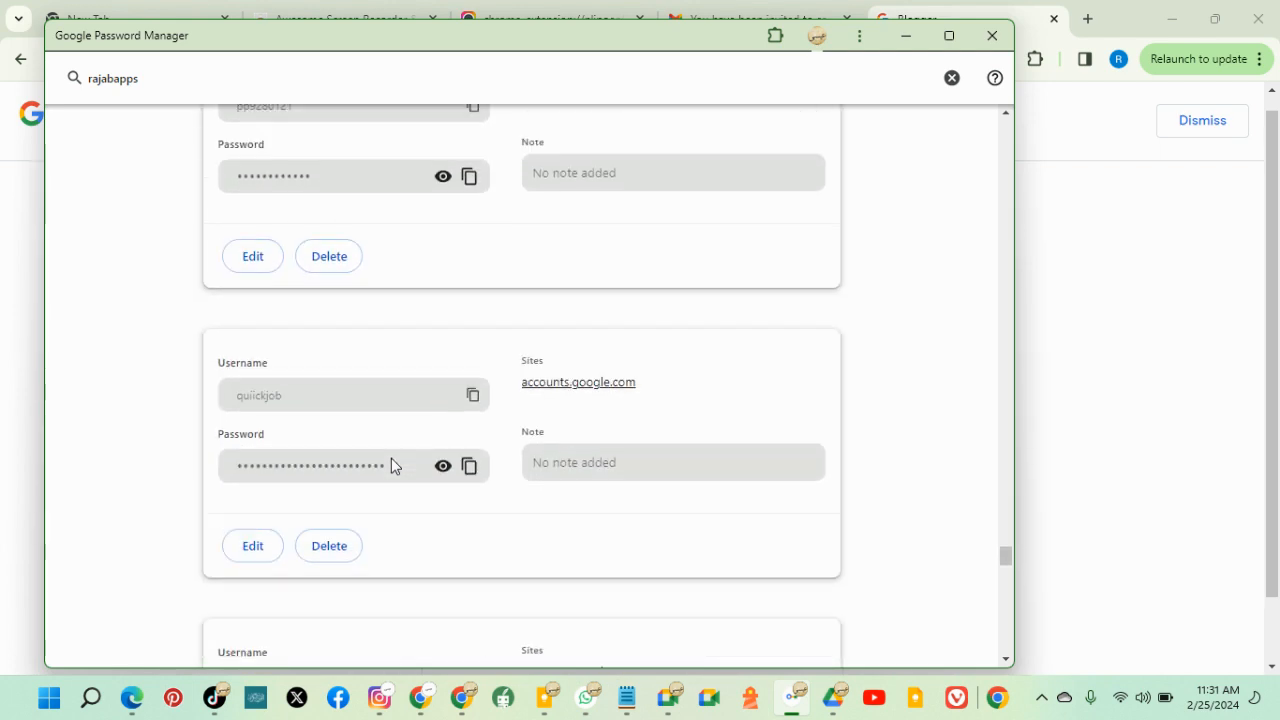
scroll(down, 3)
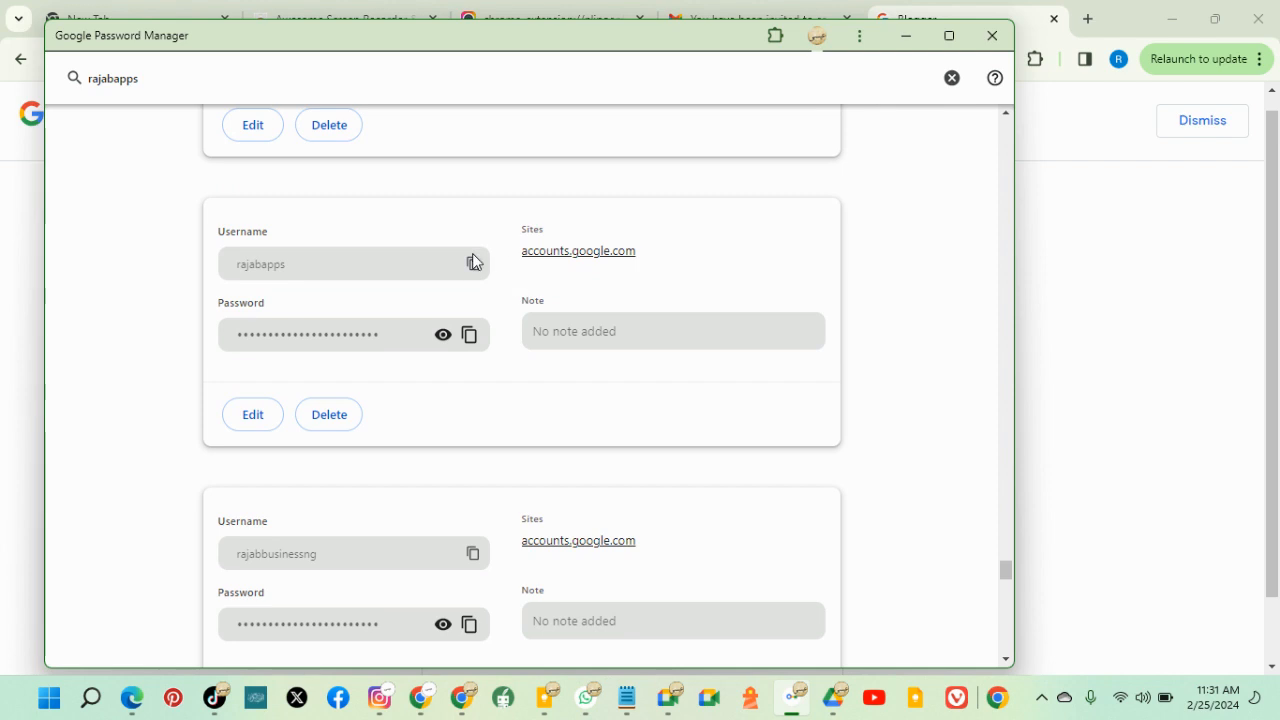
click(470, 264)
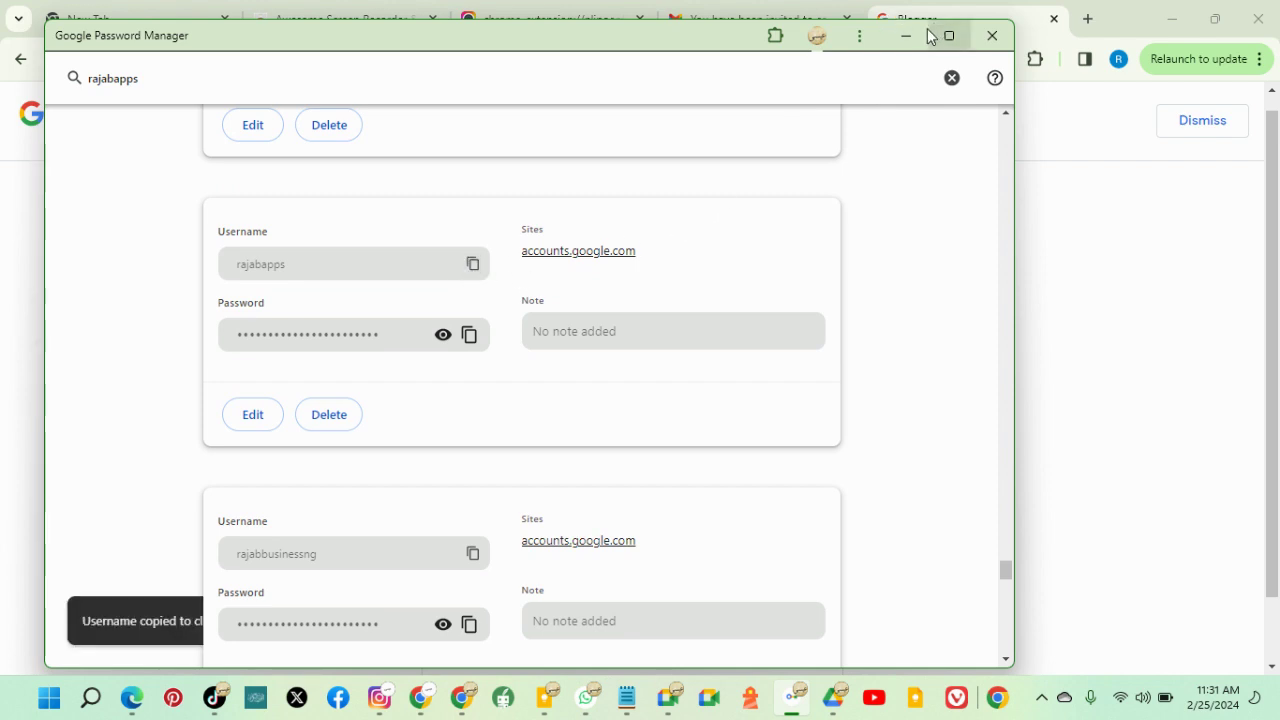
click(990, 36)
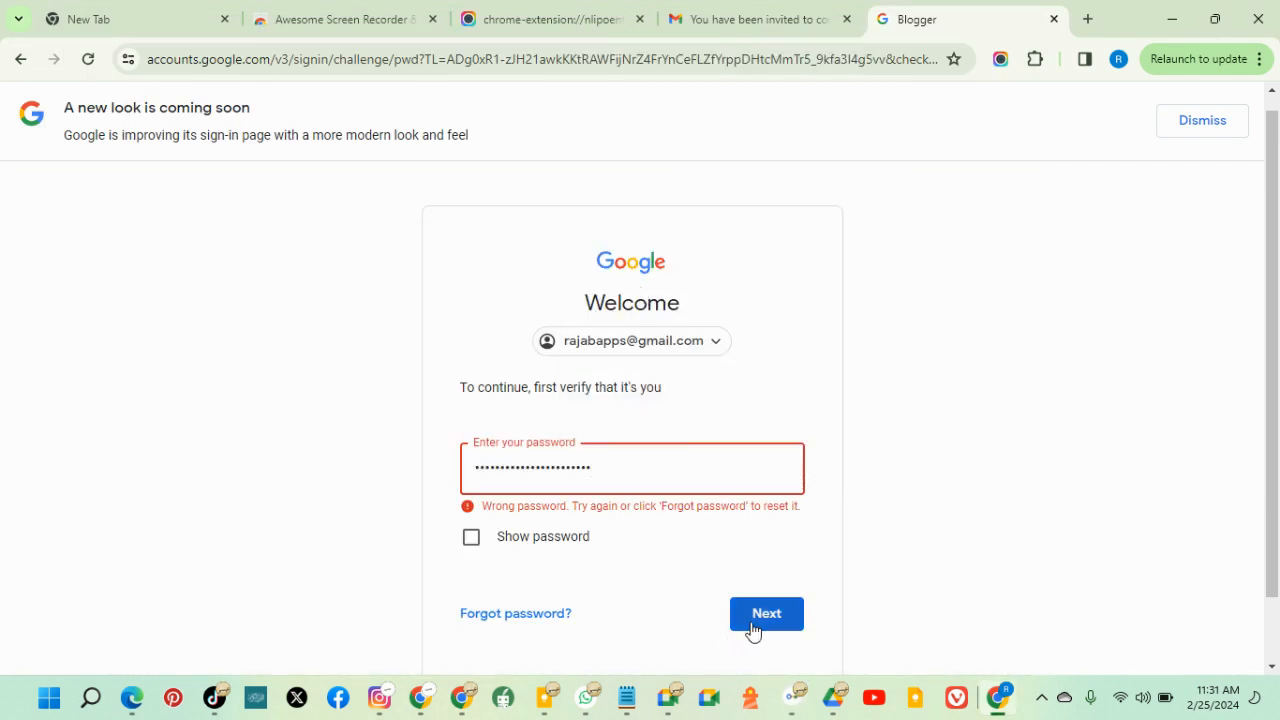
Sign in successfully with the password and decline the account setup suggestions with Not now.
click(766, 612)
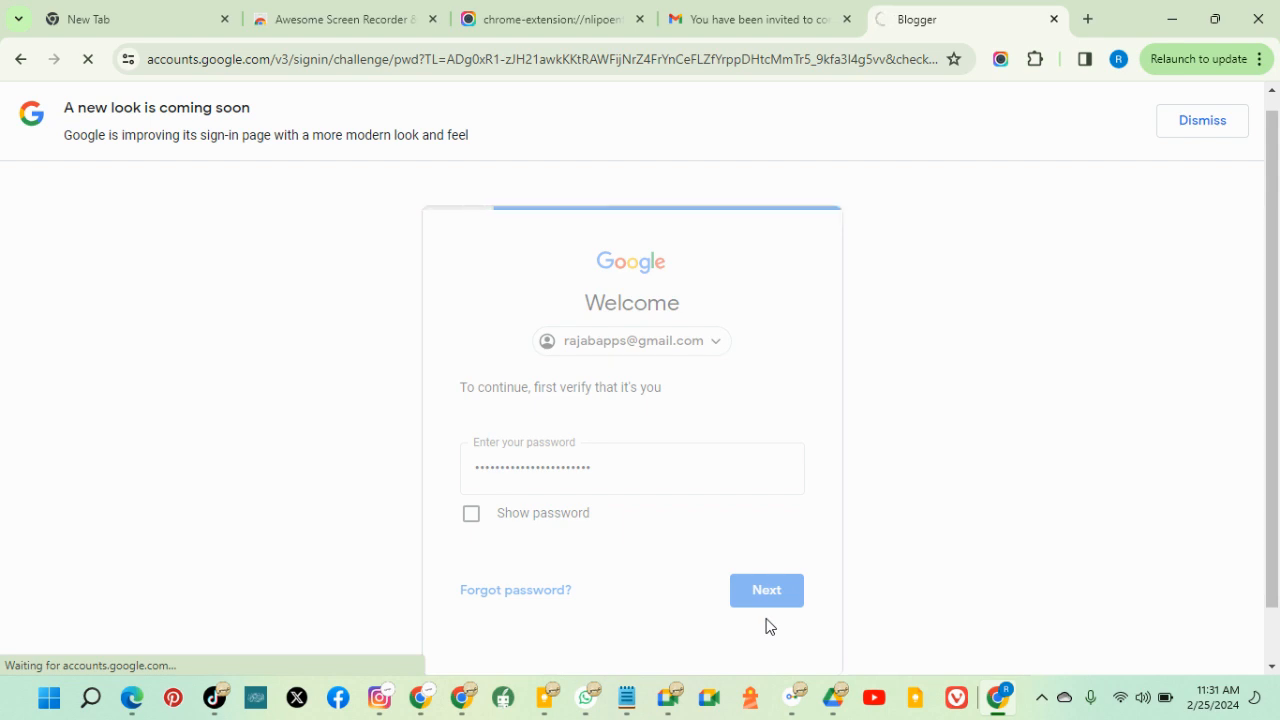
click(766, 590)
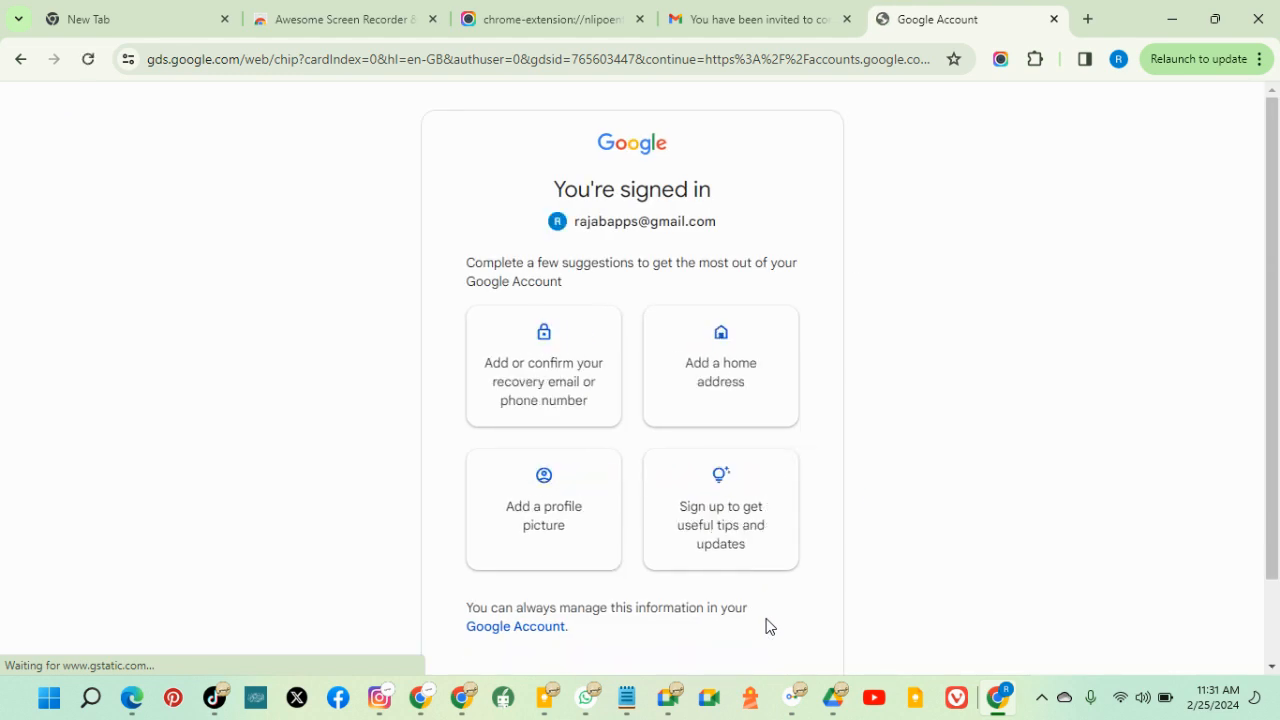
mouse_move(652, 250)
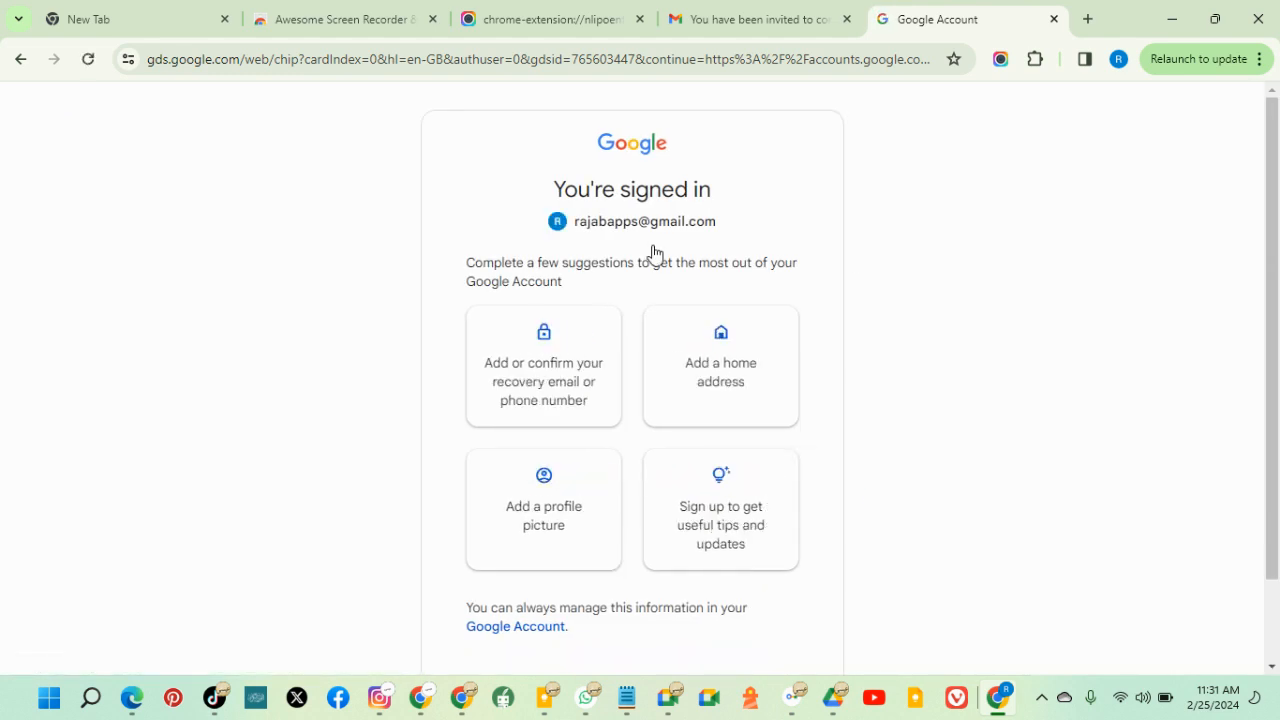
scroll(down, 3)
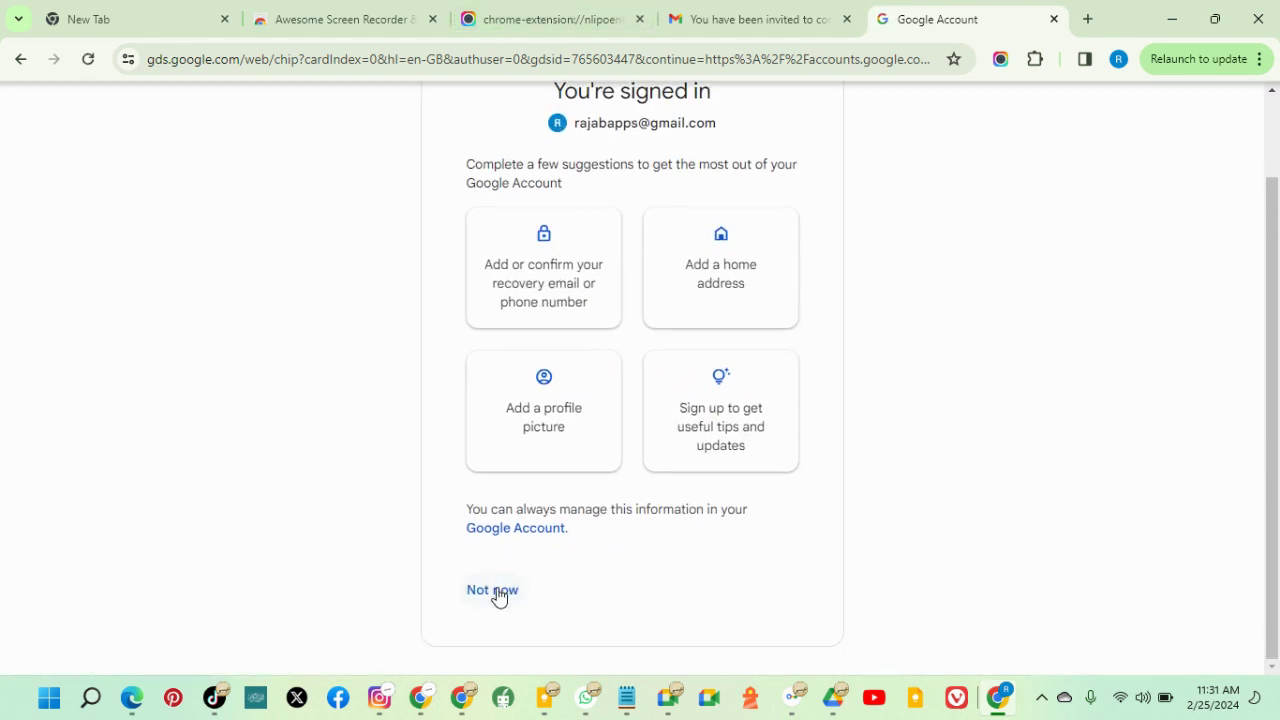
click(492, 590)
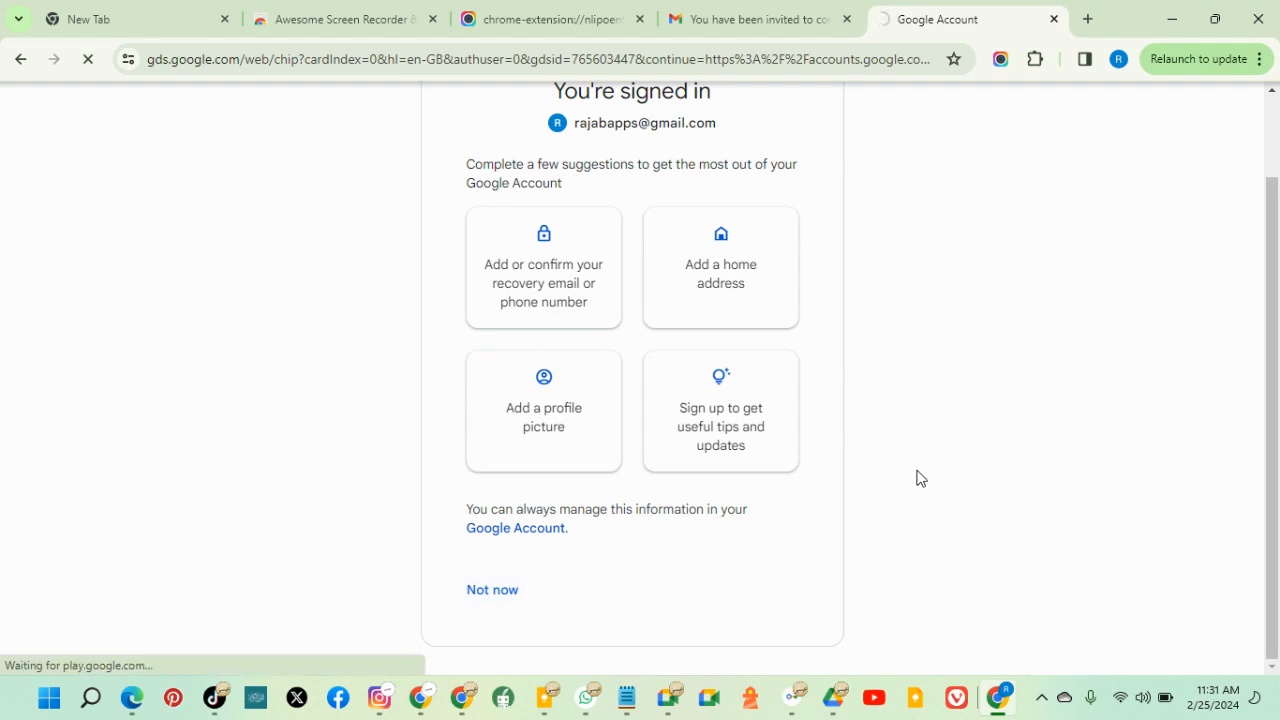
mouse_move(924, 478)
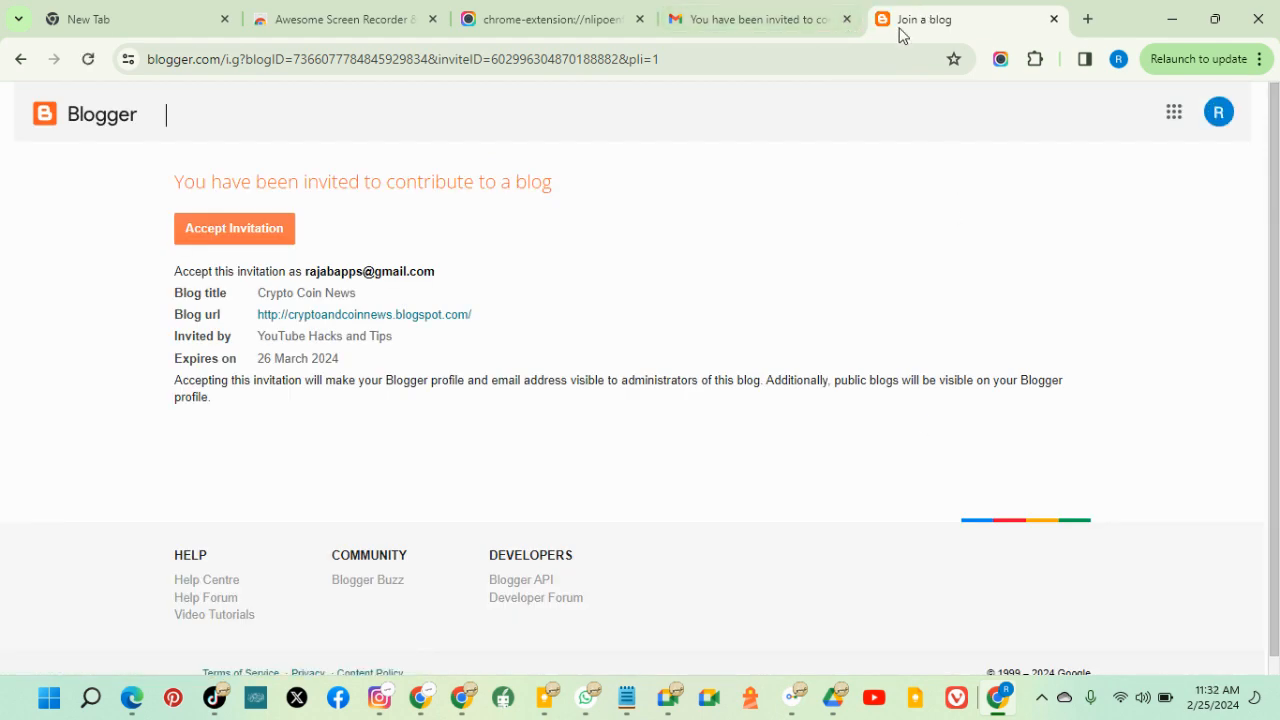
Accept the Crypto Coin News invitation, landing on Blogger onboarding asking for a blog name.
click(234, 228)
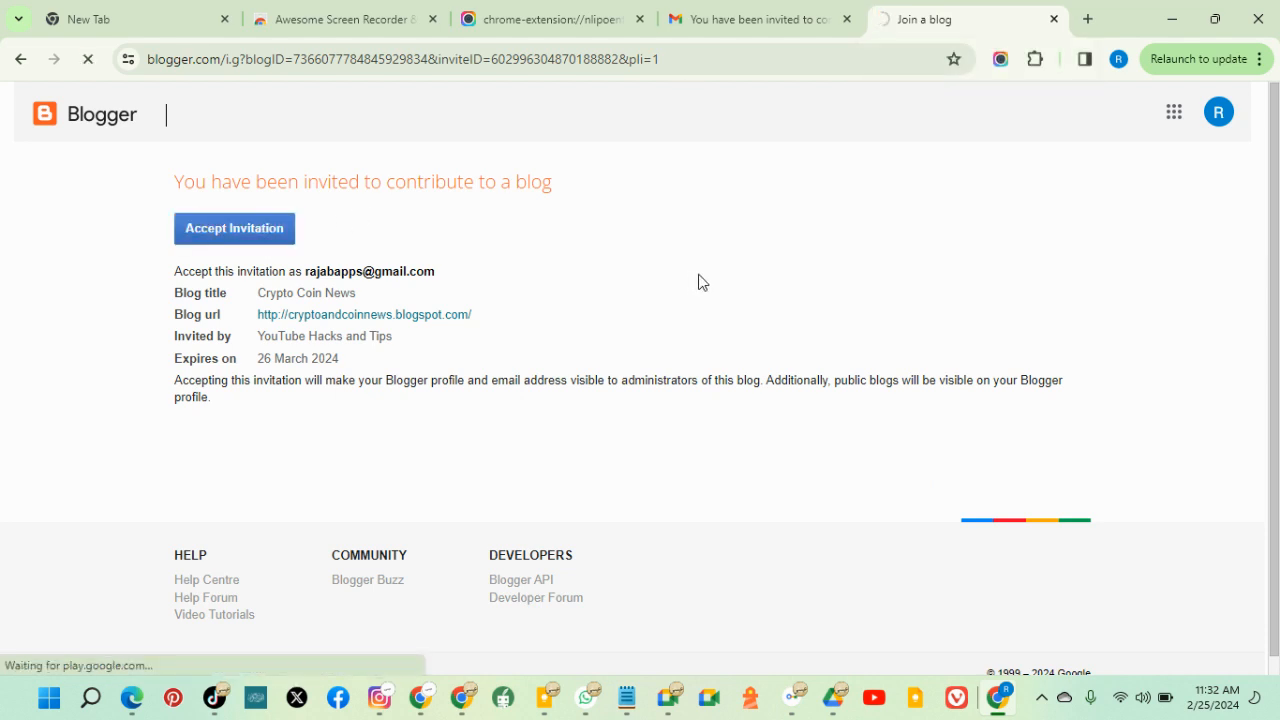
click(234, 228)
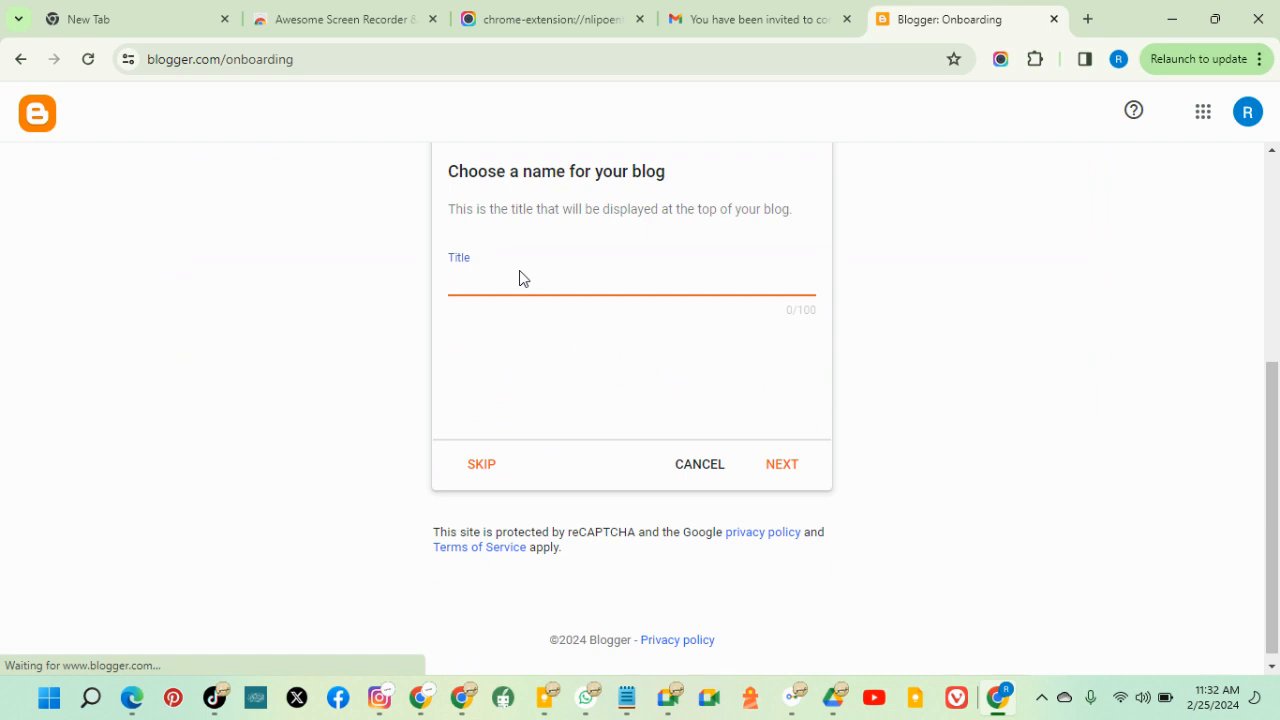
Name the blog 'TOP APPS WORLDWIDE' and continue to the web address step.
text(TOP A)
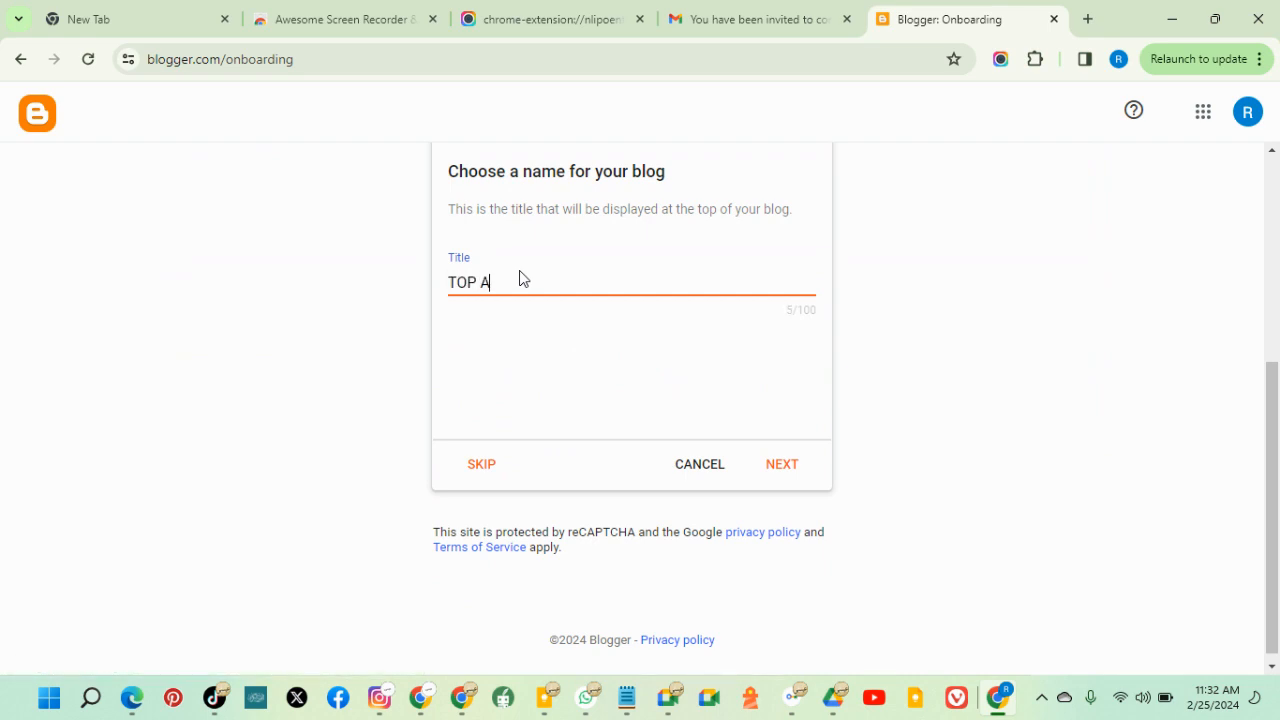
text(PPS)
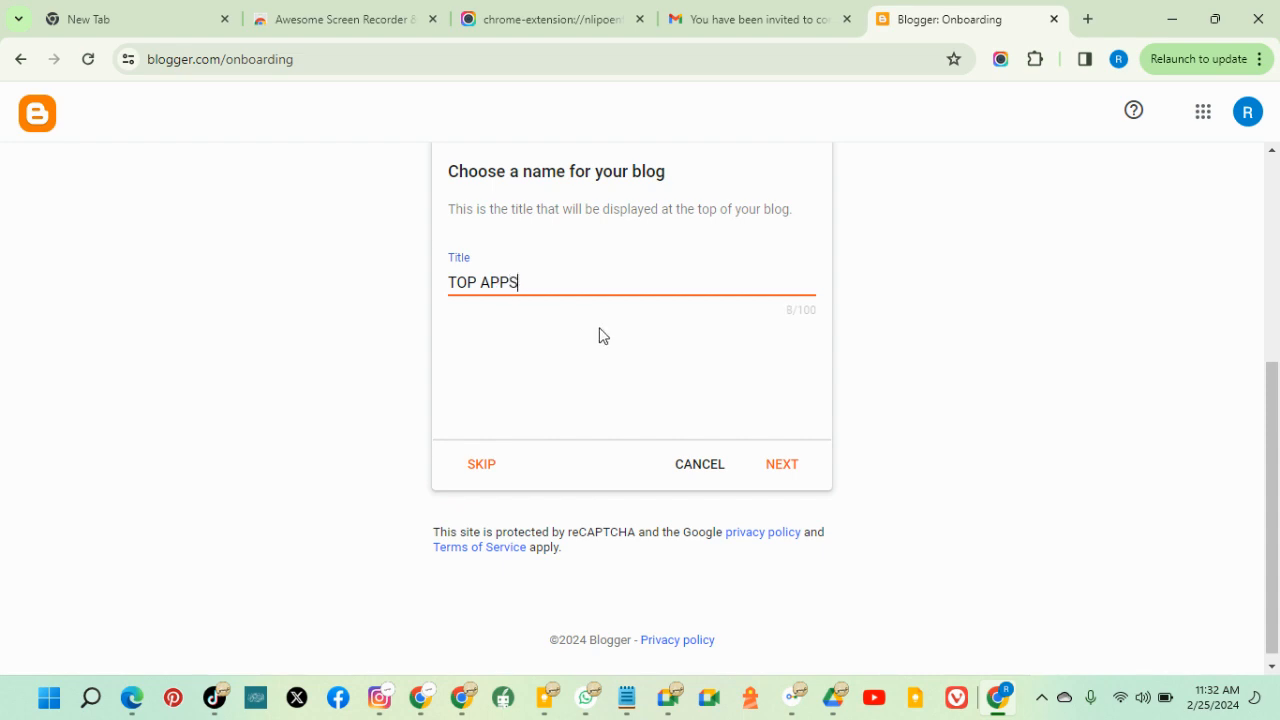
text(C)
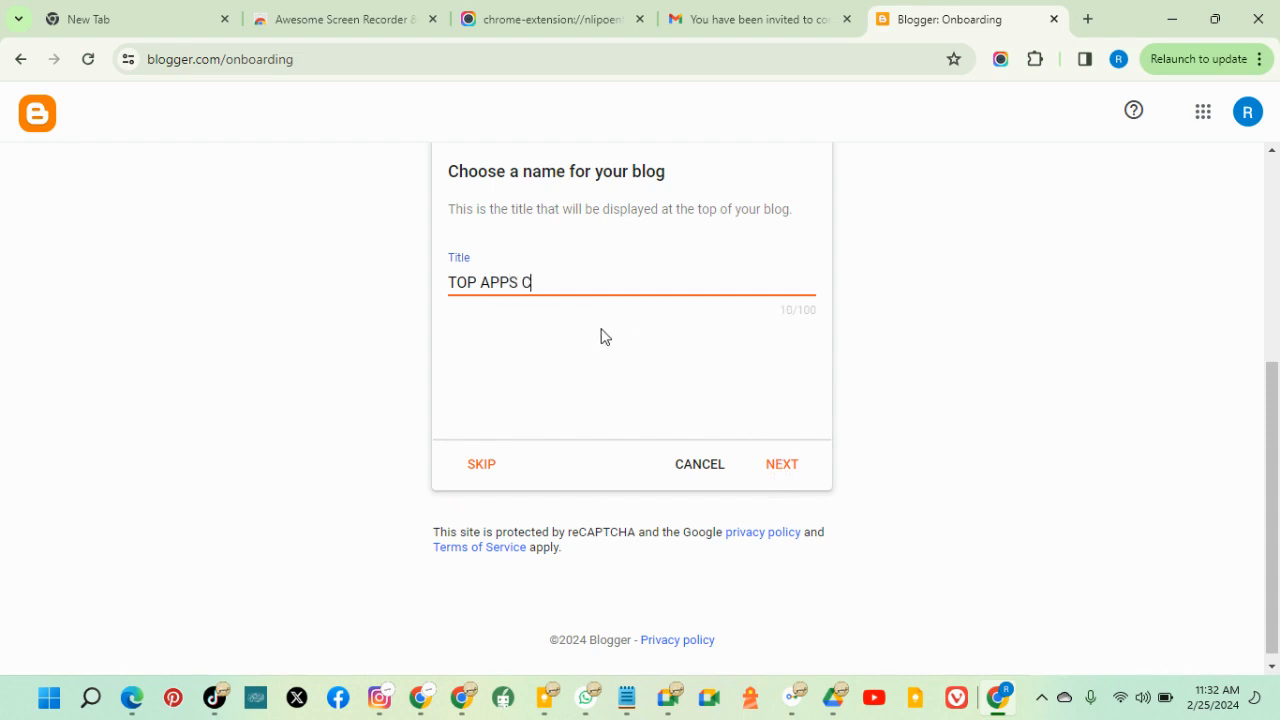
text(W)
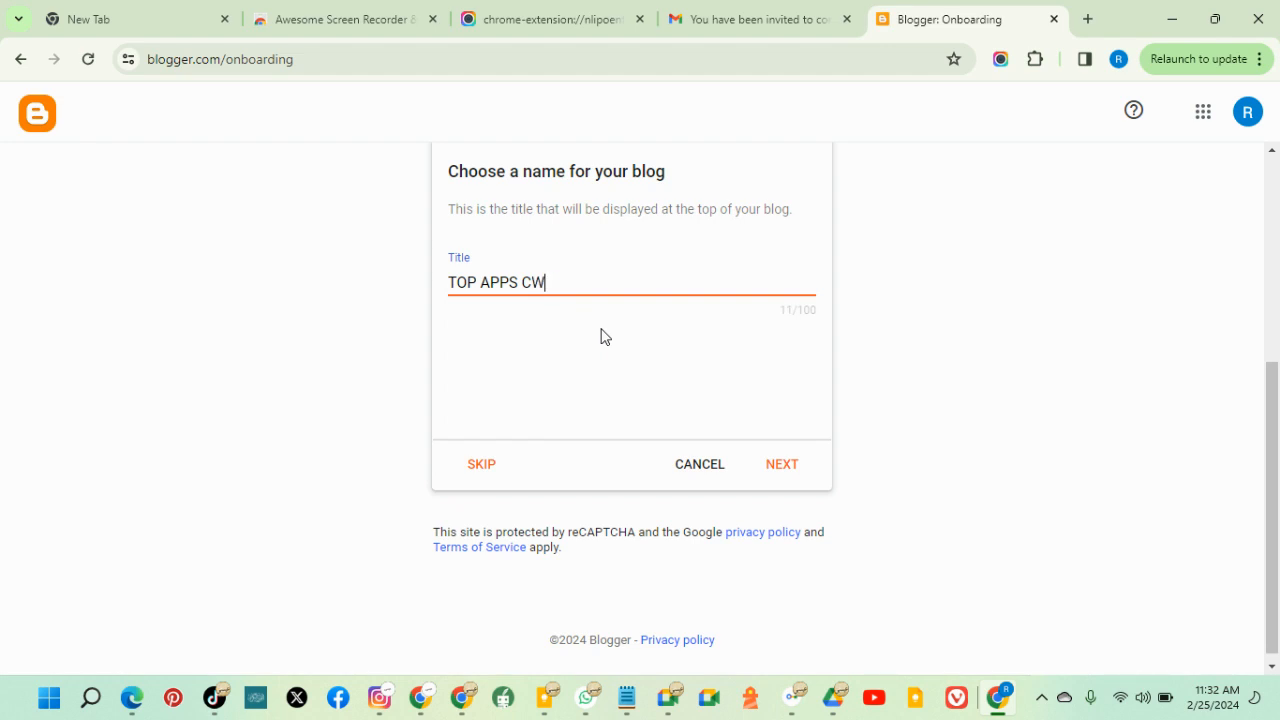
text(ORLDW)
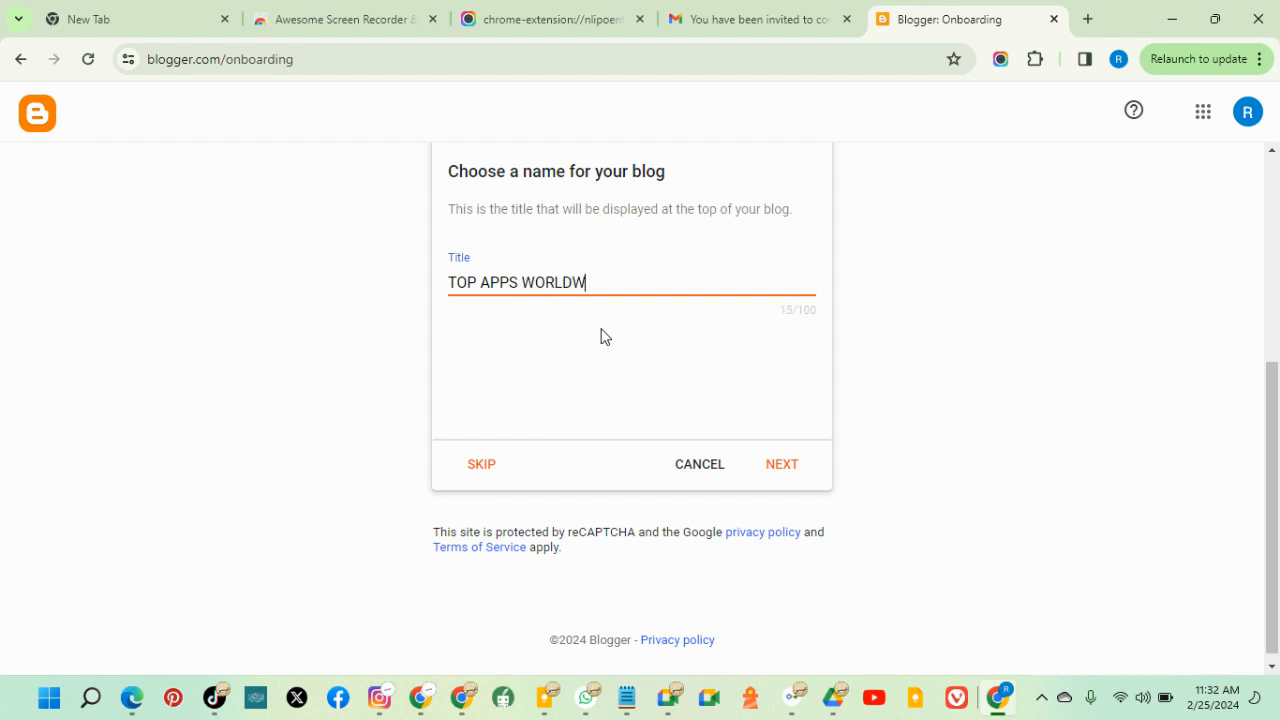
text(IDE)
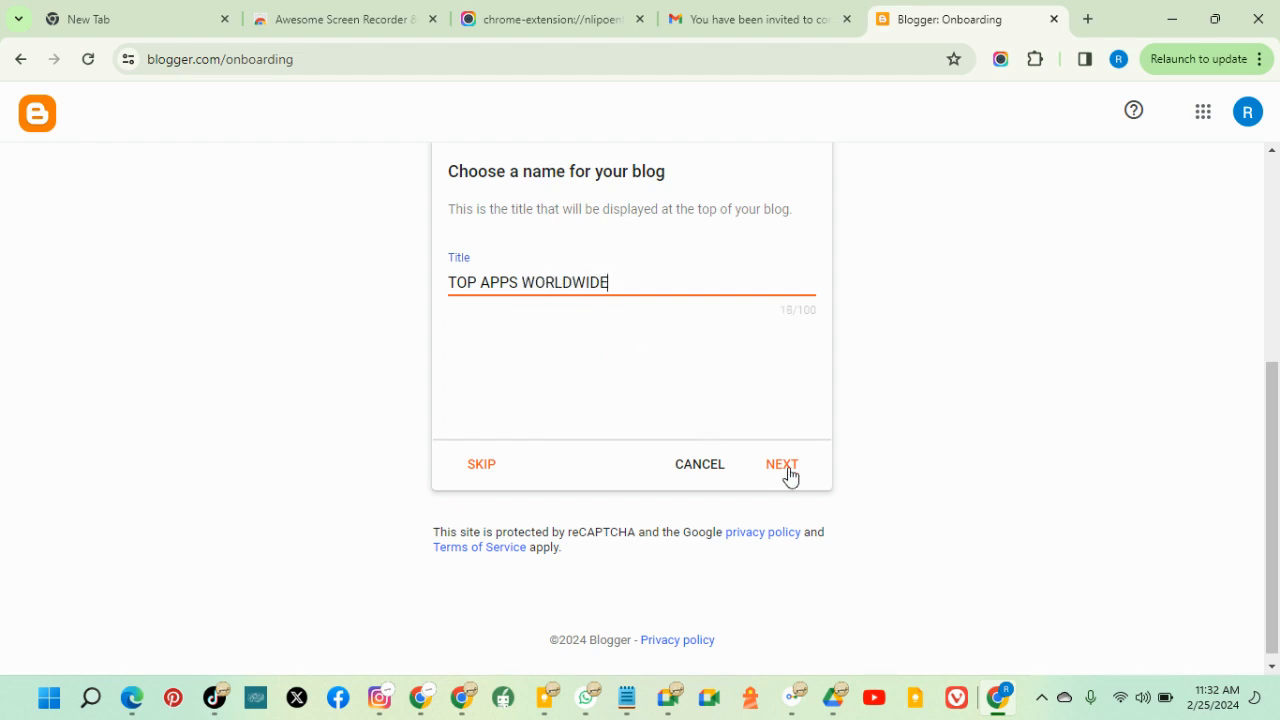
click(782, 464)
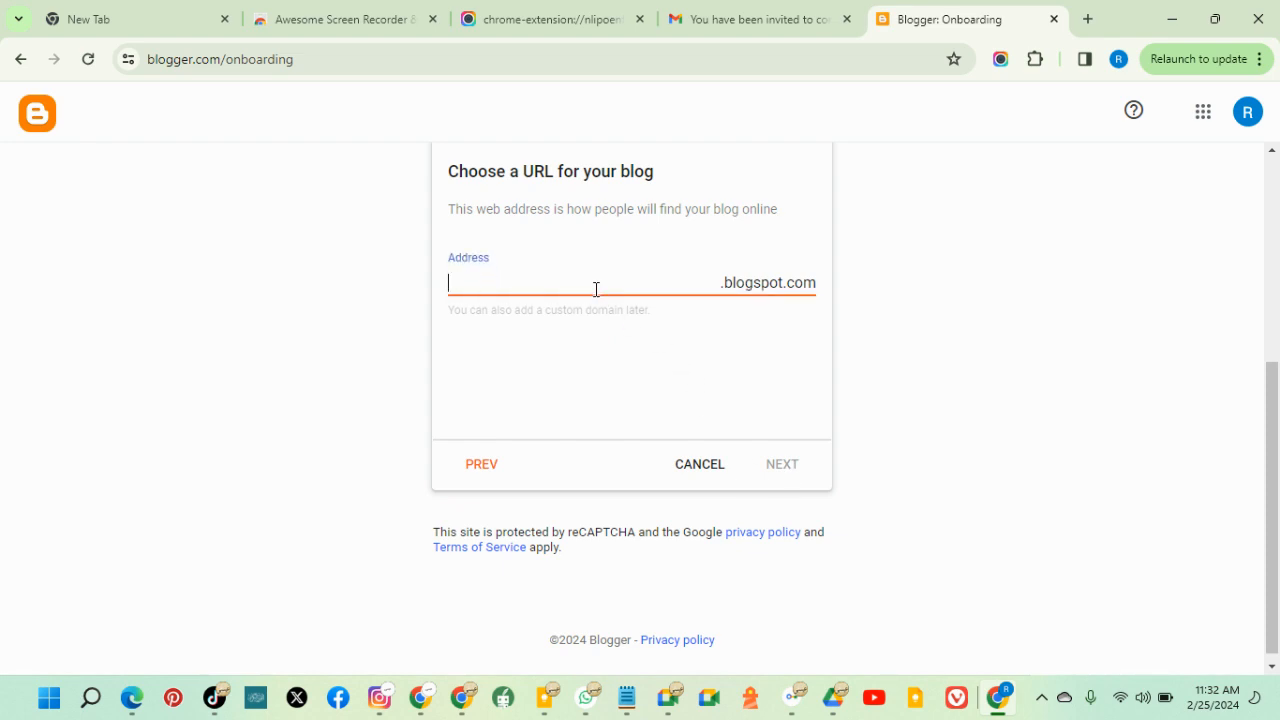
Enter a 'topappsworld...' blogspot address for the new blog.
text(topa)
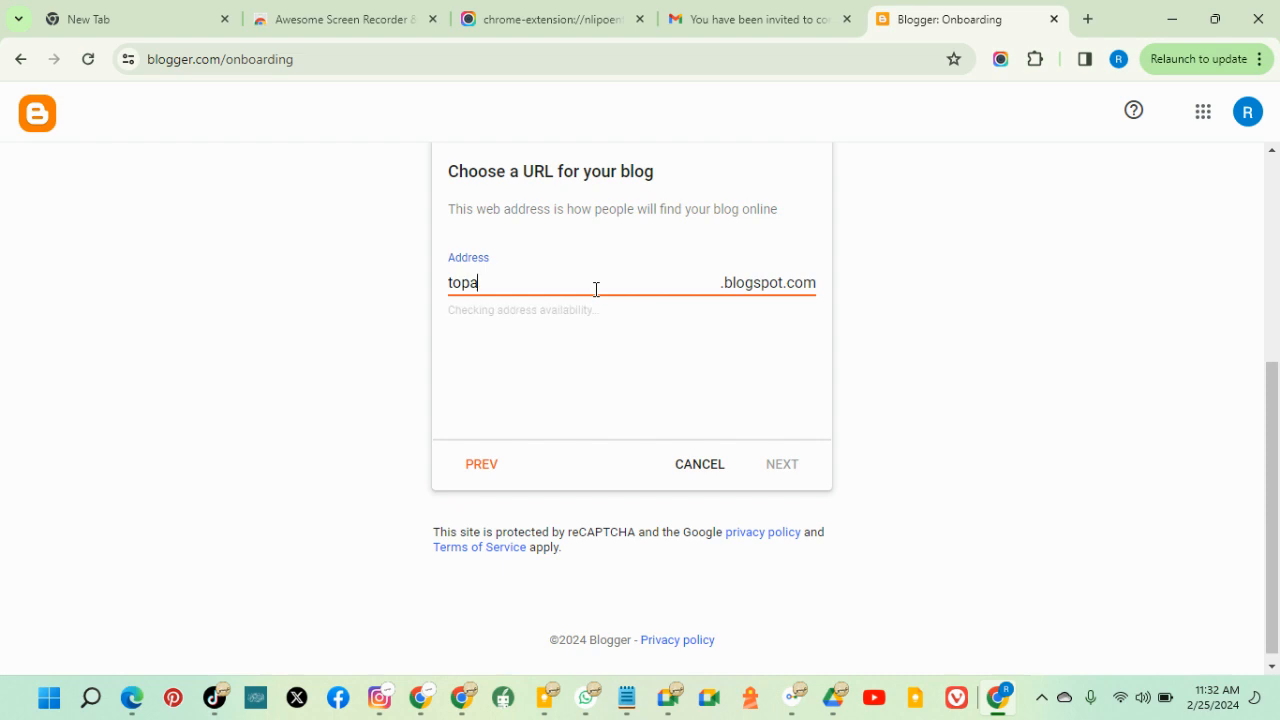
text(ppsworld)
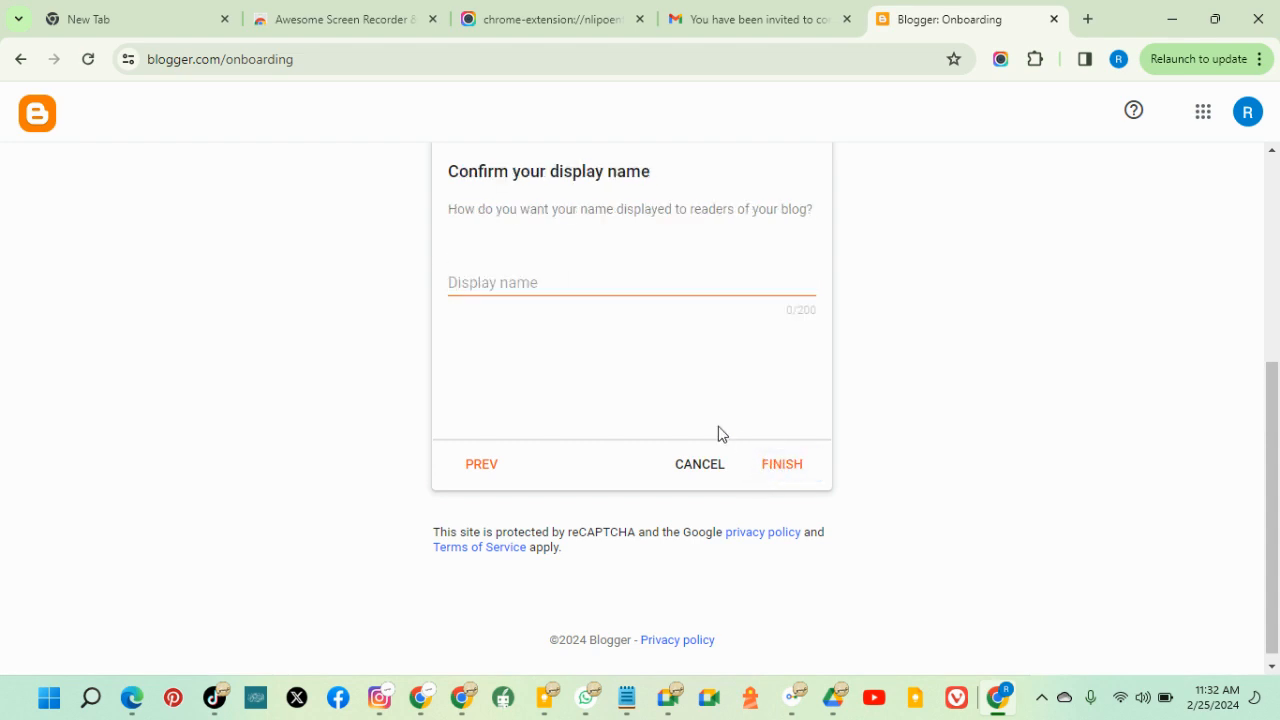
Enter 'TOP APPS' as the display name and submit it.
text(TO)
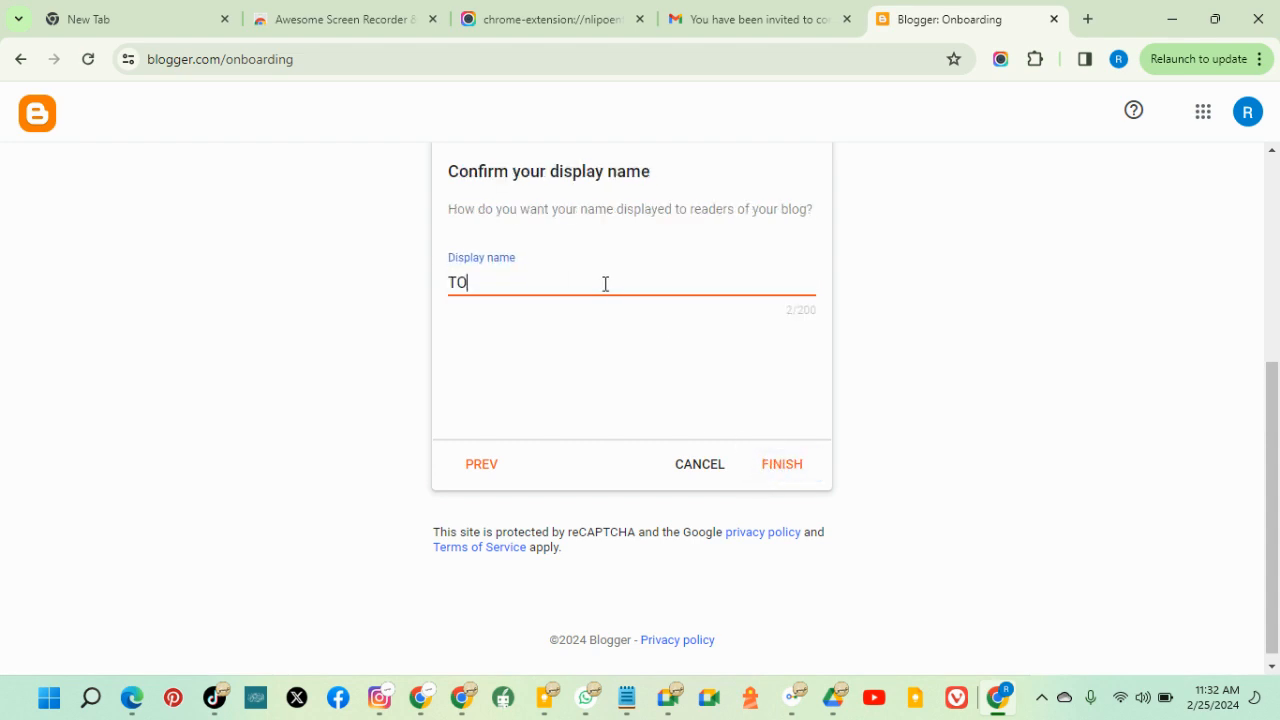
text(P APPS WORLDWIDE)
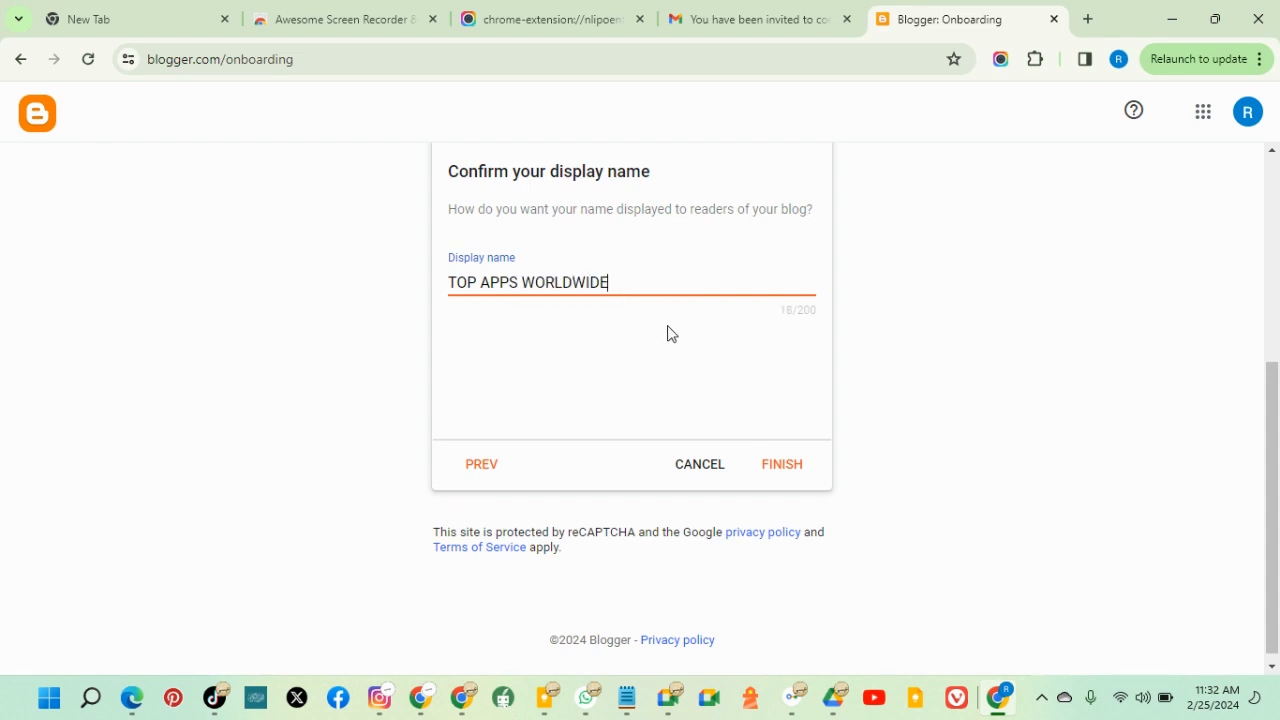
click(782, 464)
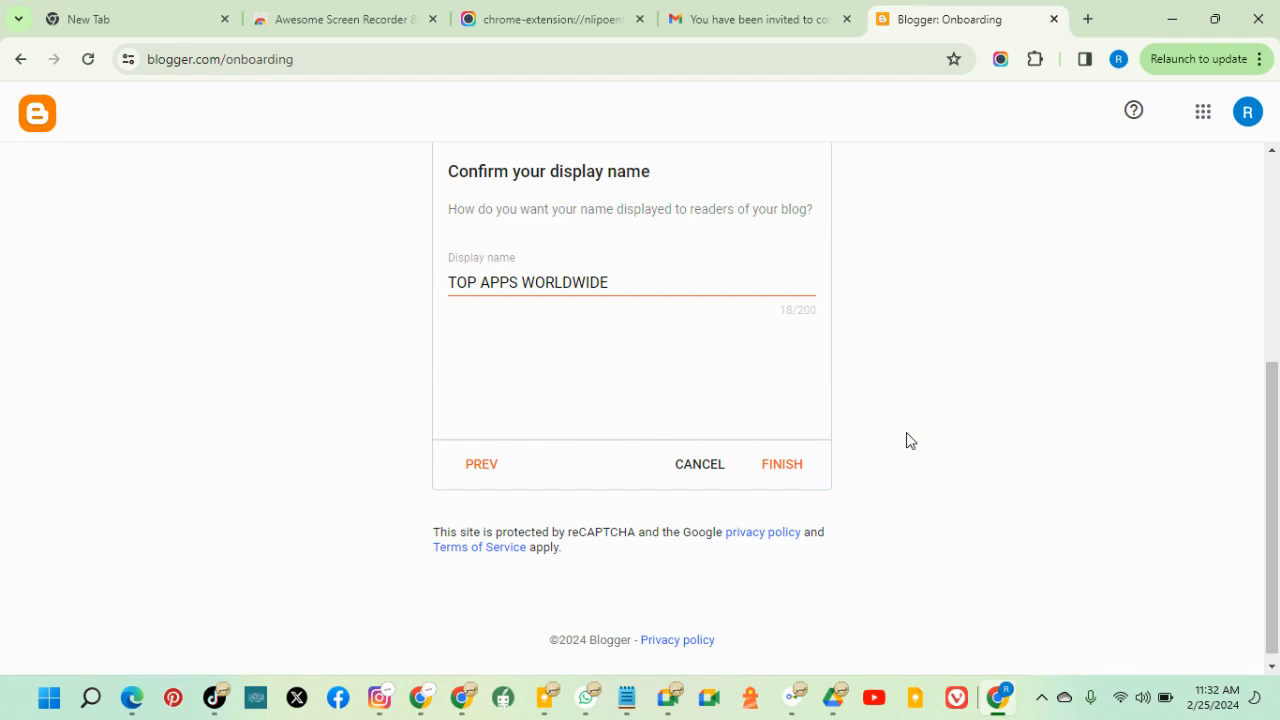
Retry finishing setup until topappsworldwide.blogspot.com shows as available.
click(782, 464)
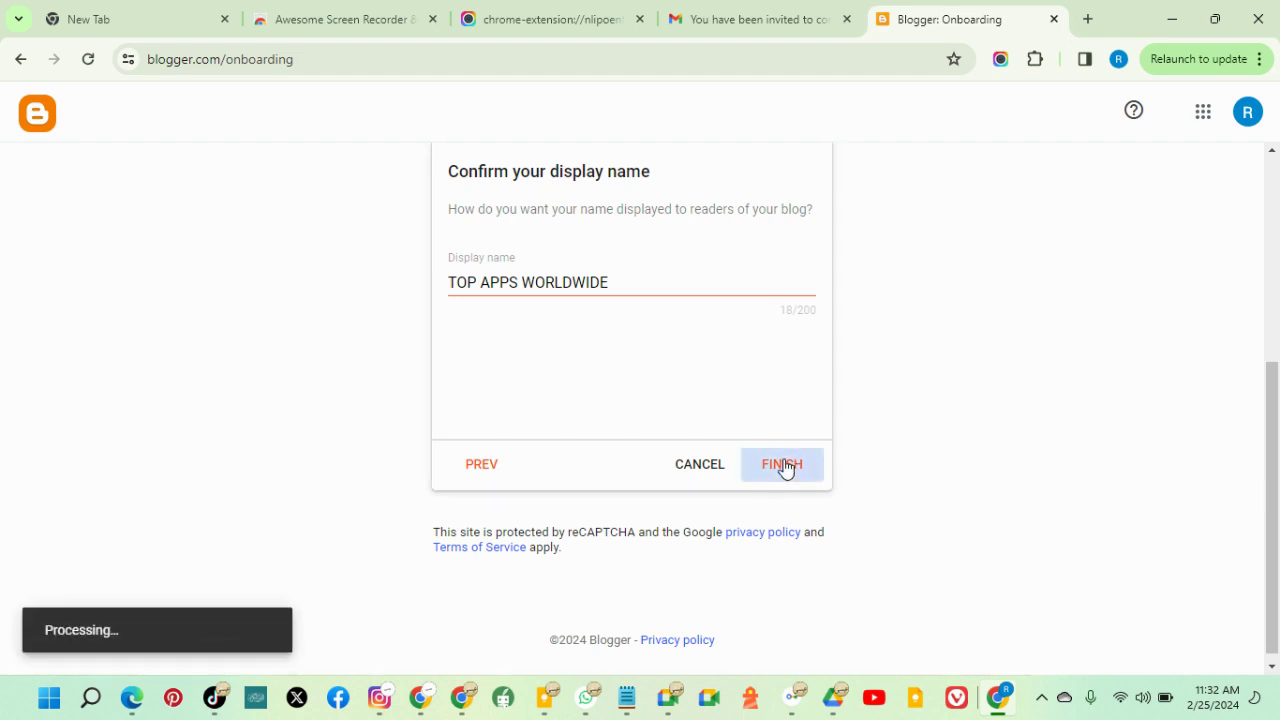
click(782, 464)
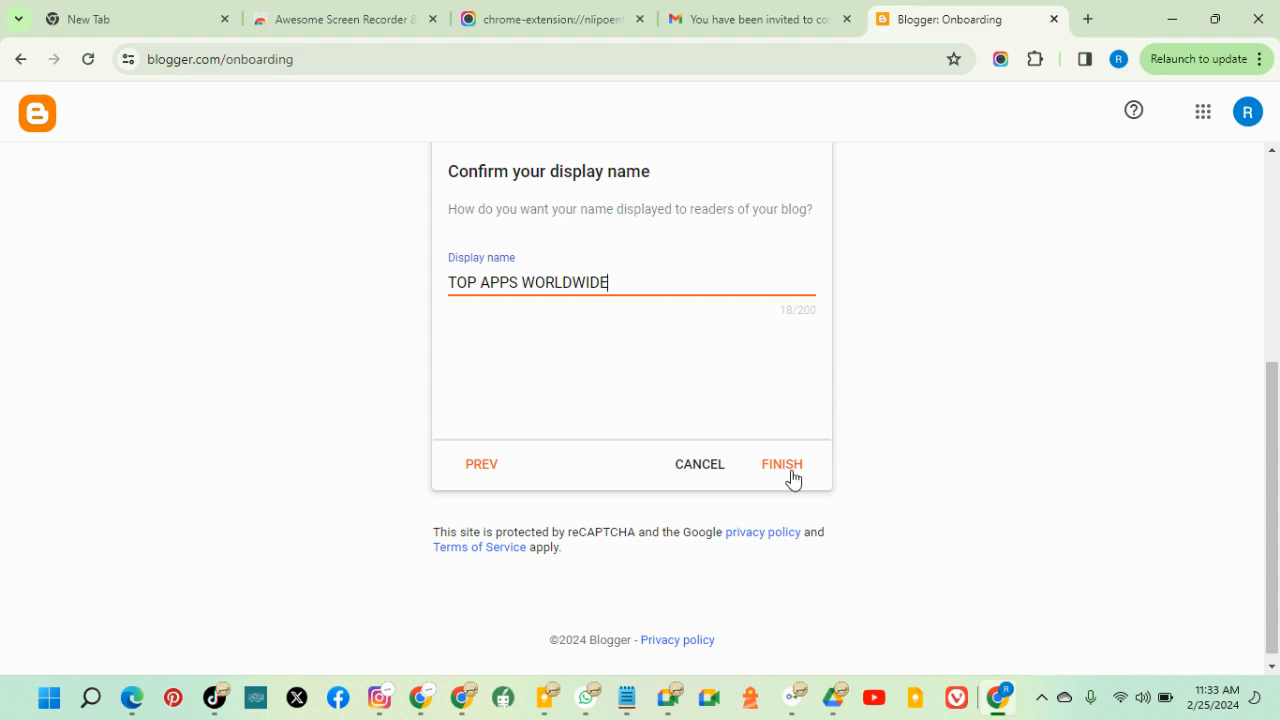
click(782, 464)
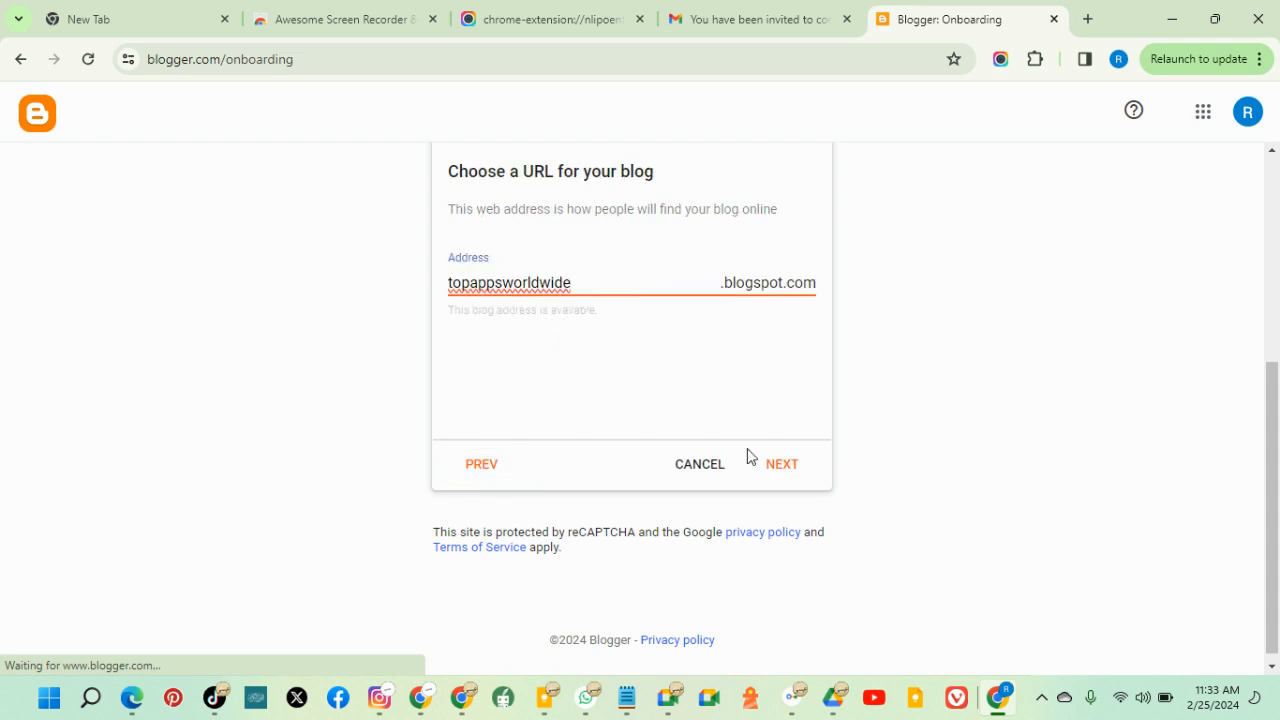
Move past the address step and enter display name 'TOP APPS WORLDWIDE'.
click(782, 464)
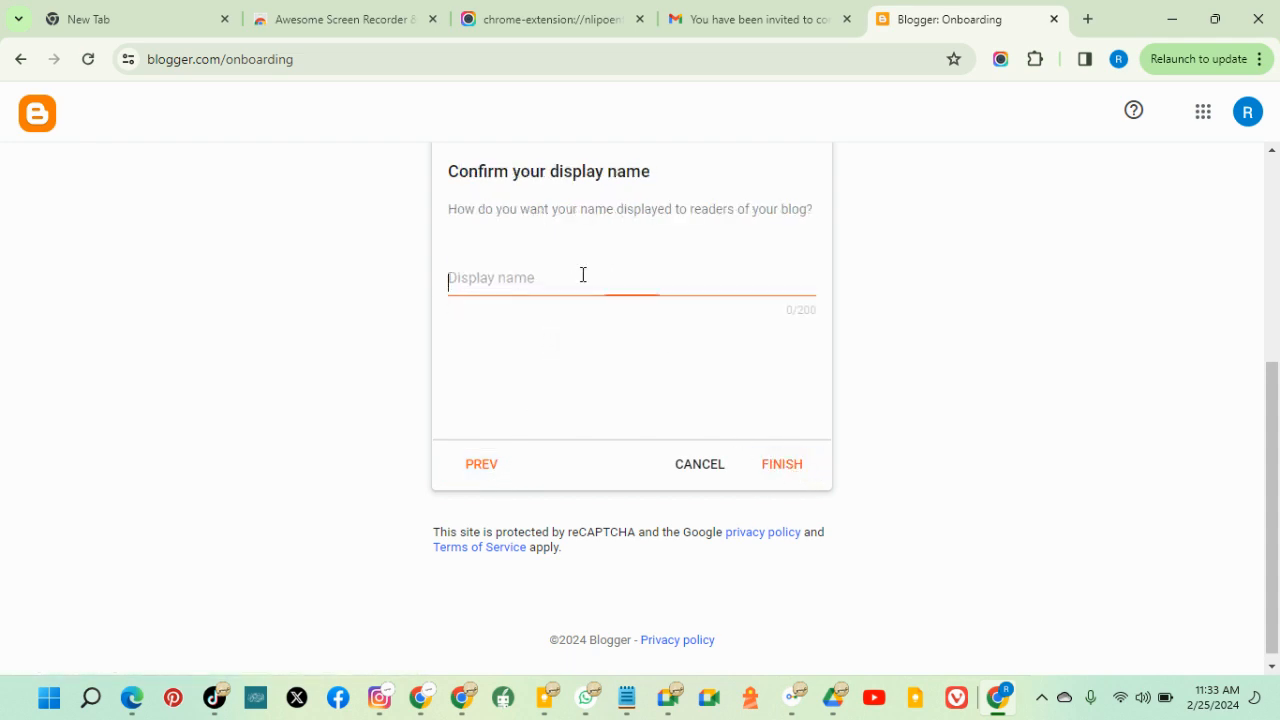
text(t)
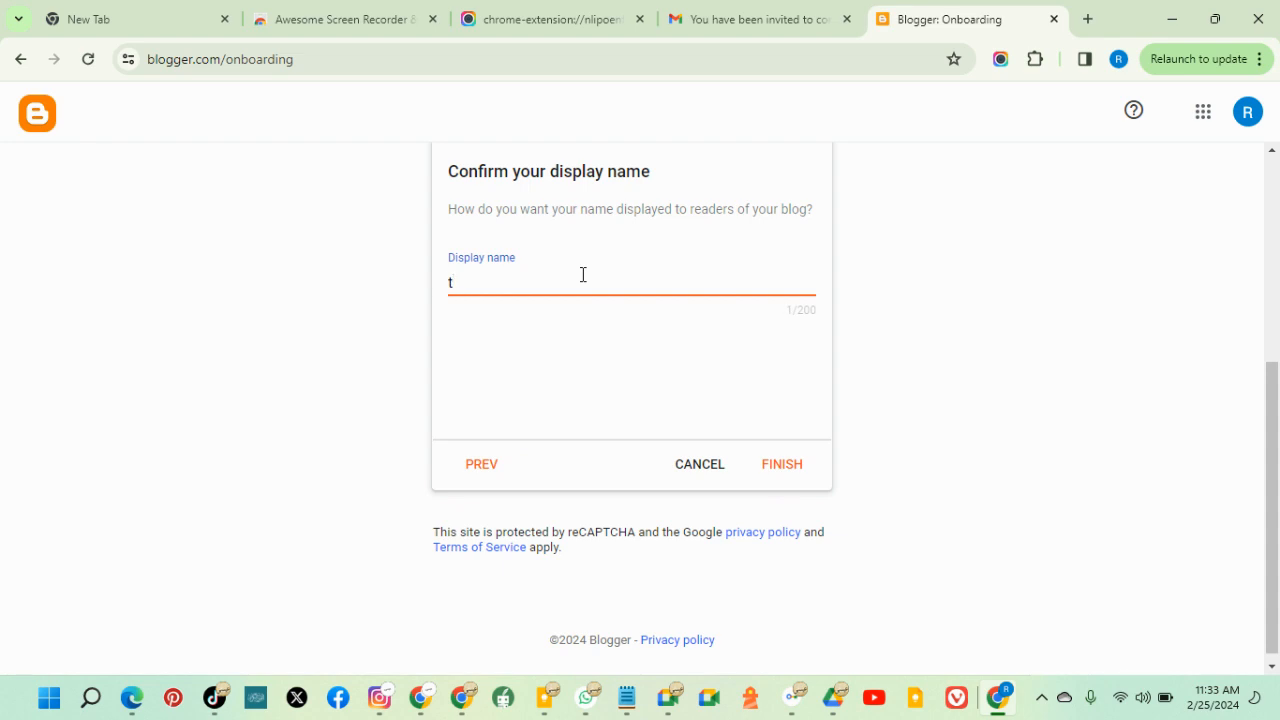
text(T)
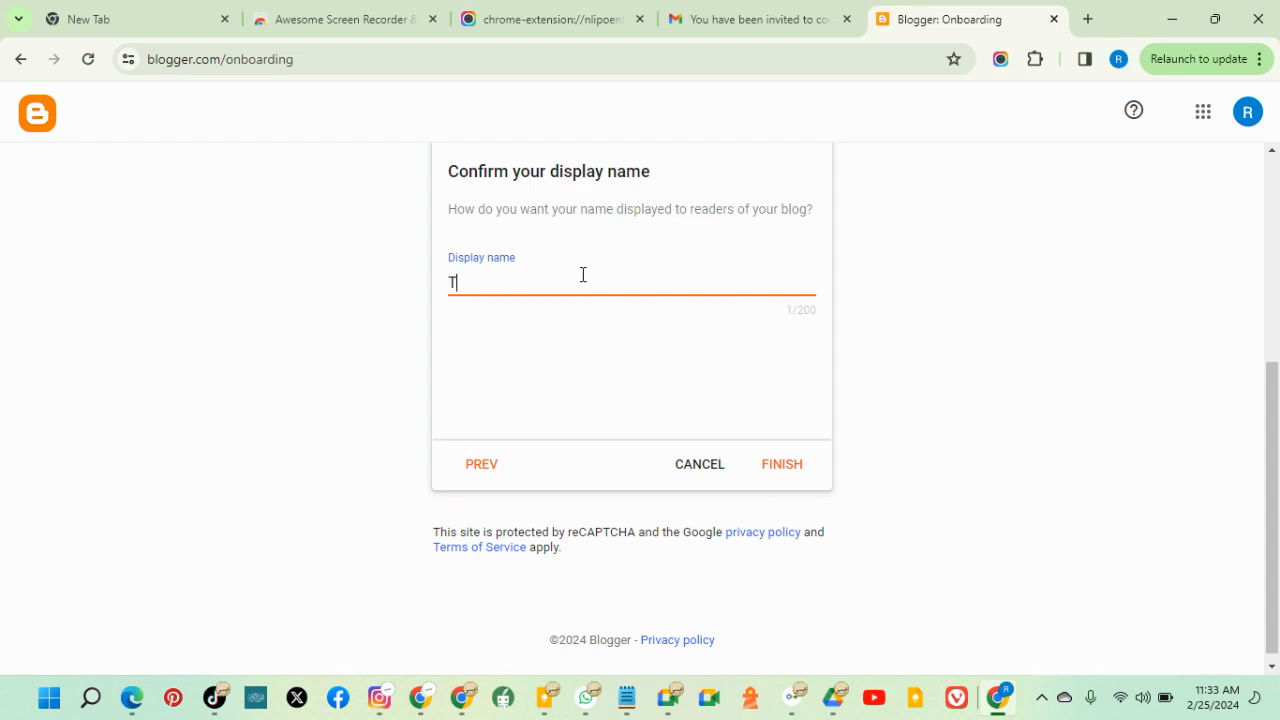
text(OP APPPS)
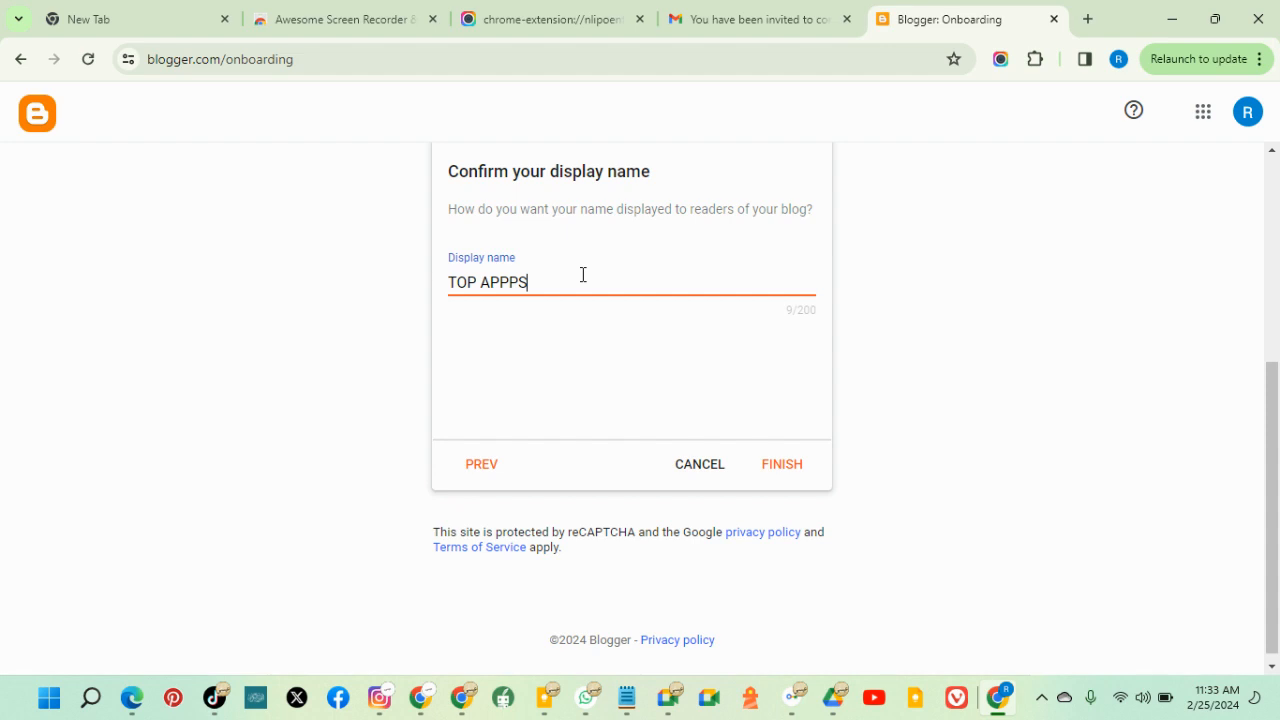
text(TOP APPS WORLD)
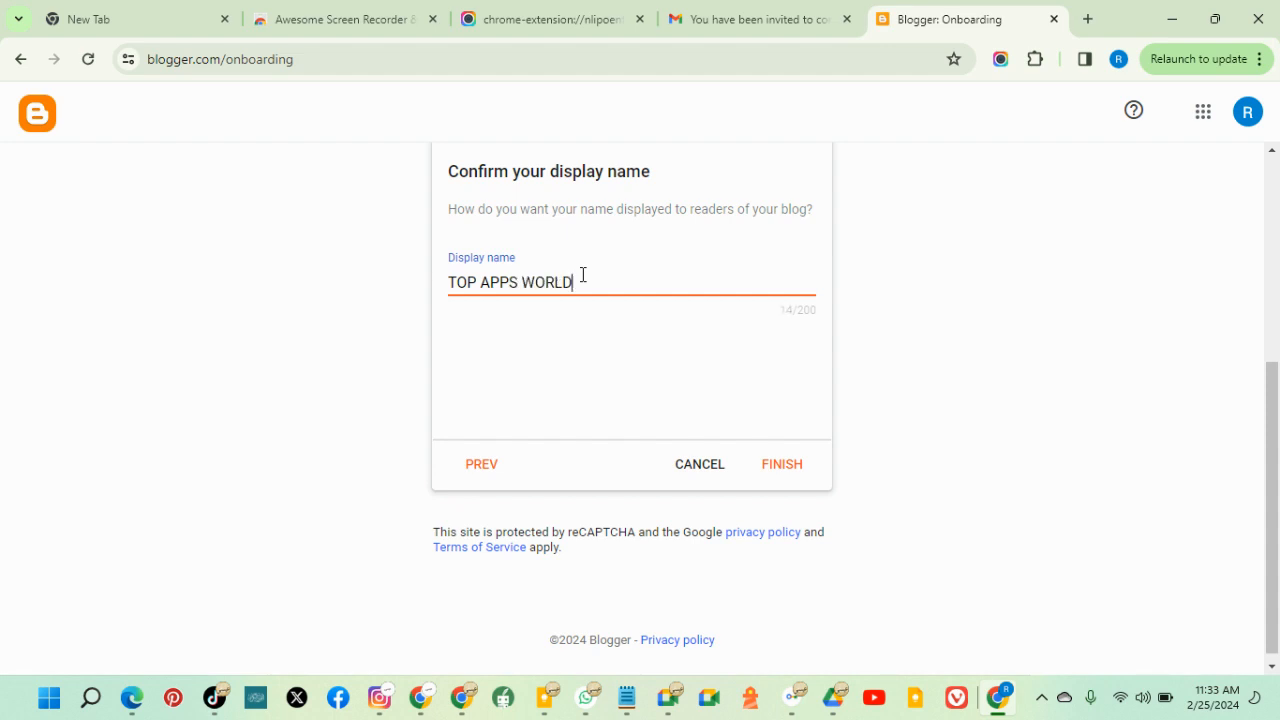
text(WIDE)
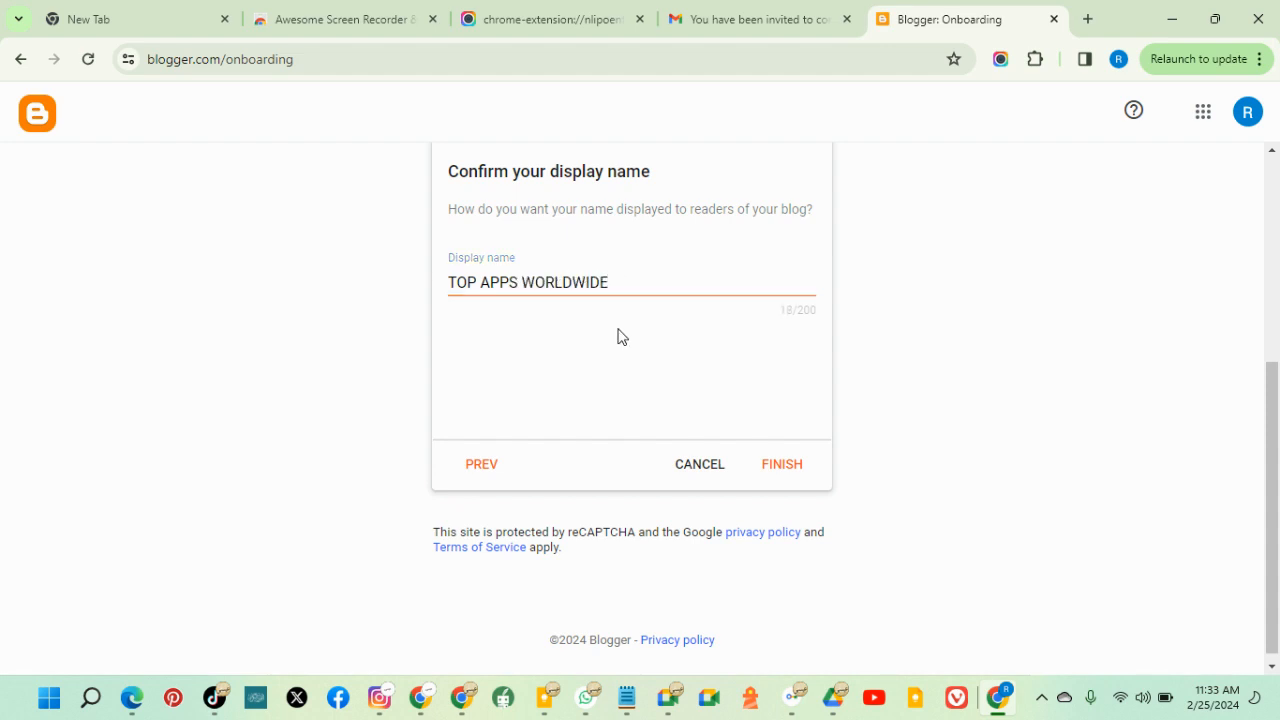
Finish setup so the new blog's empty posts dashboard appears.
click(782, 464)
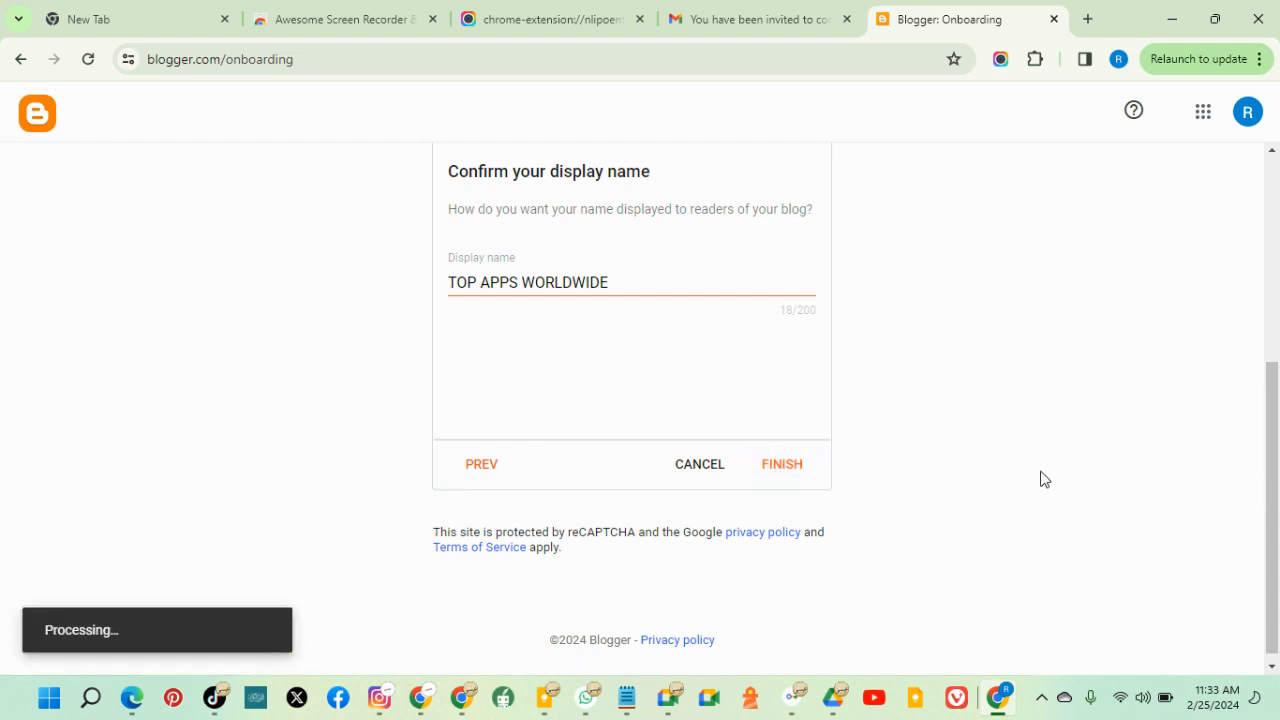
mouse_move(116, 648)
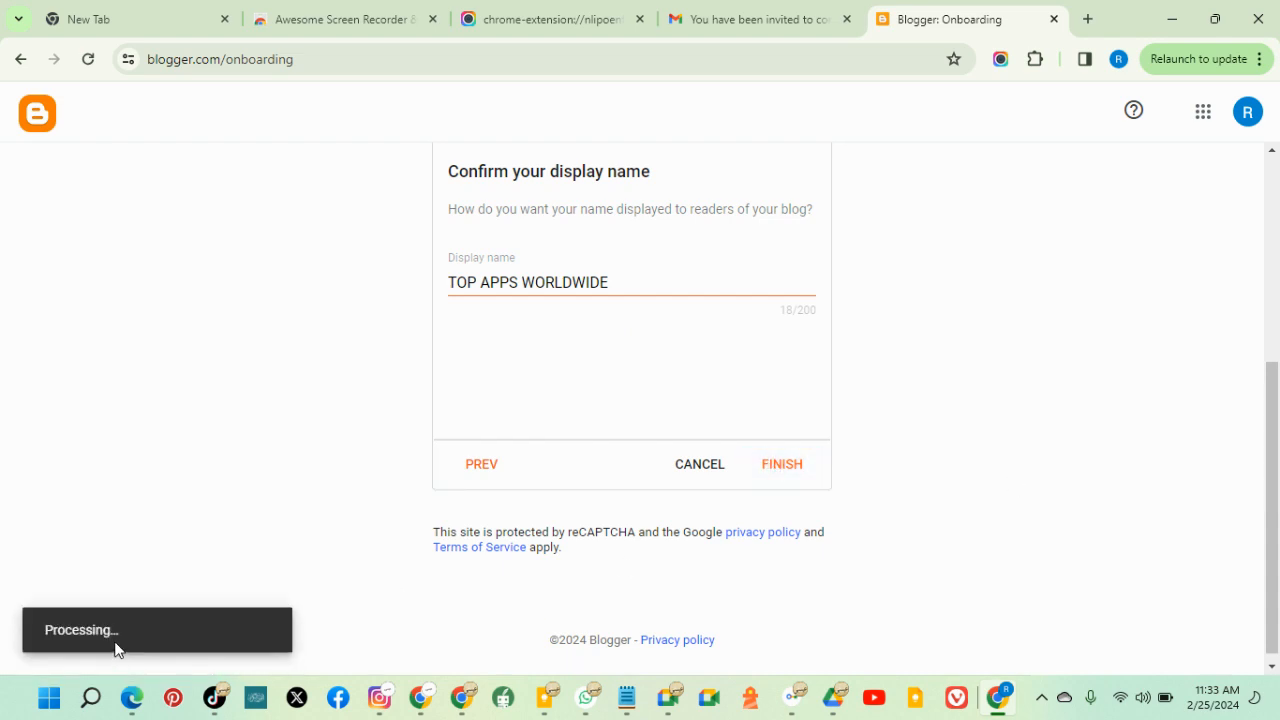
click(782, 464)
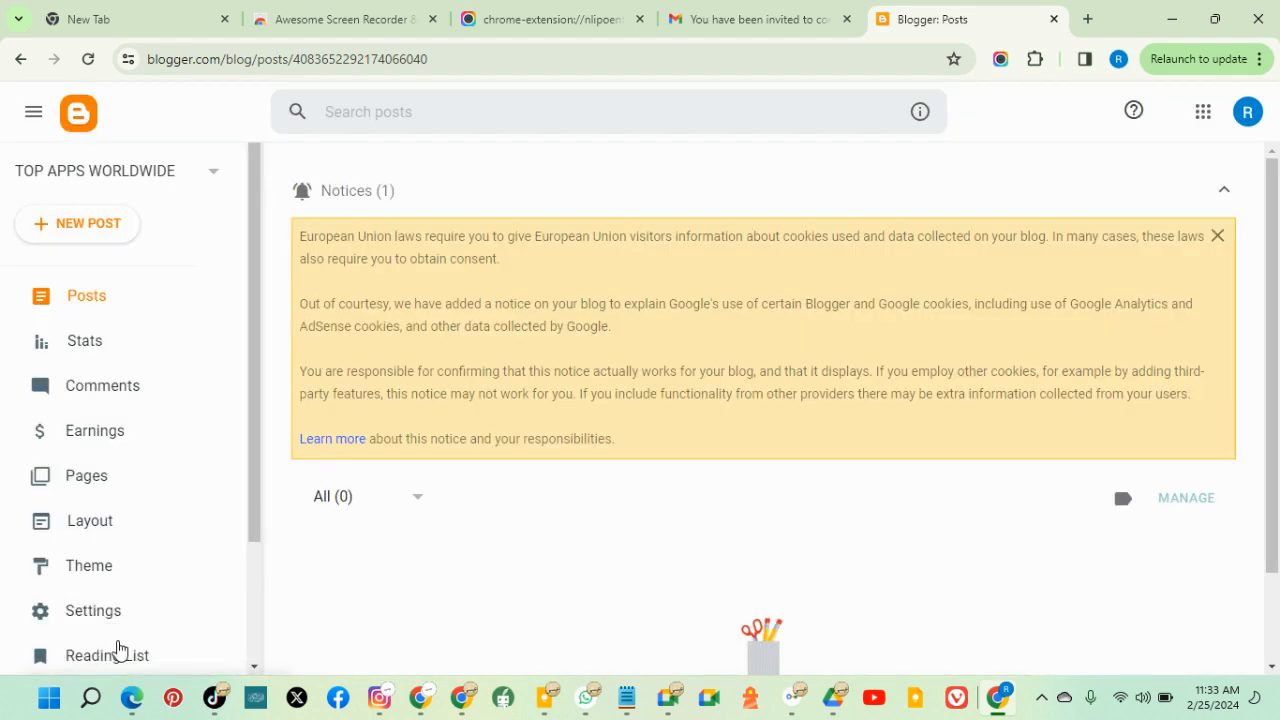
mouse_move(96, 418)
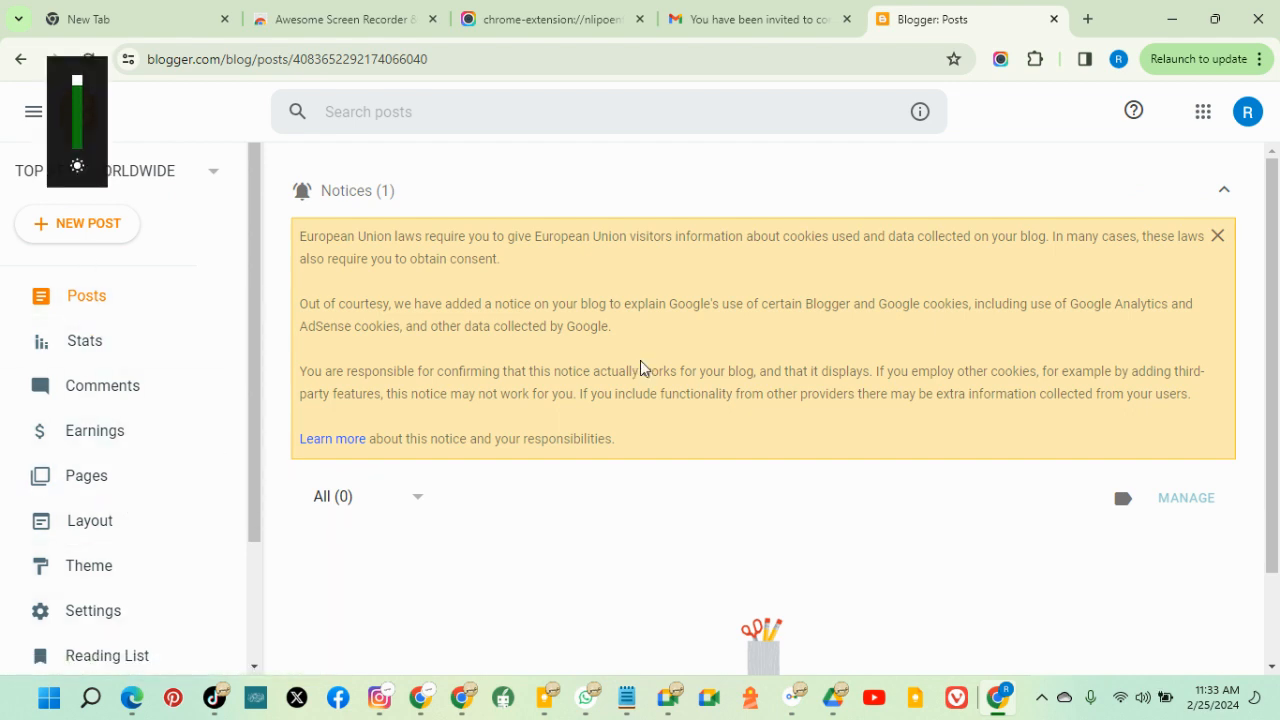
Show the TOP APPS WORLDWIDE settings and dismiss the EU cookie notice.
scroll(down, 3)
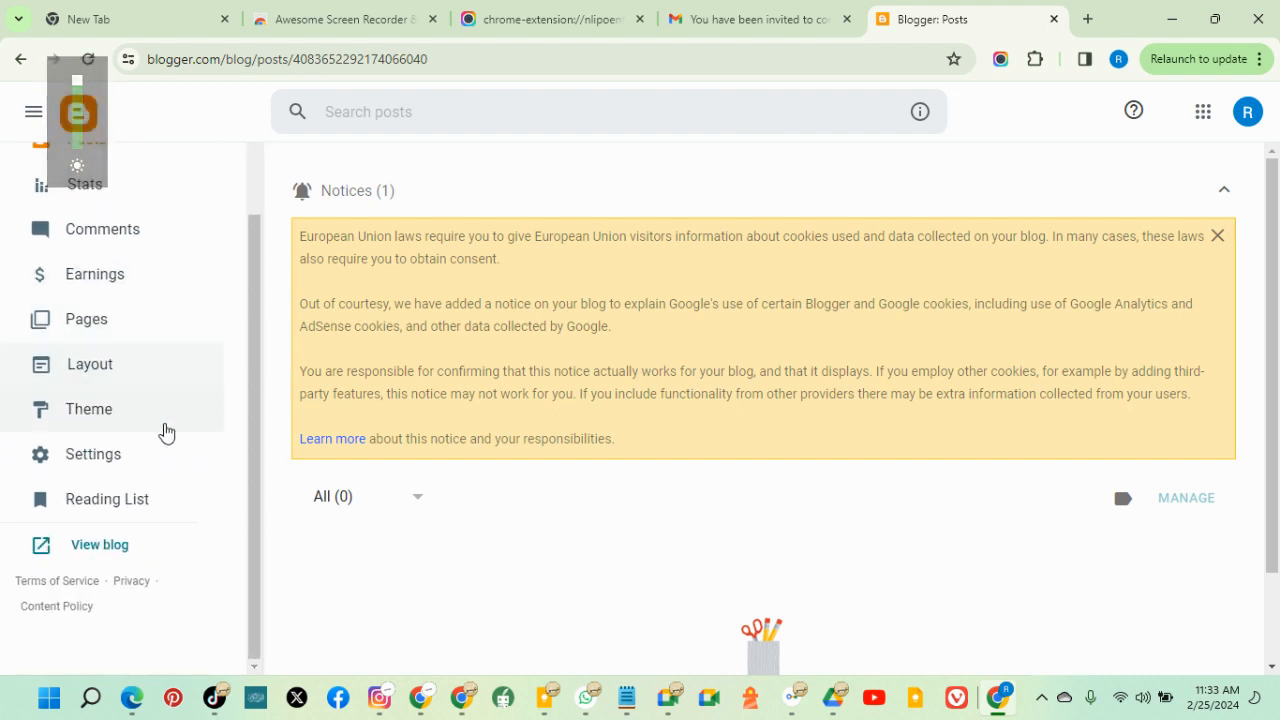
mouse_move(112, 464)
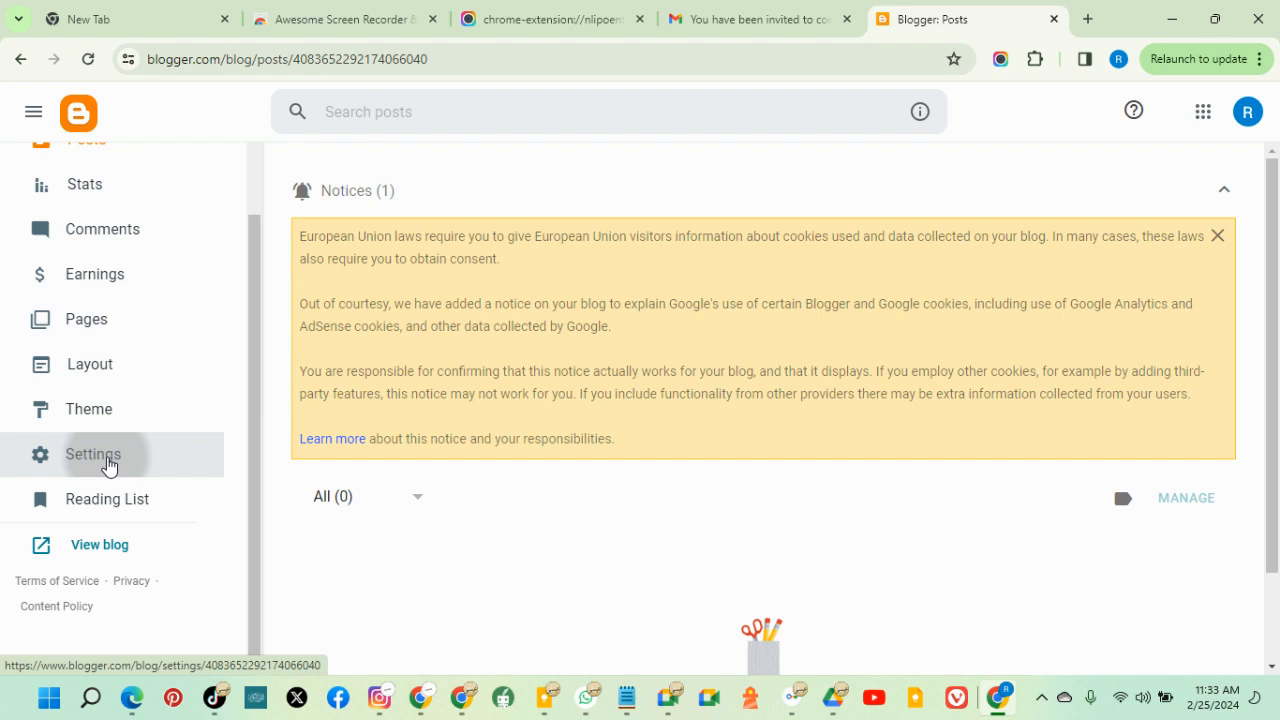
click(92, 454)
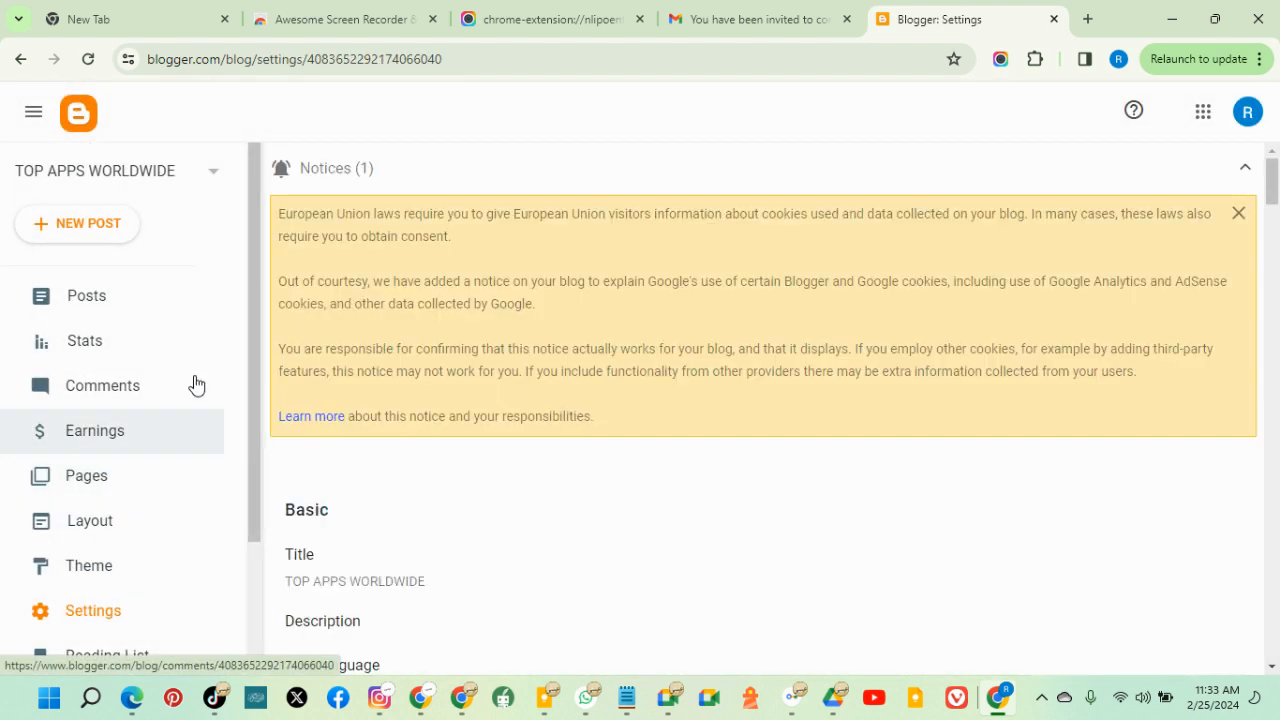
scroll(down, 3)
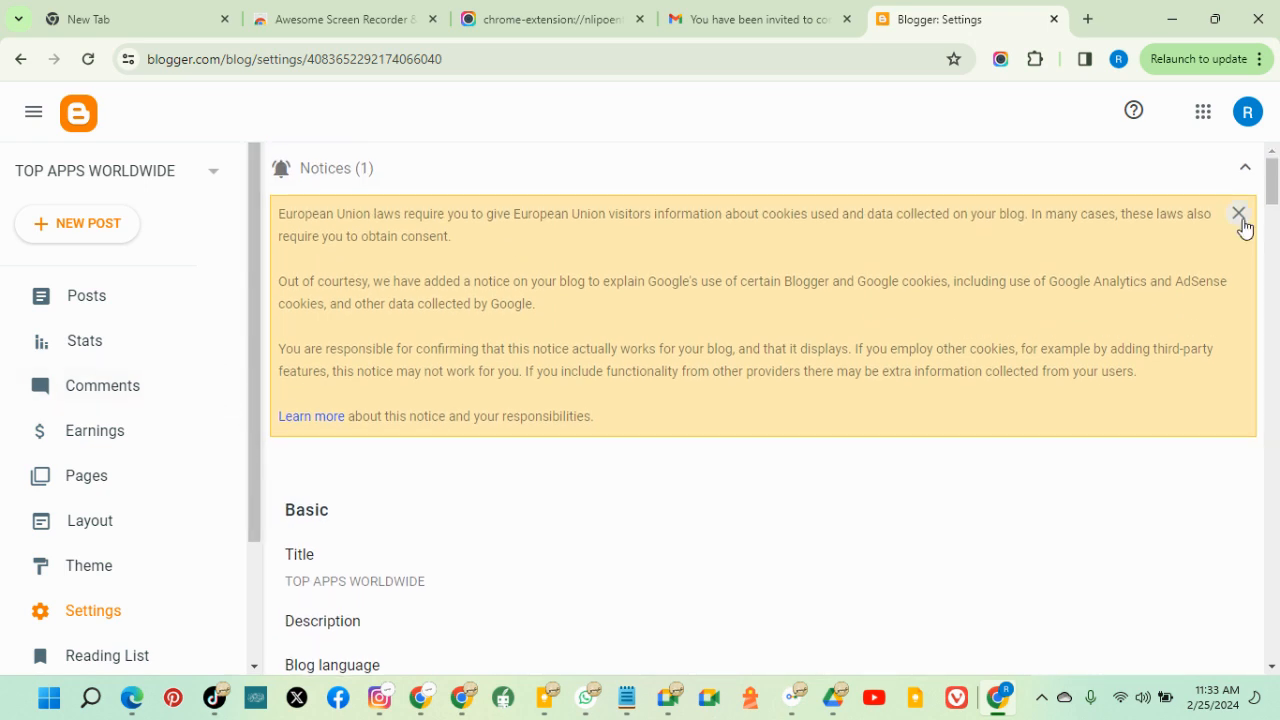
click(1234, 212)
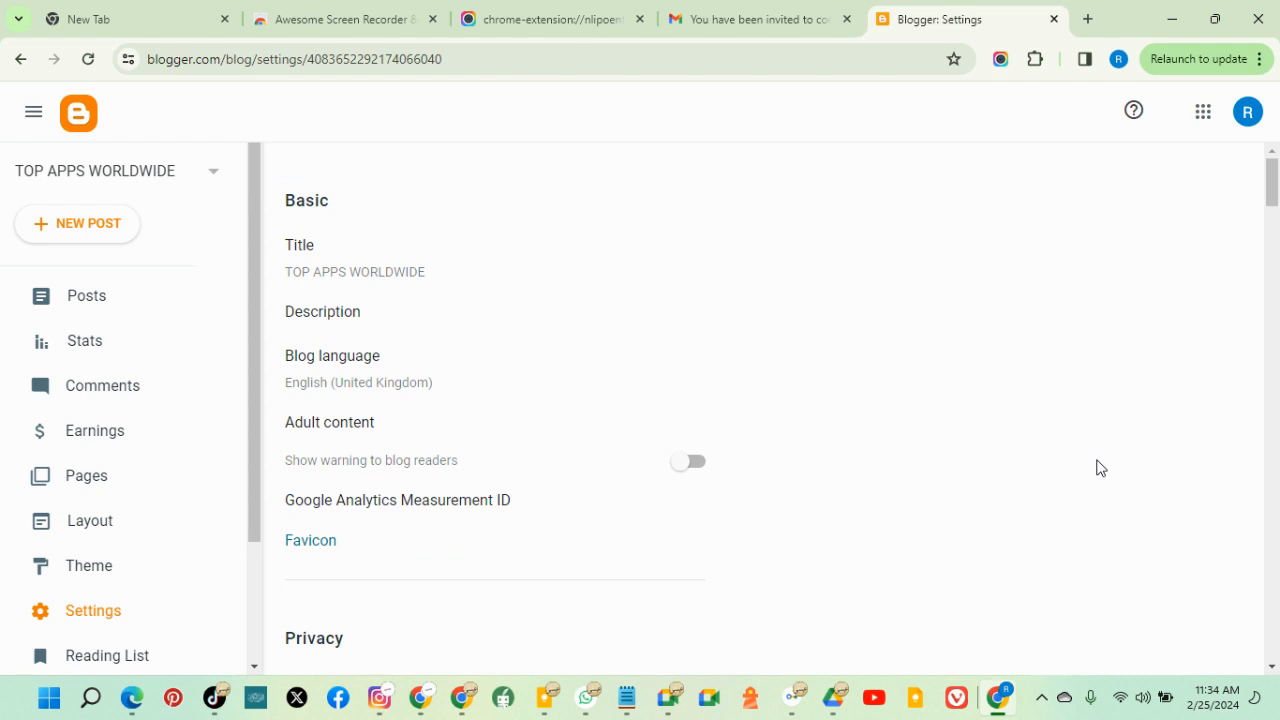
mouse_move(208, 200)
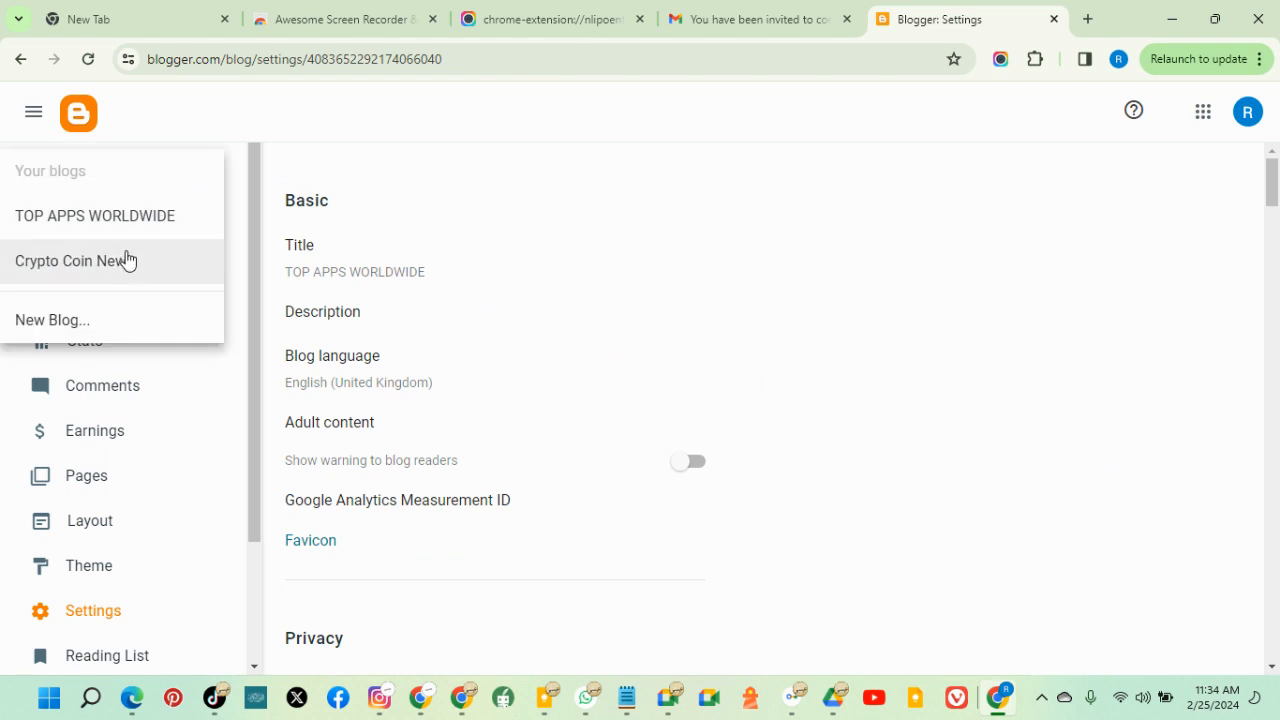
Switch to the Crypto Coin News blog and review its limited author settings.
click(70, 260)
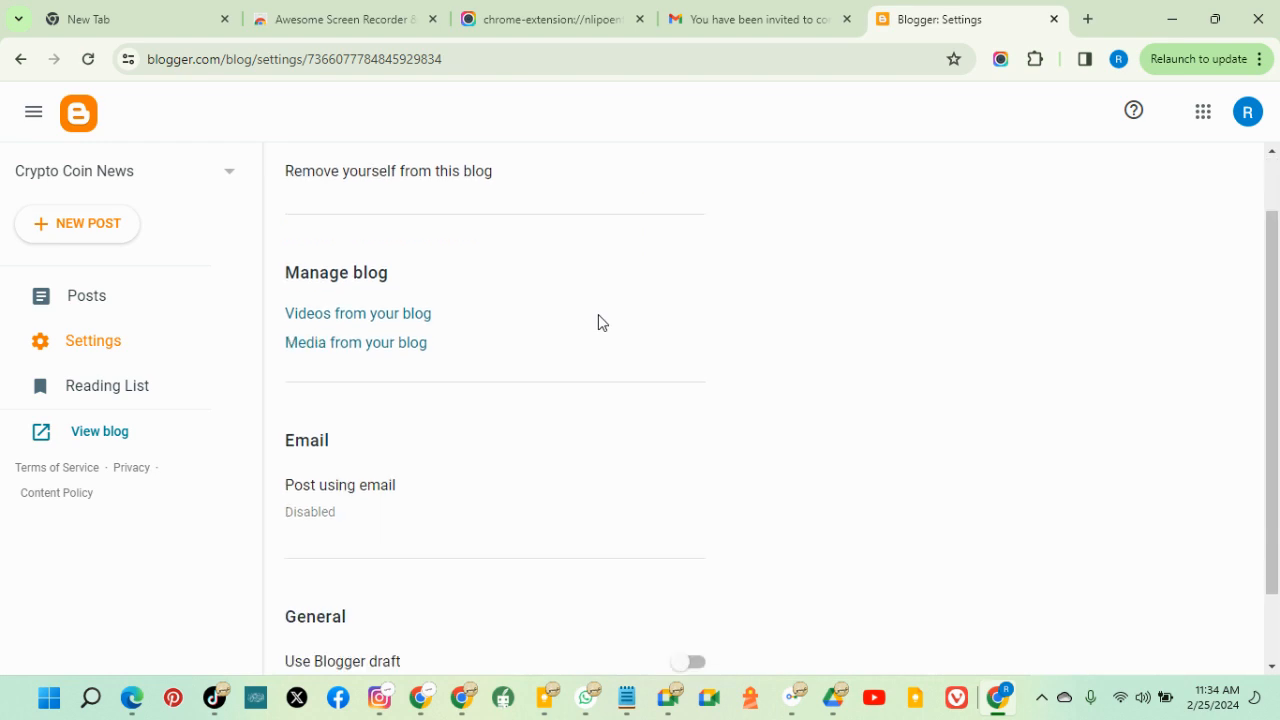
scroll(up, 3)
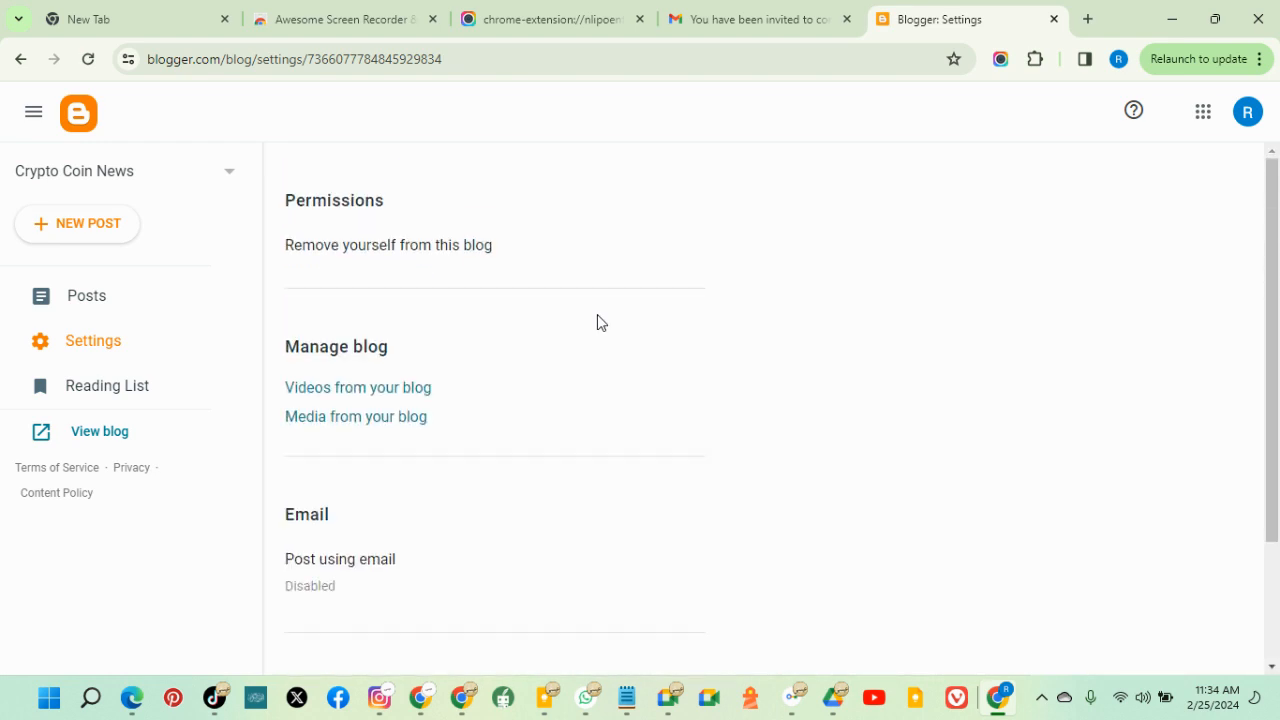
mouse_move(372, 252)
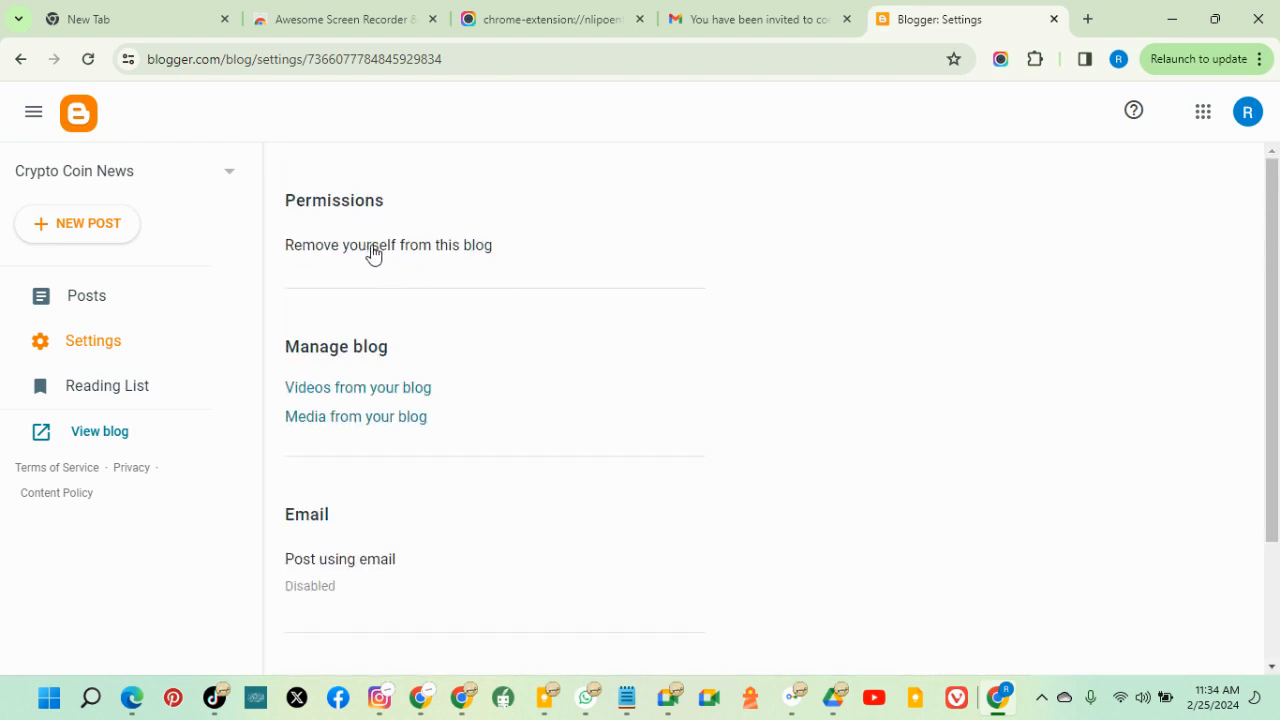
mouse_move(368, 456)
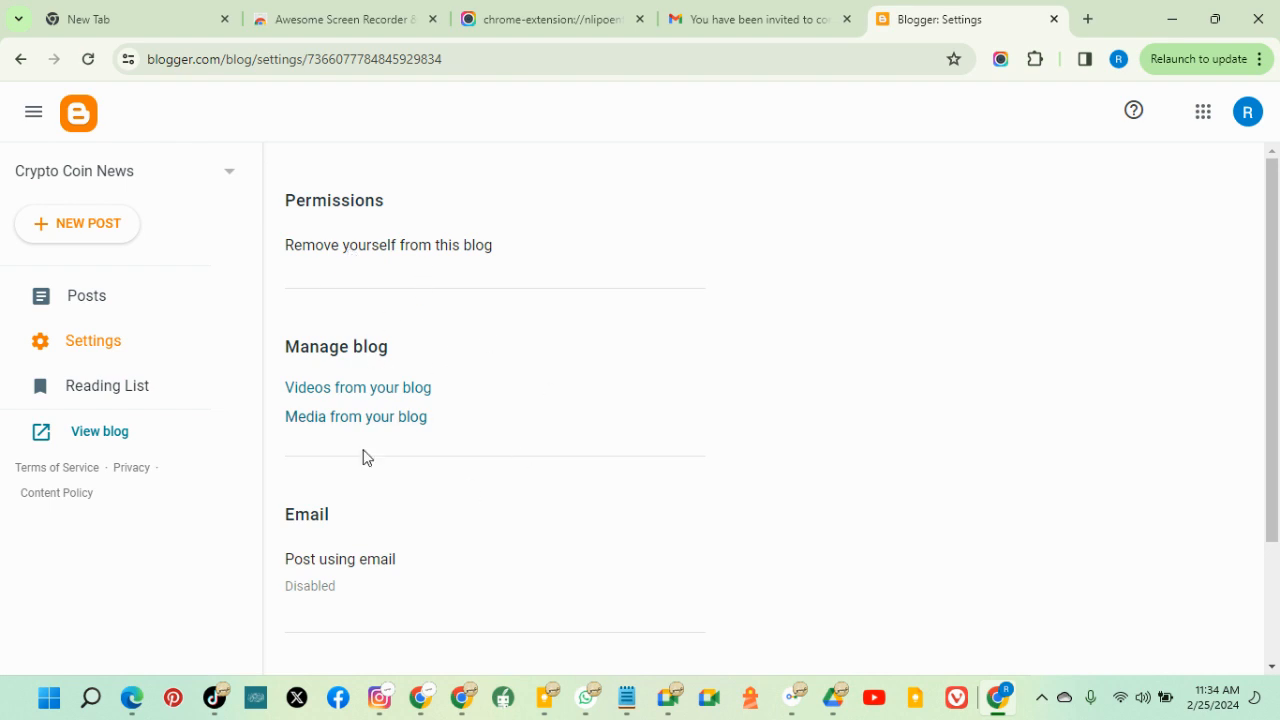
mouse_move(364, 500)
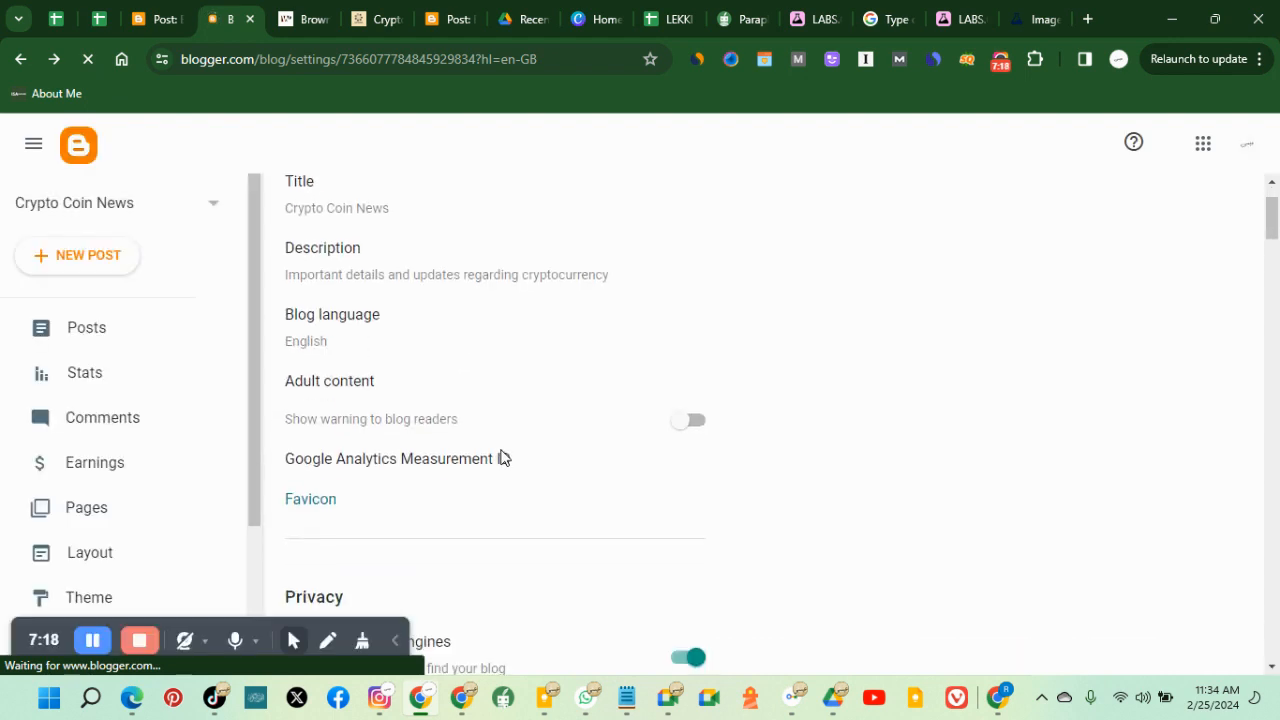
In Blog admins and authors, change TOP APPS WORLDWIDE from Author to Admin.
scroll(down, 3)
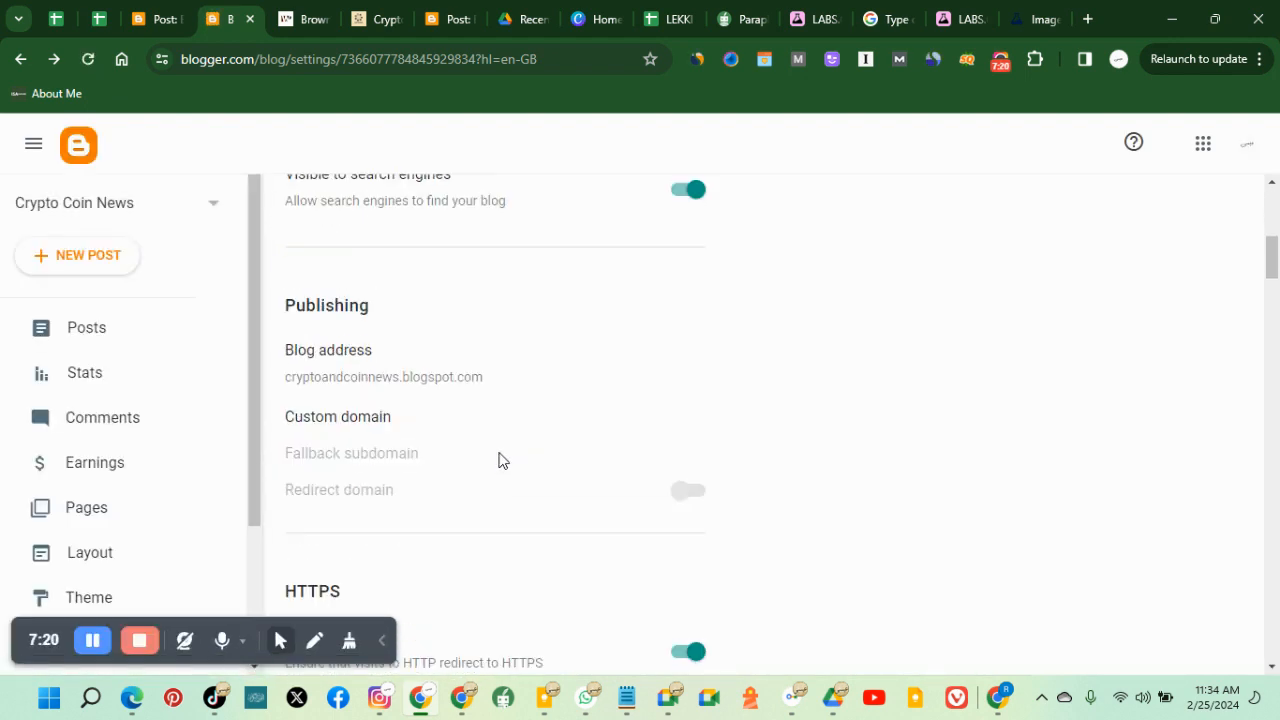
scroll(down, 3)
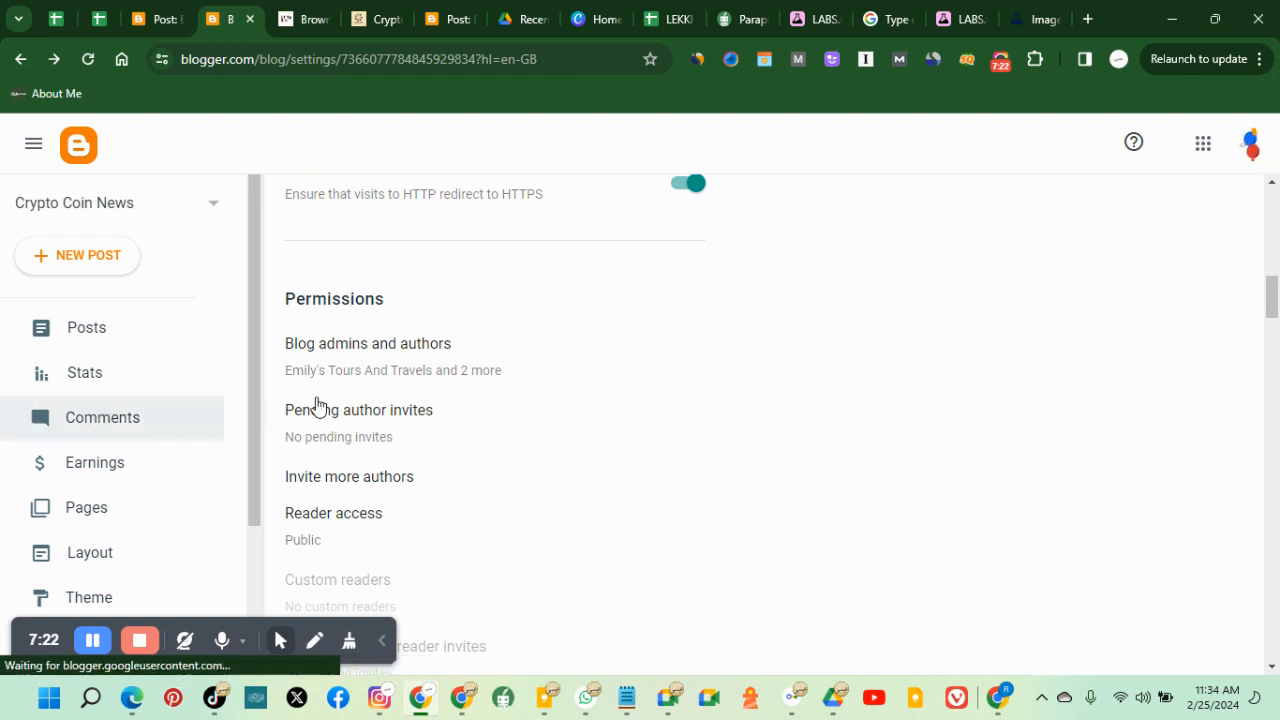
click(368, 344)
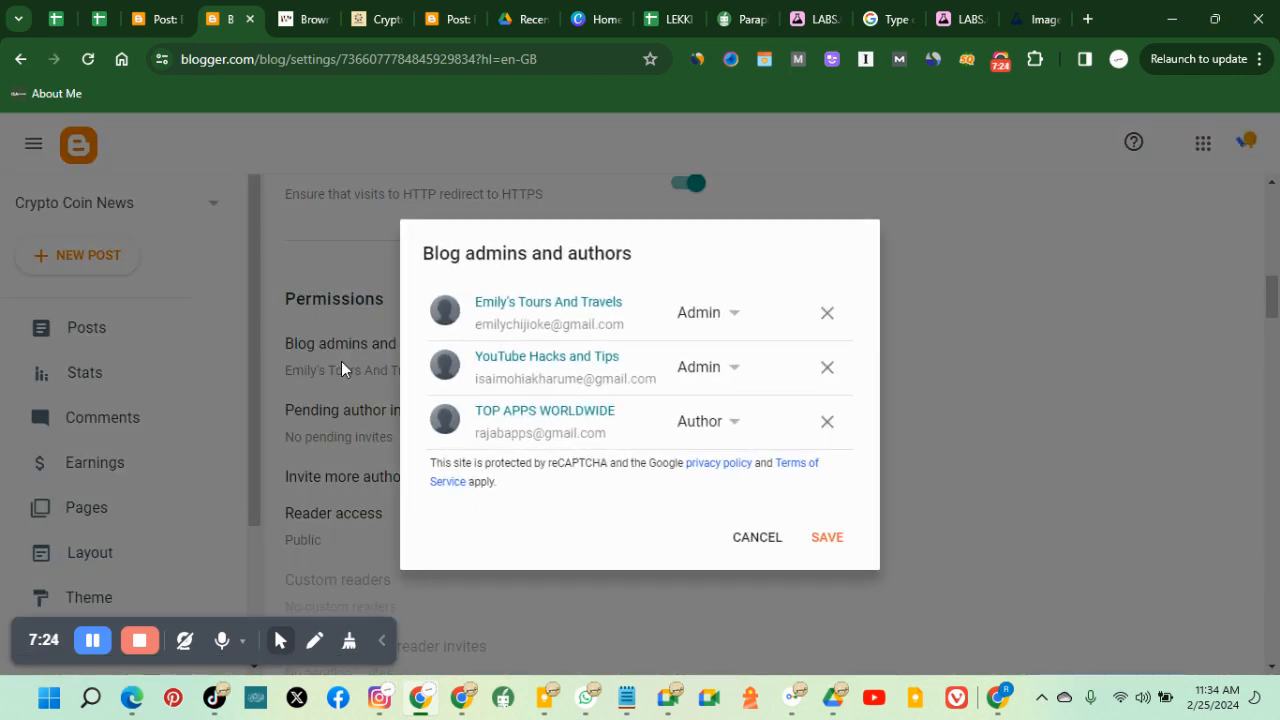
click(702, 422)
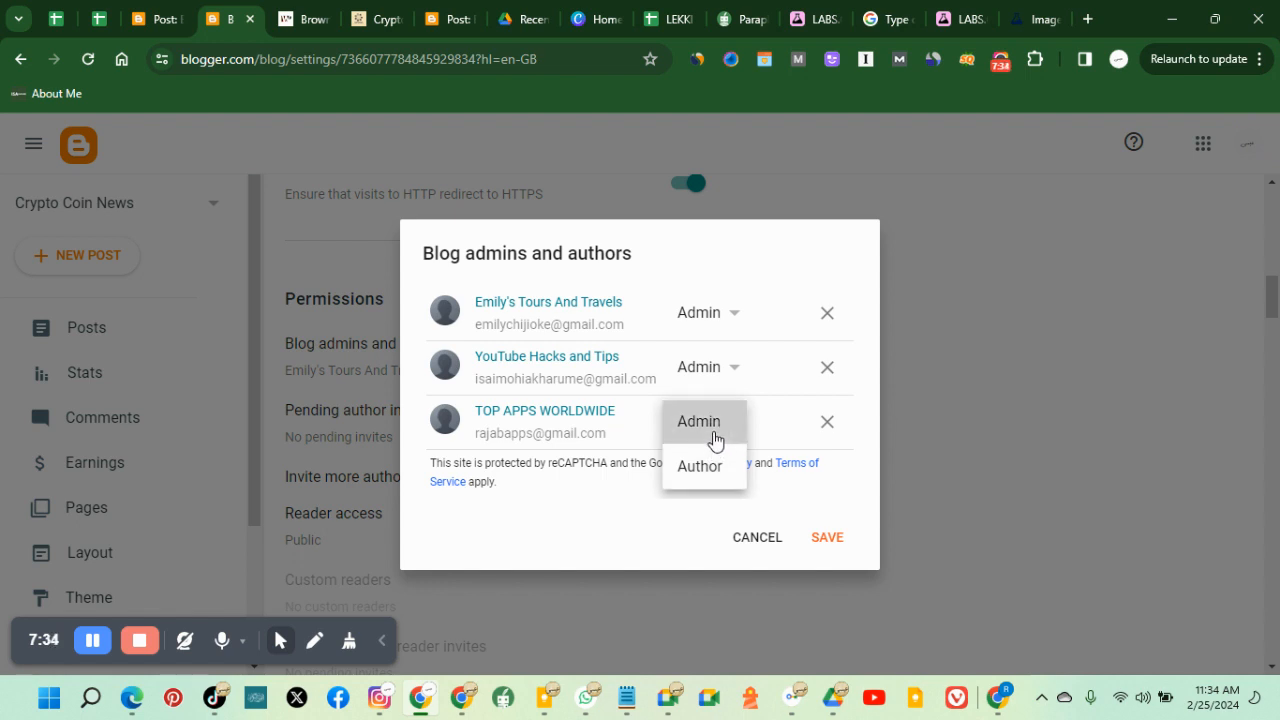
click(700, 420)
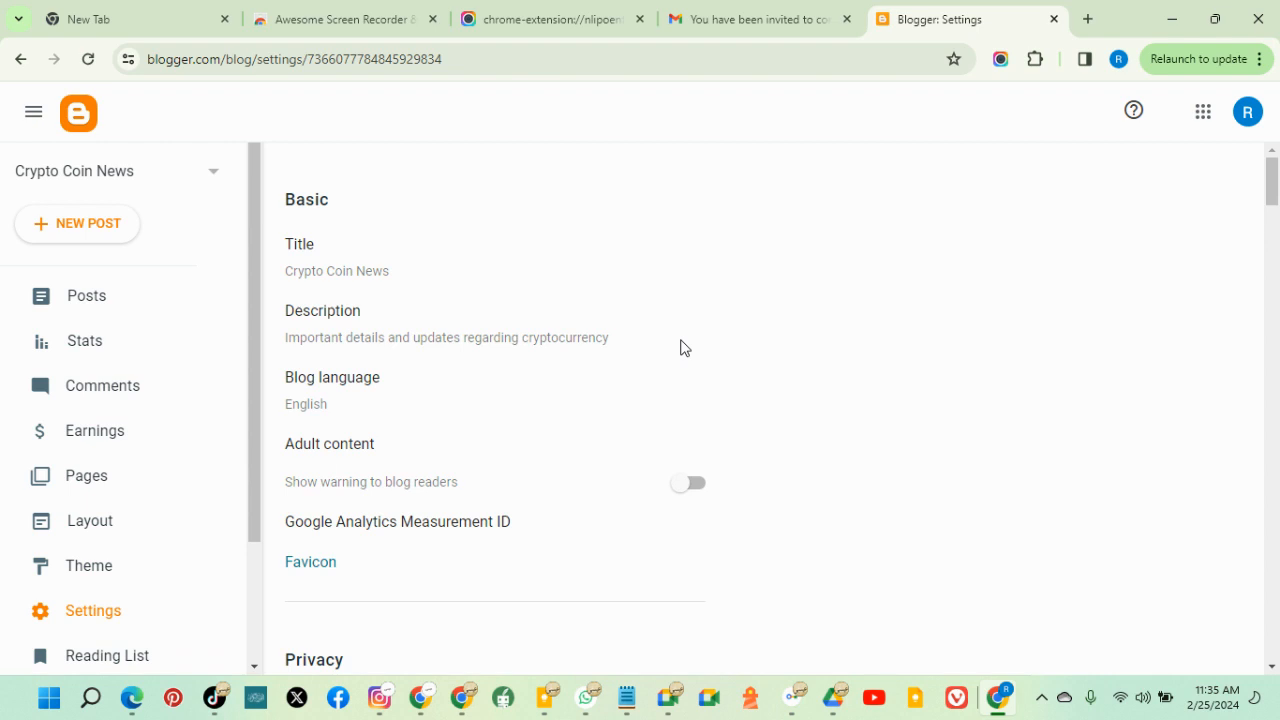
mouse_move(932, 352)
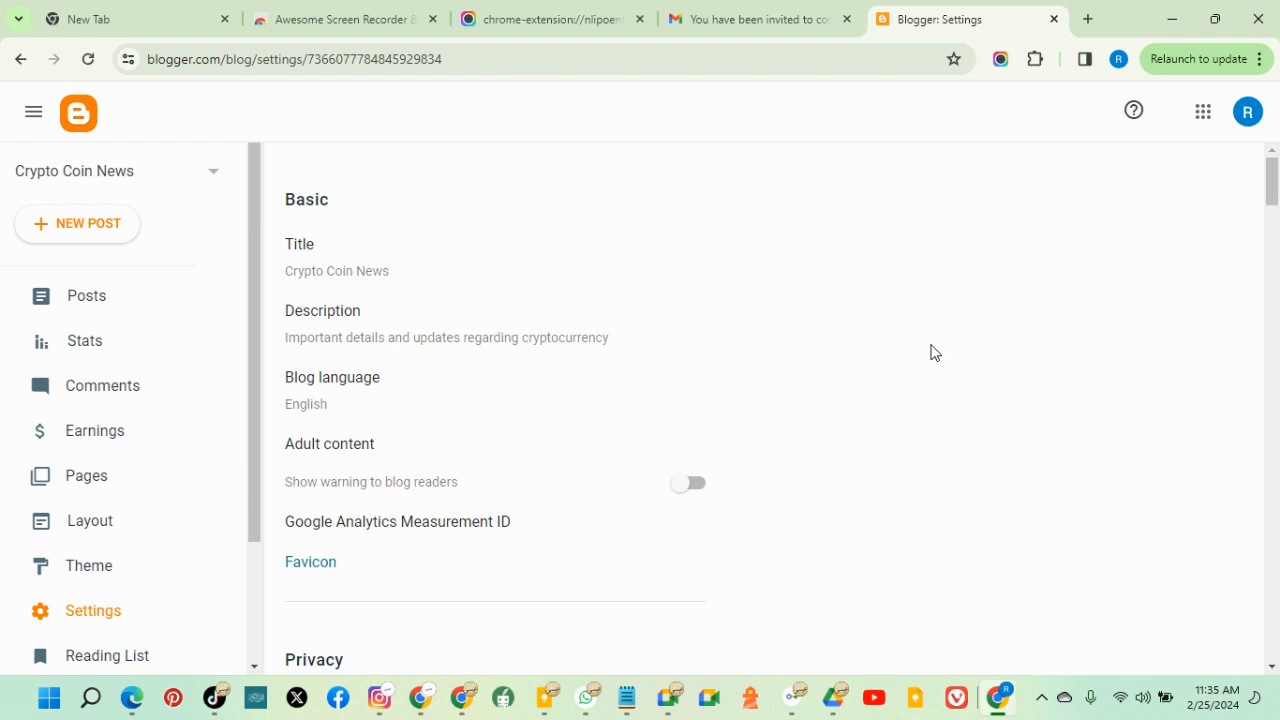
mouse_move(980, 374)
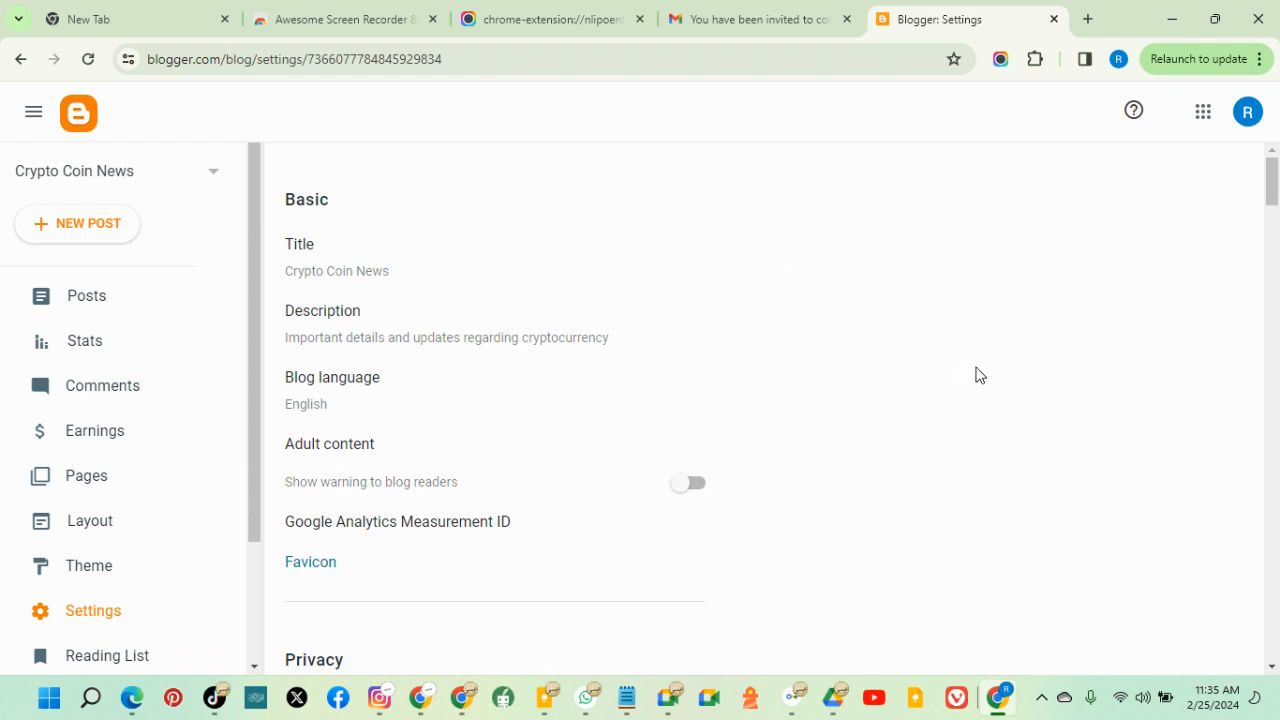
mouse_move(922, 358)
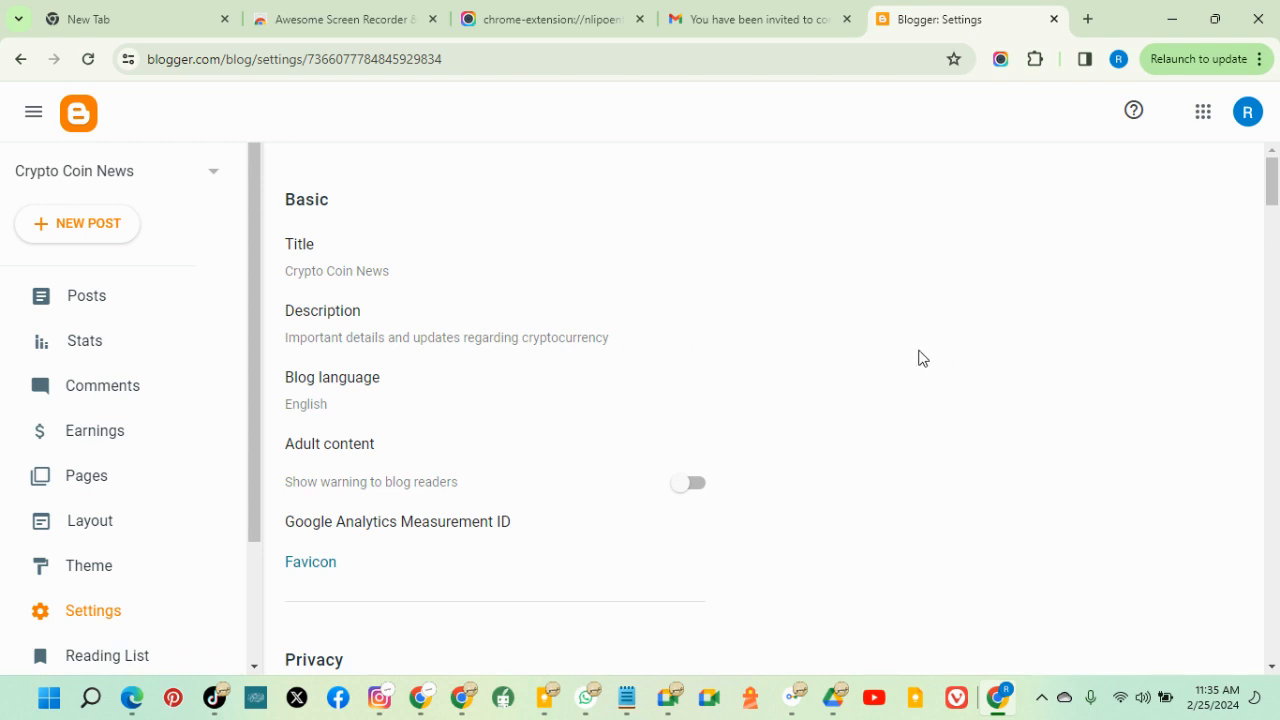
scroll(down, 3)
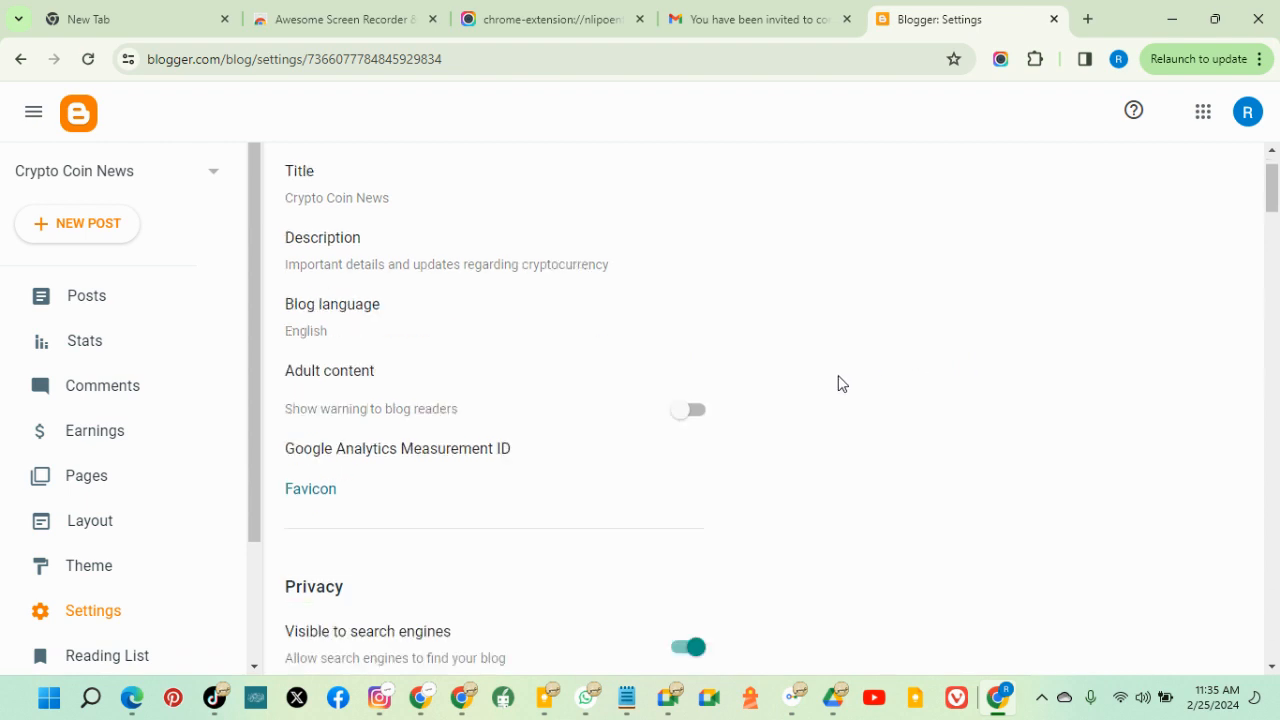
scroll(down, 3)
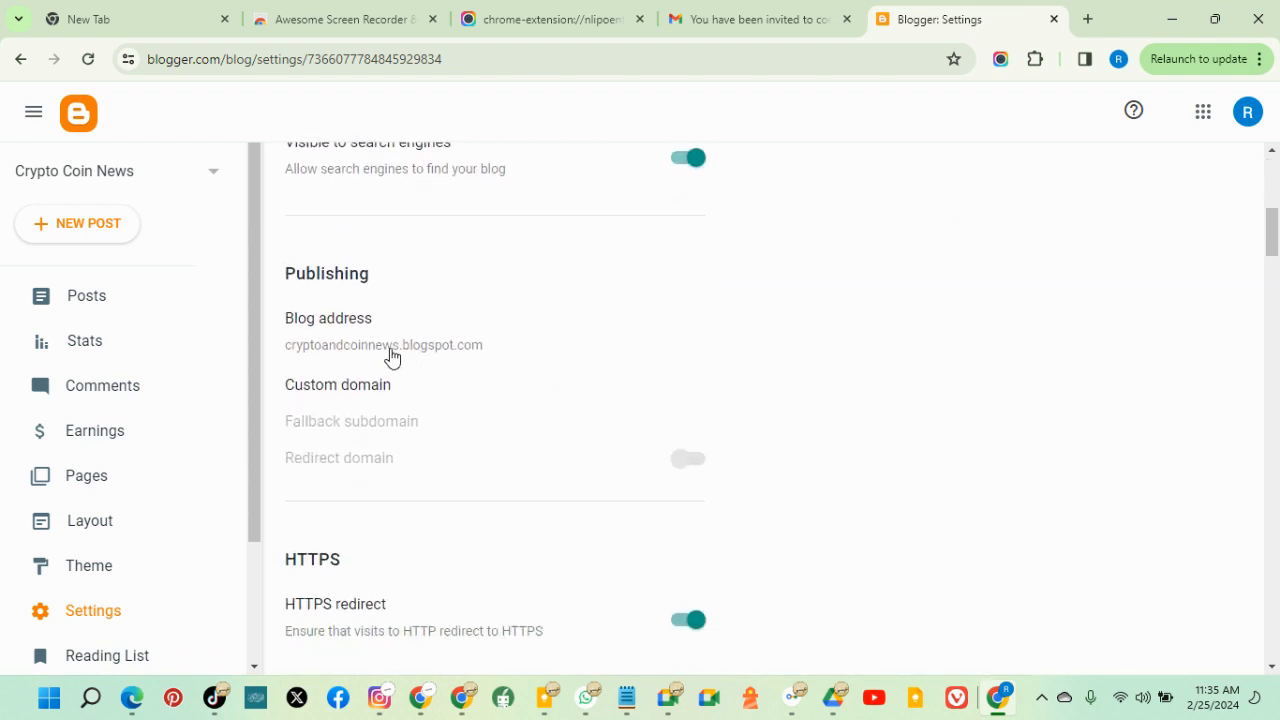
click(384, 344)
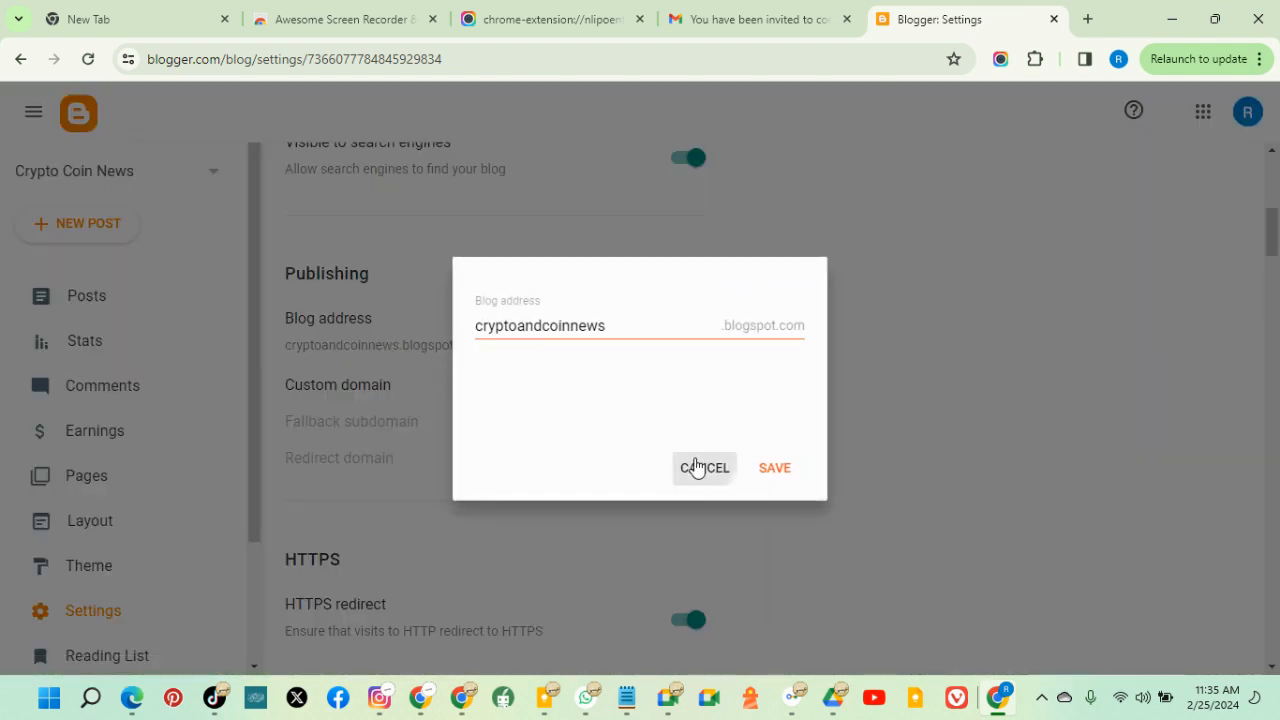
click(704, 468)
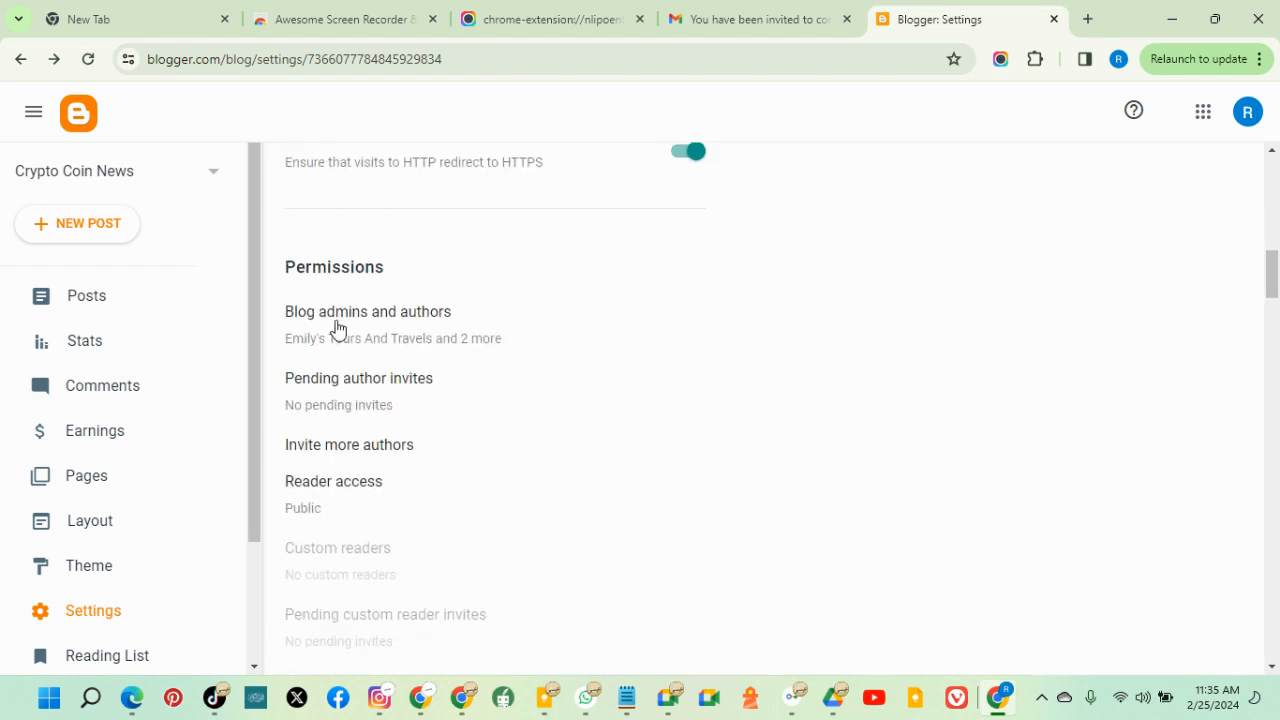
click(368, 312)
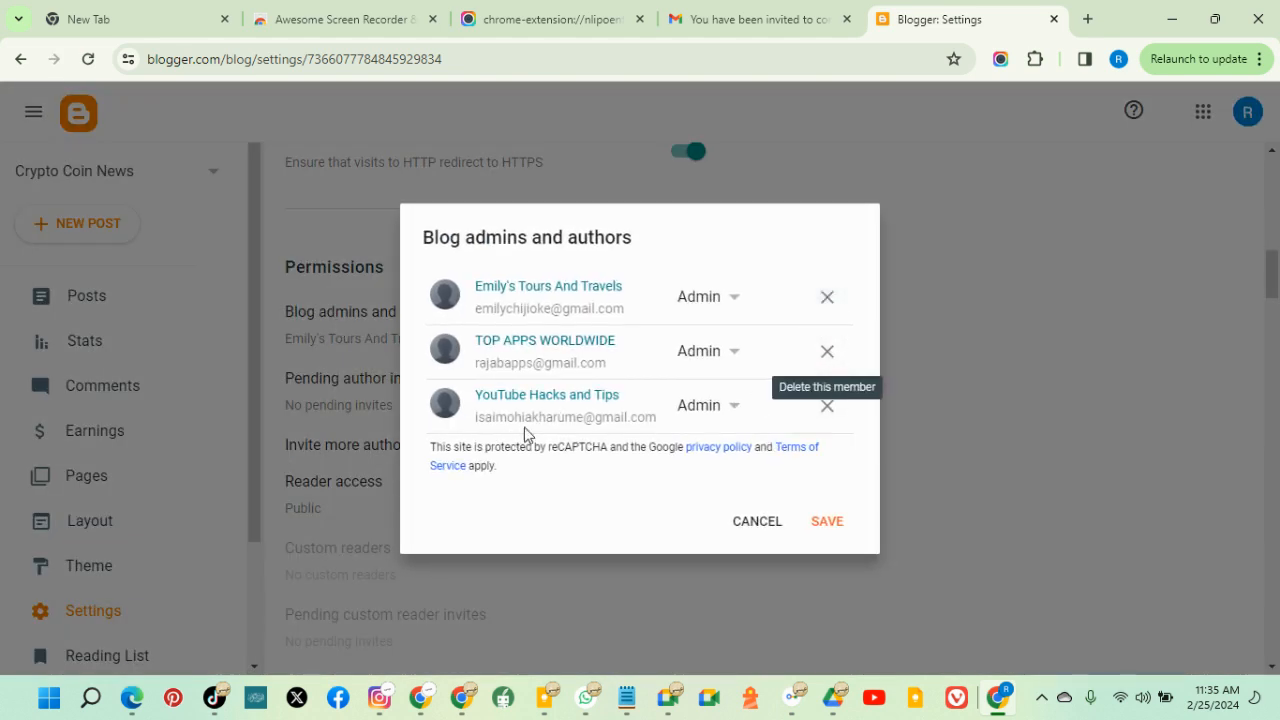
mouse_move(416, 280)
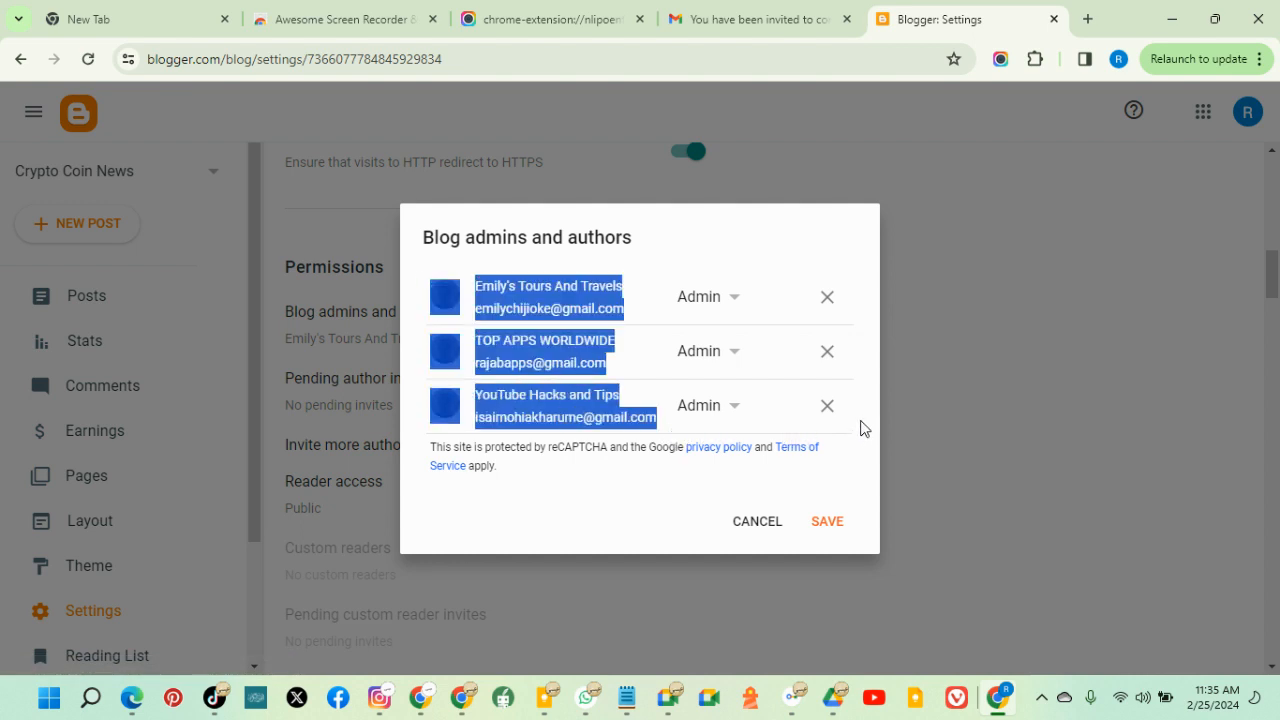
mouse_move(856, 430)
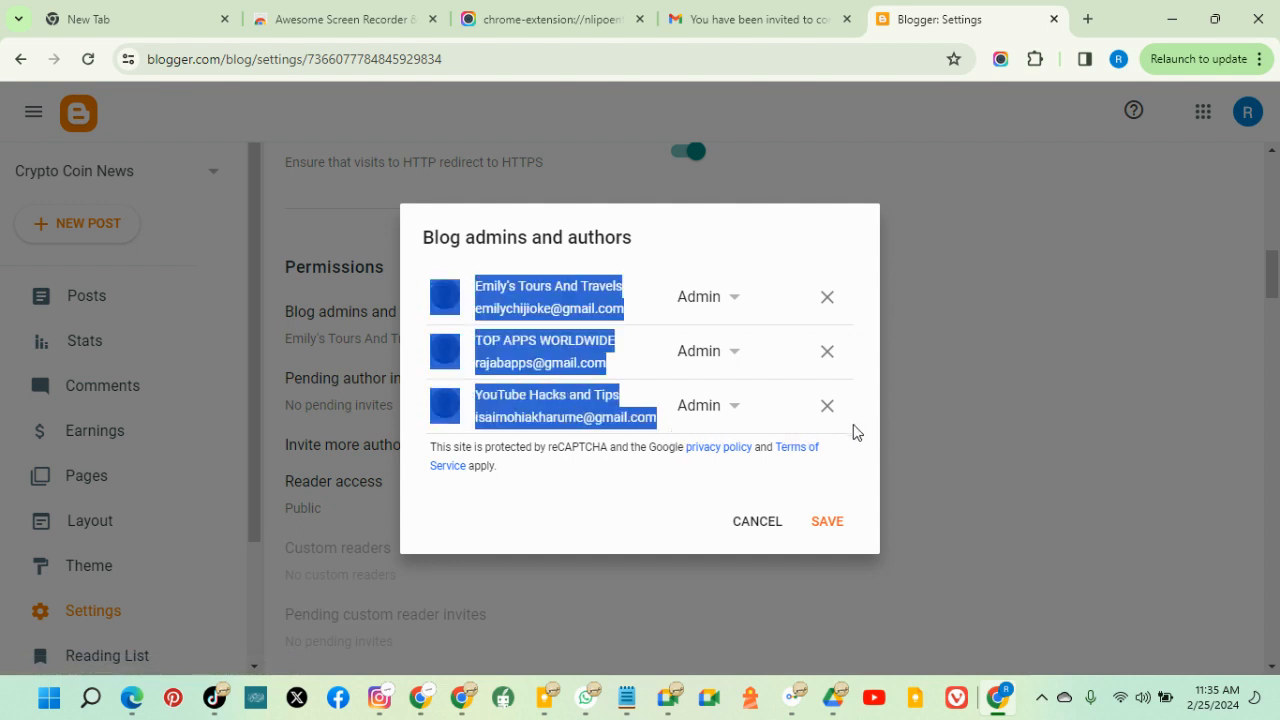
mouse_move(924, 428)
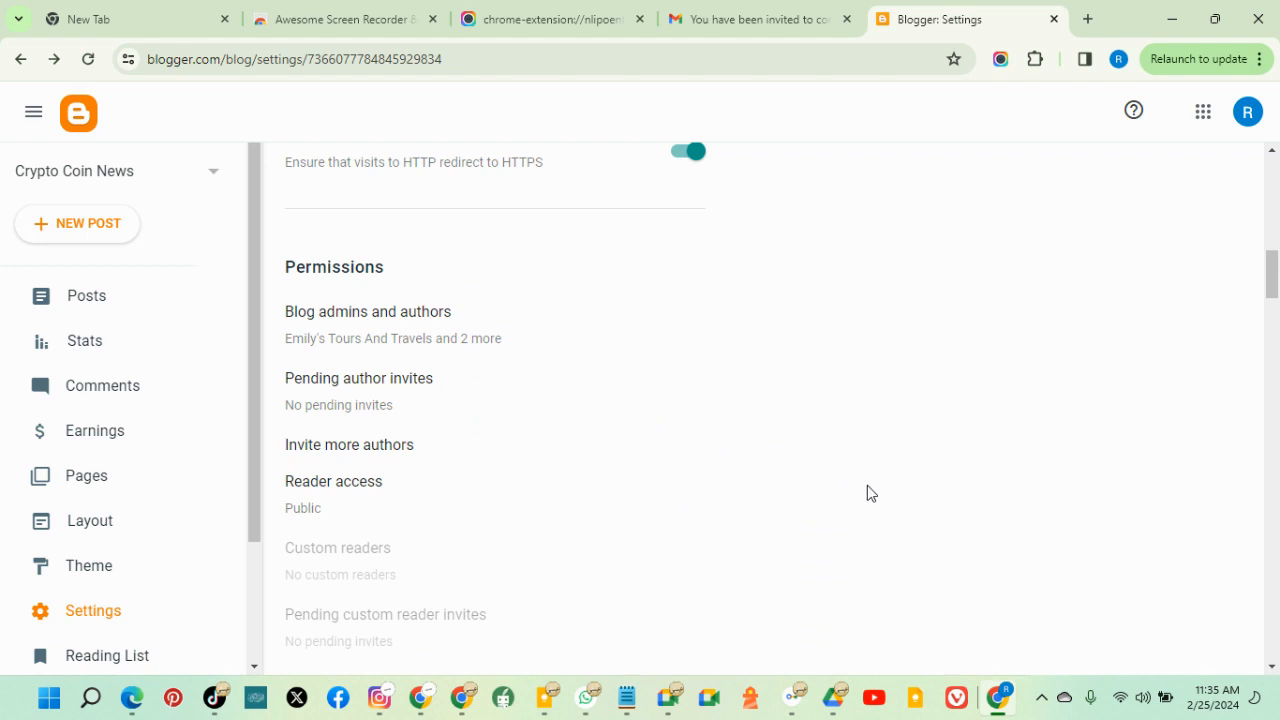
mouse_move(1080, 96)
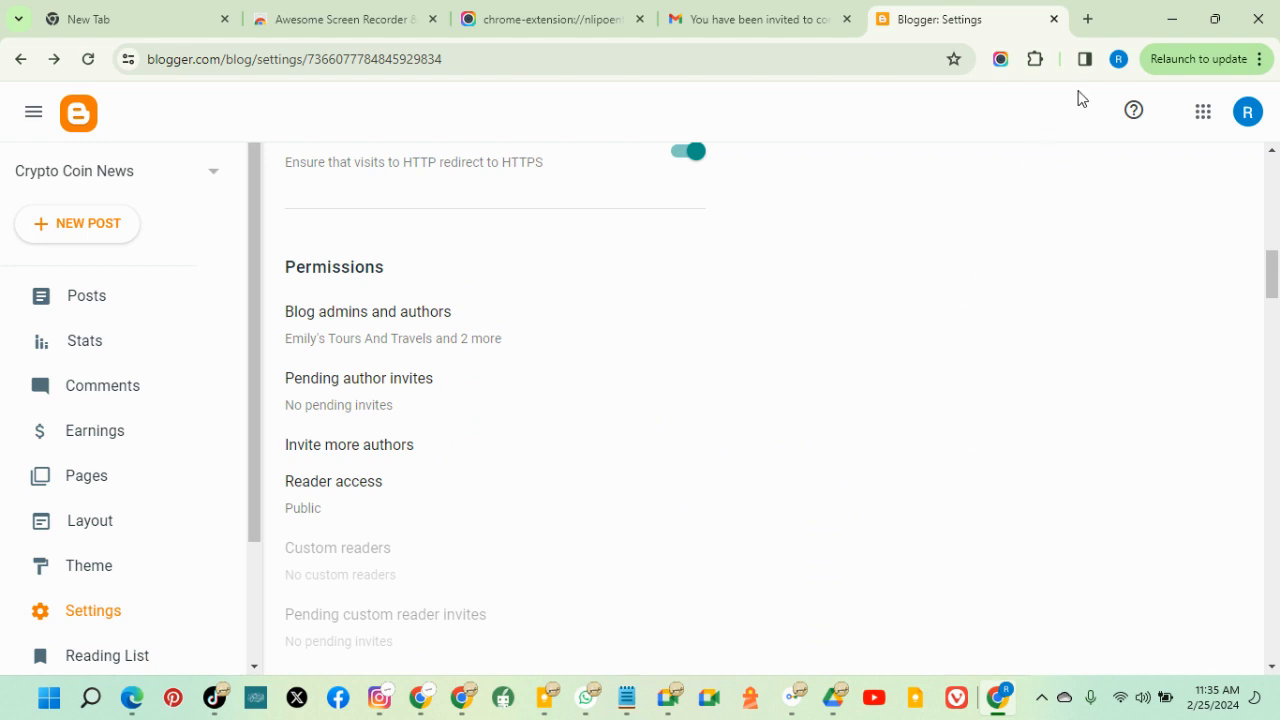